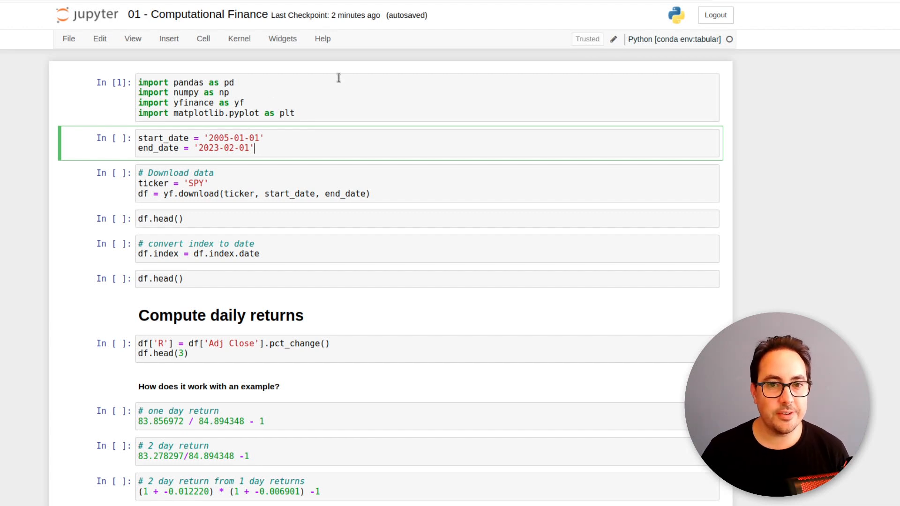
# Step: Rerun the imports and highlight the SPY ticker argument in the yf.download call
pyautogui.click(267, 99)
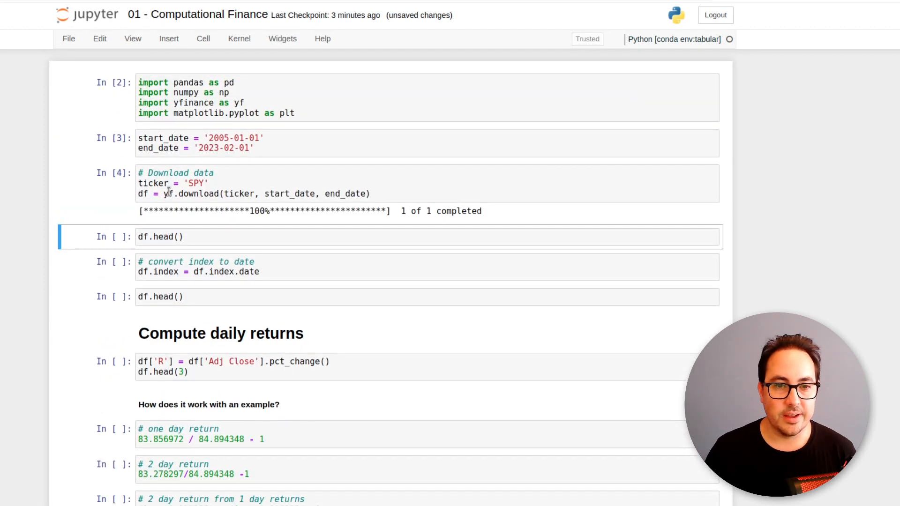
pyautogui.doubleClick(186, 193)
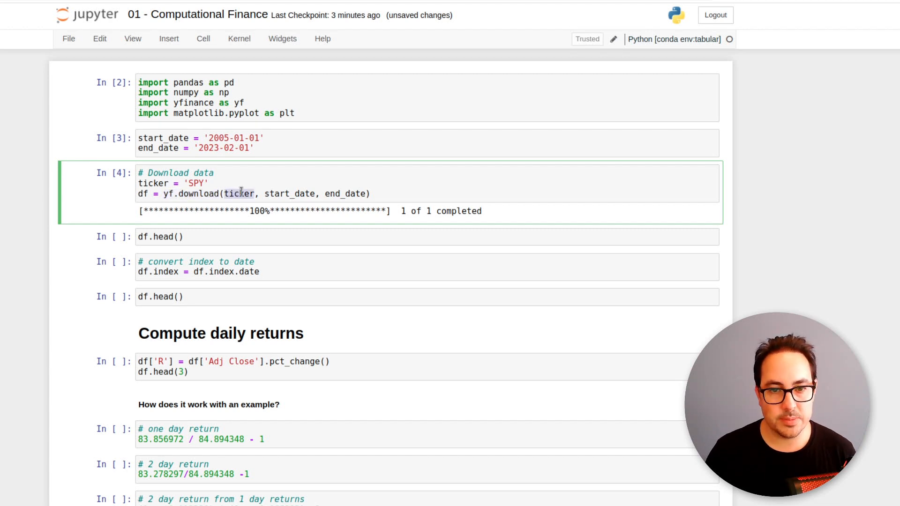
pyautogui.moveTo(264, 193); pyautogui.dragTo(367, 193)
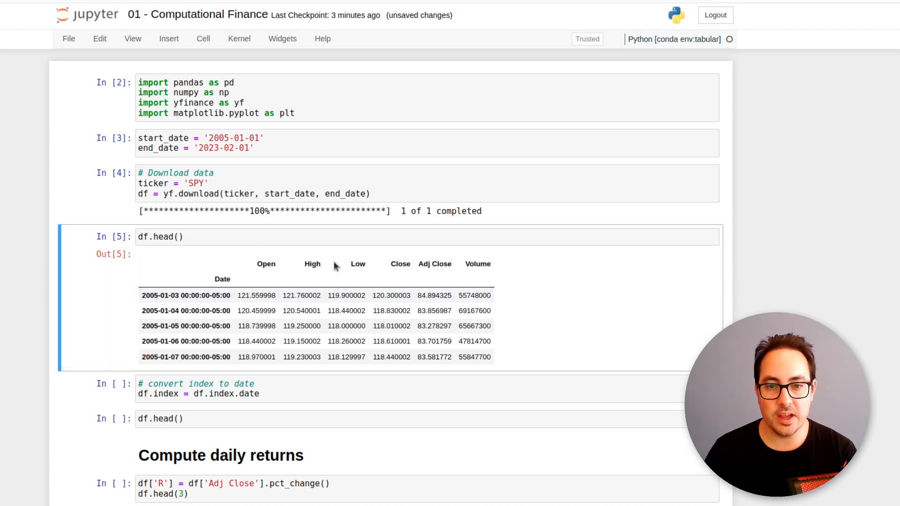
# Step: Highlight the Adj Close header and the time portion of the first index date
pyautogui.doubleClick(435, 265)
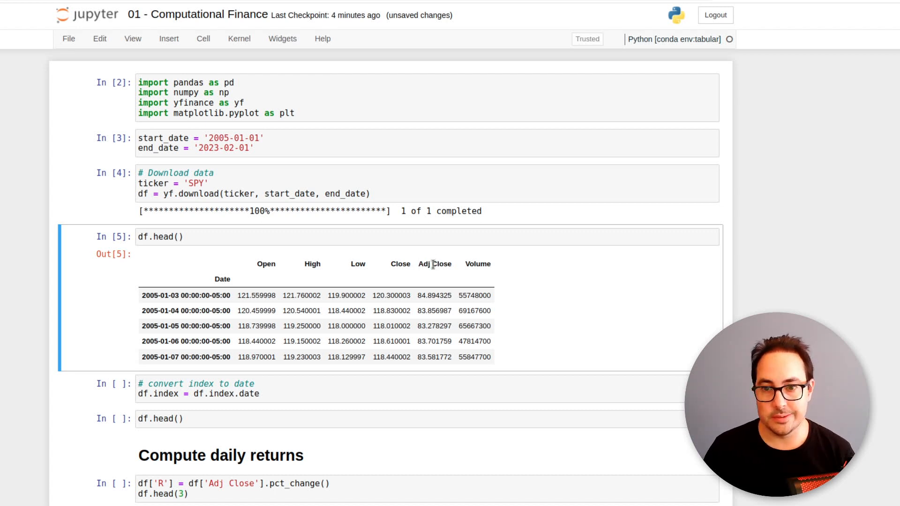
pyautogui.scroll(-3)
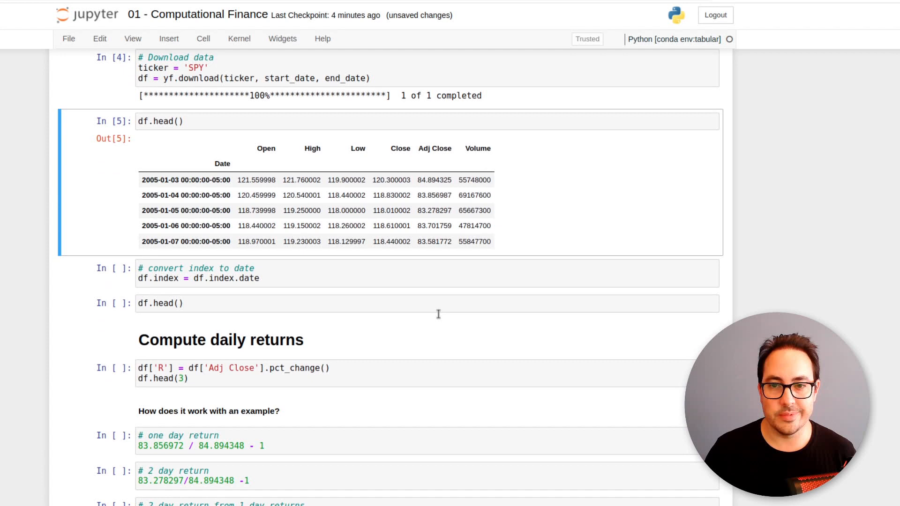
pyautogui.scroll(3)
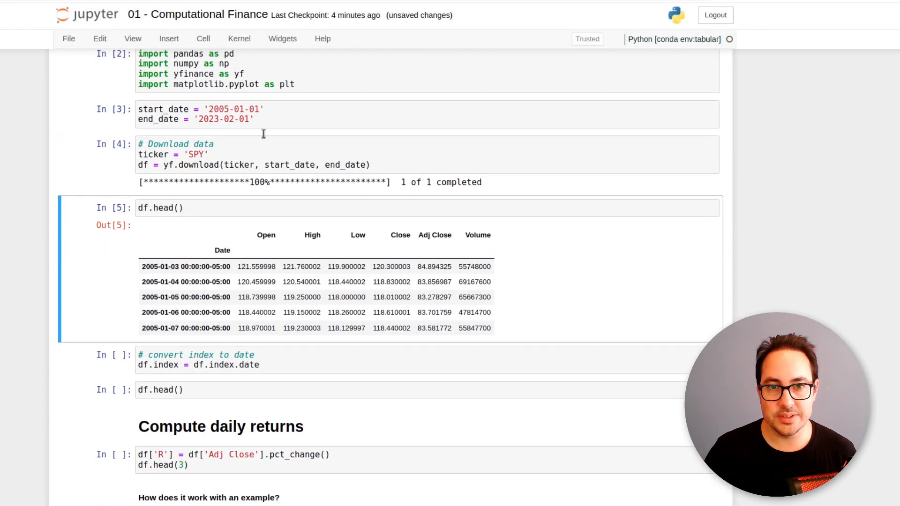
pyautogui.doubleClick(198, 154)
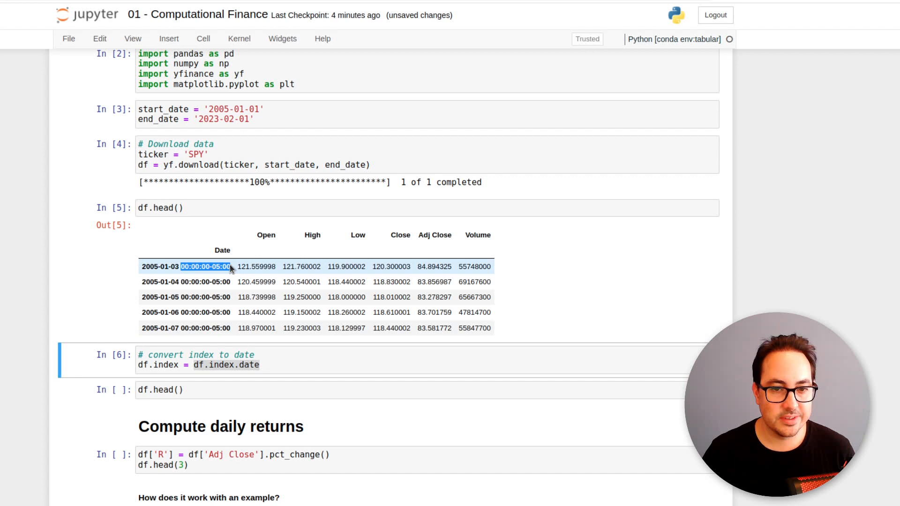
# Step: Rerun df.head() so the preview shows a date-only index
pyautogui.scroll(-3)
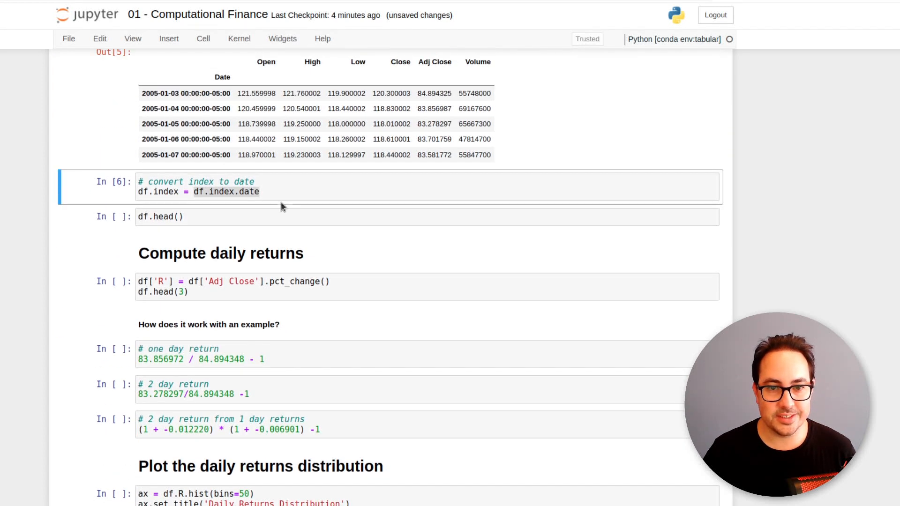
pyautogui.press('Shift+Enter')
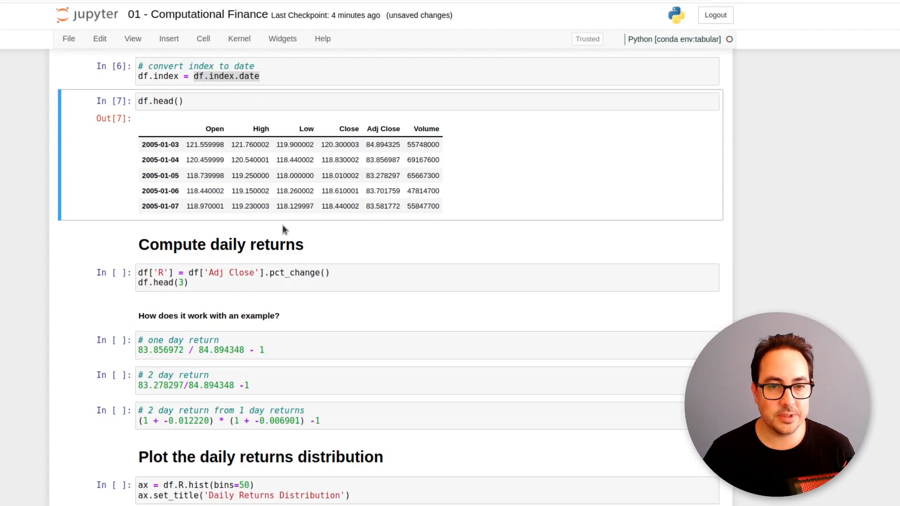
pyautogui.scroll(-3)
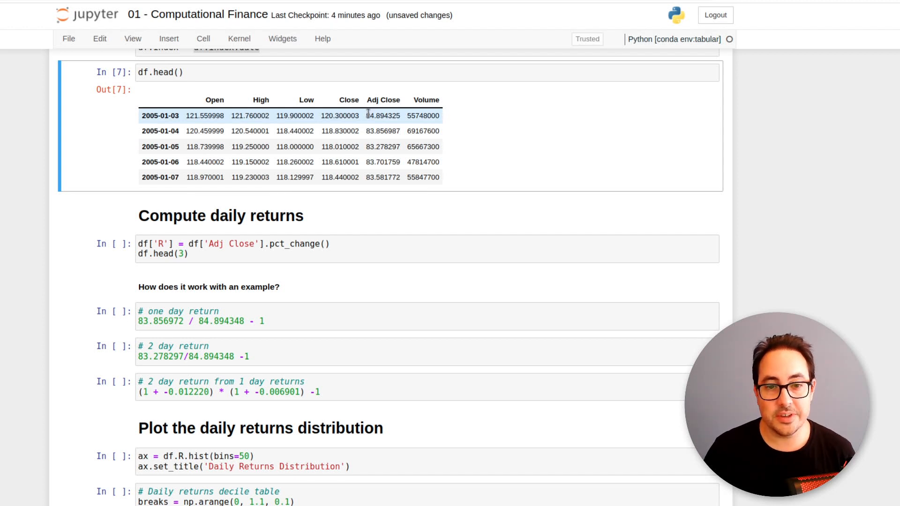
pyautogui.moveTo(366, 139)
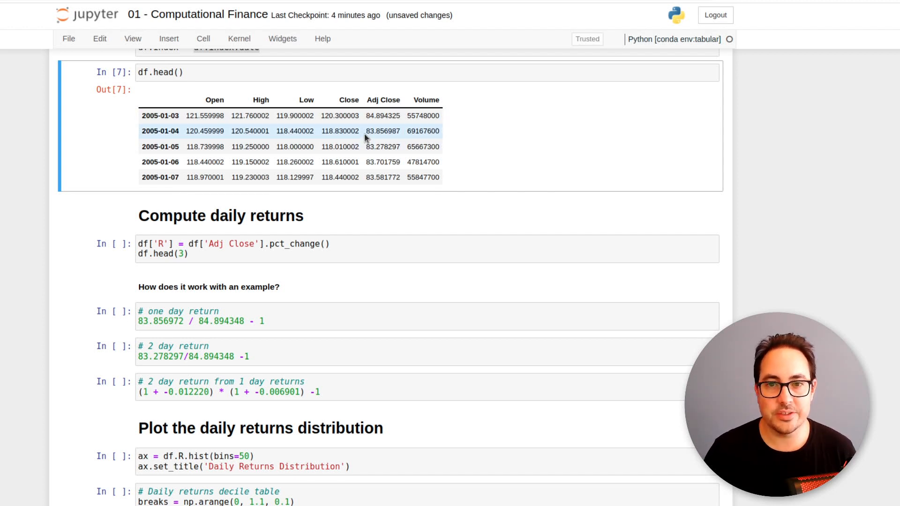
pyautogui.moveTo(366, 131)
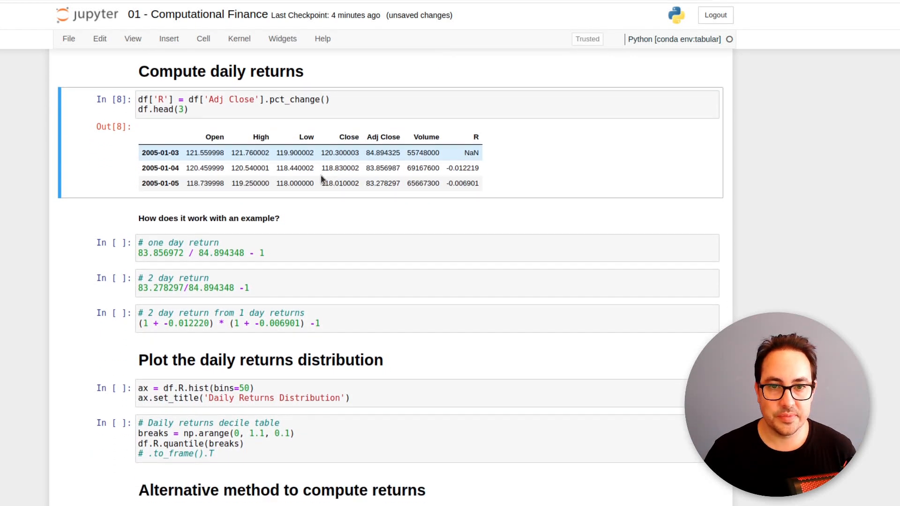
pyautogui.click(350, 99)
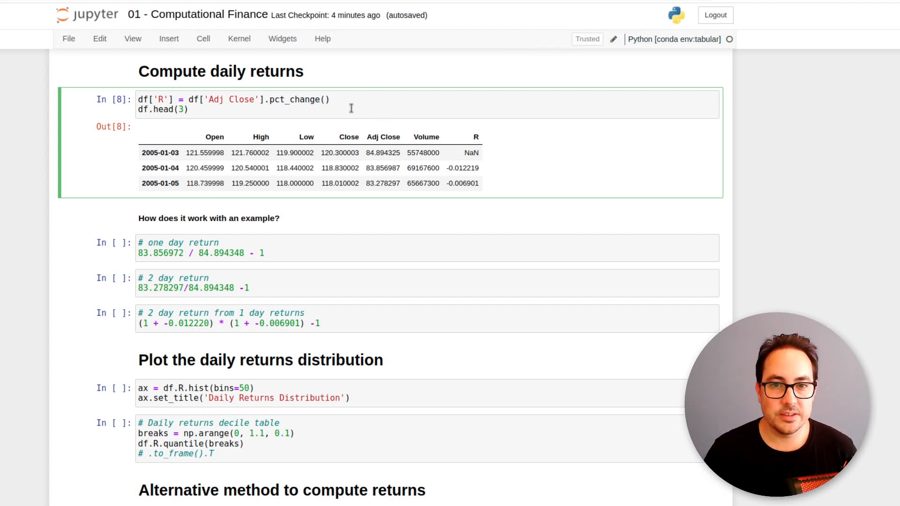
pyautogui.moveTo(360, 100)
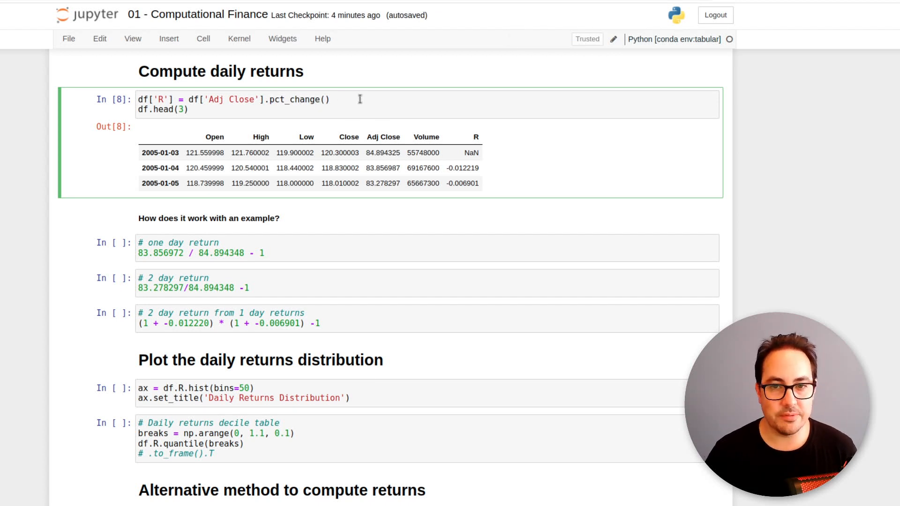
pyautogui.moveTo(353, 102)
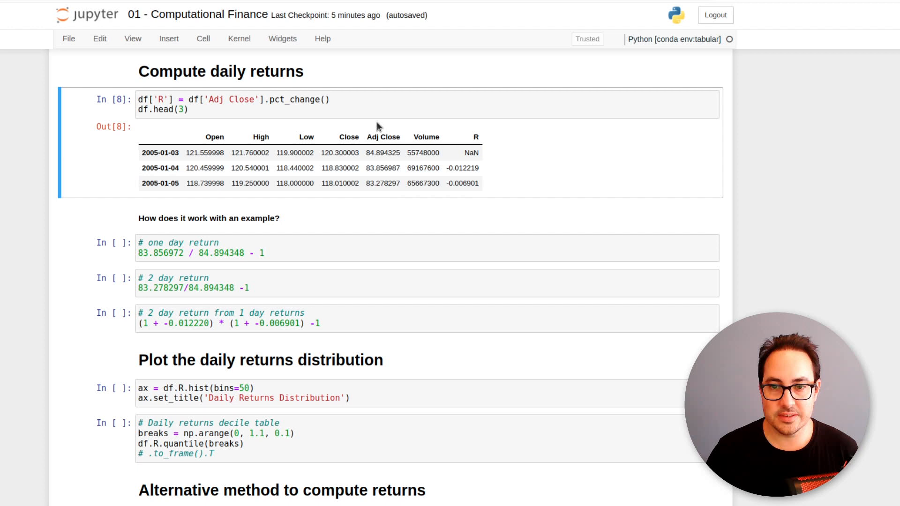
pyautogui.doubleClick(383, 168)
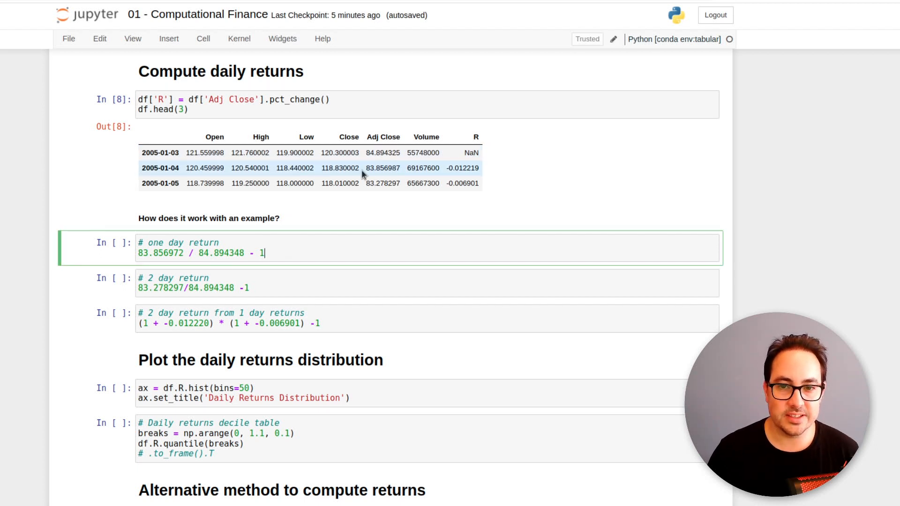
# Step: Point out a daily return value and the first adjusted close price in the table
pyautogui.doubleClick(382, 168)
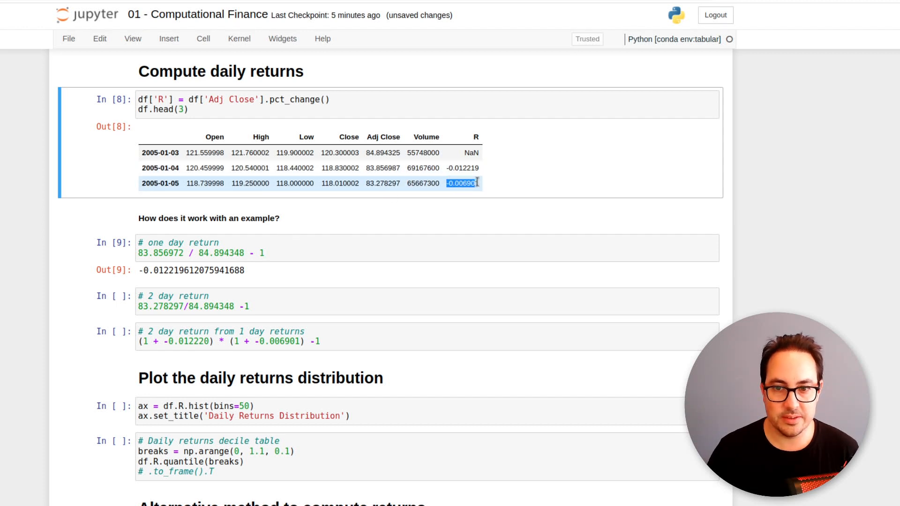
pyautogui.click(377, 158)
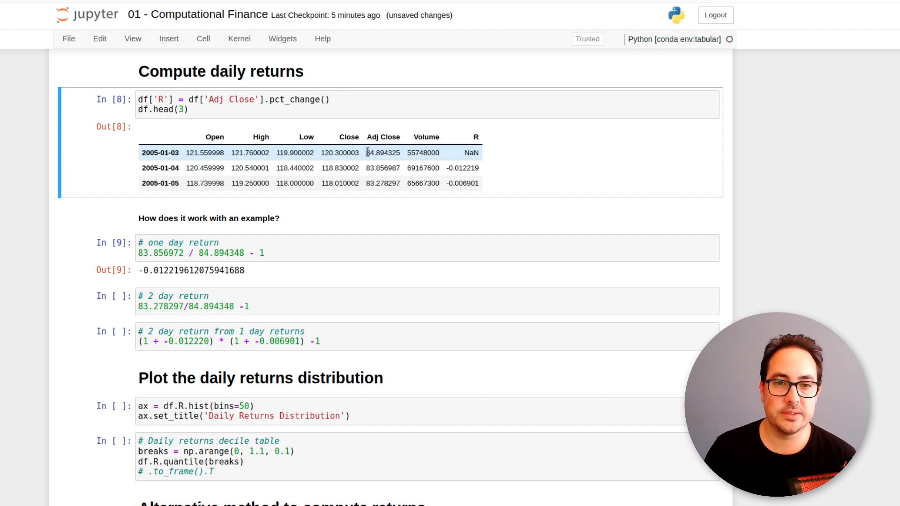
pyautogui.doubleClick(160, 152)
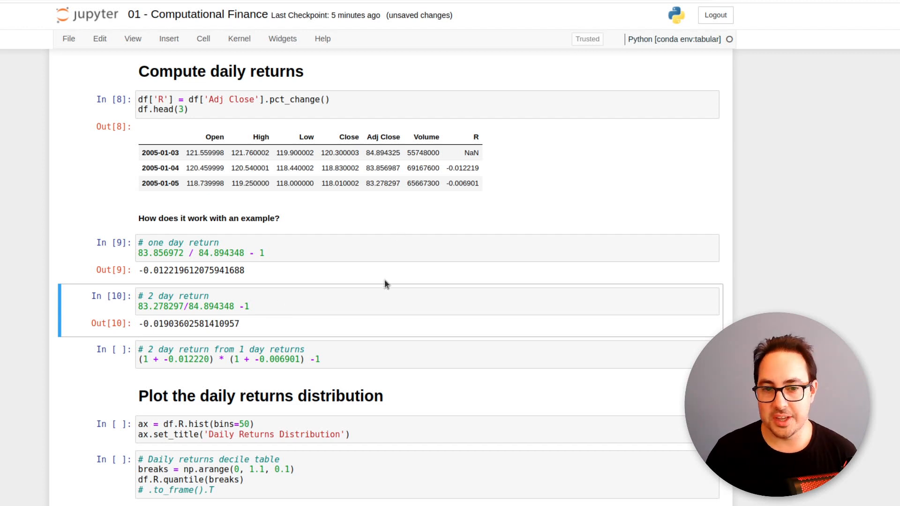
pyautogui.moveTo(341, 301)
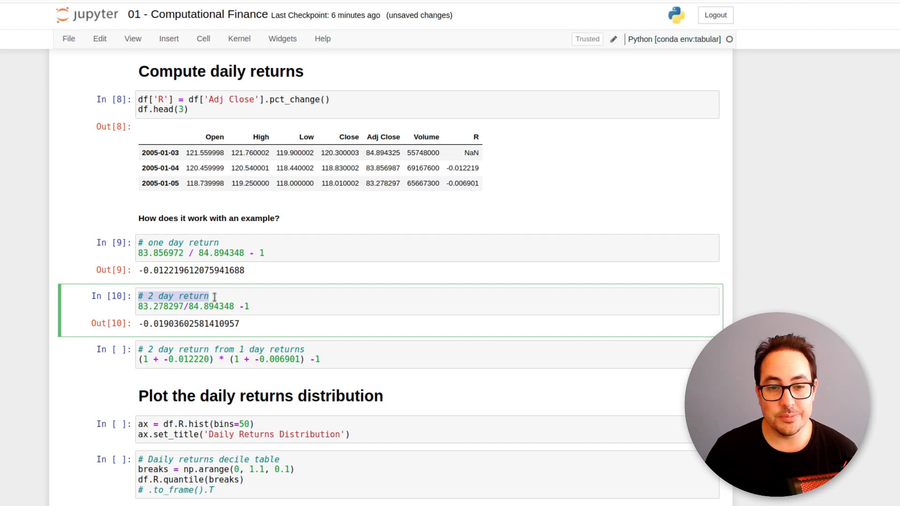
pyautogui.moveTo(253, 296)
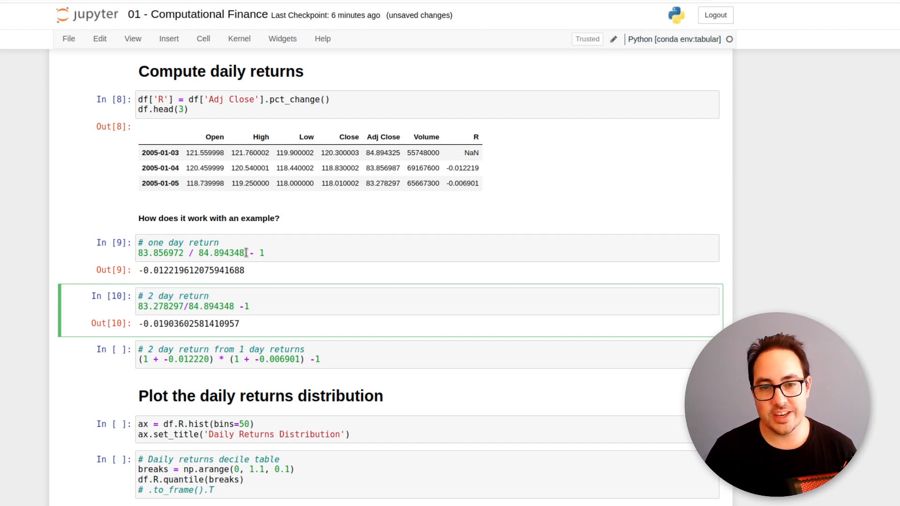
# Step: Run the one-day return example cell giving about -0.0122
pyautogui.click(196, 247)
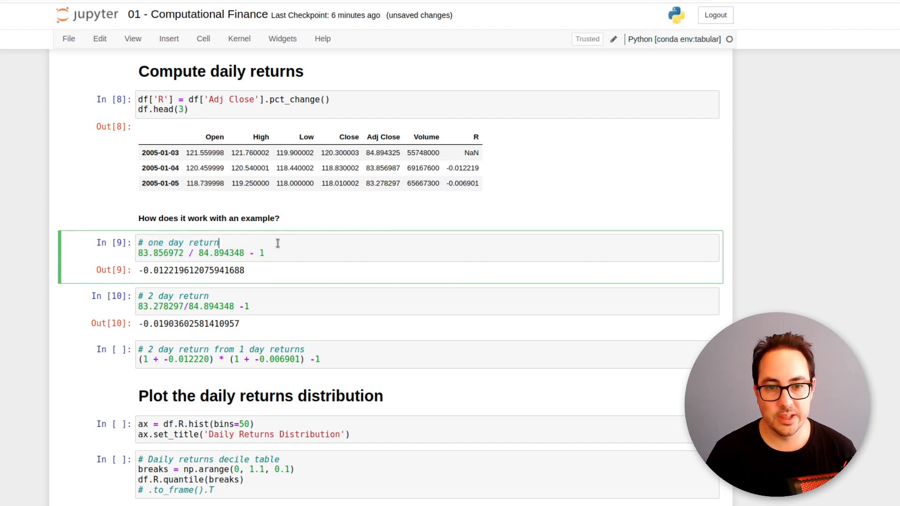
pyautogui.scroll(-3)
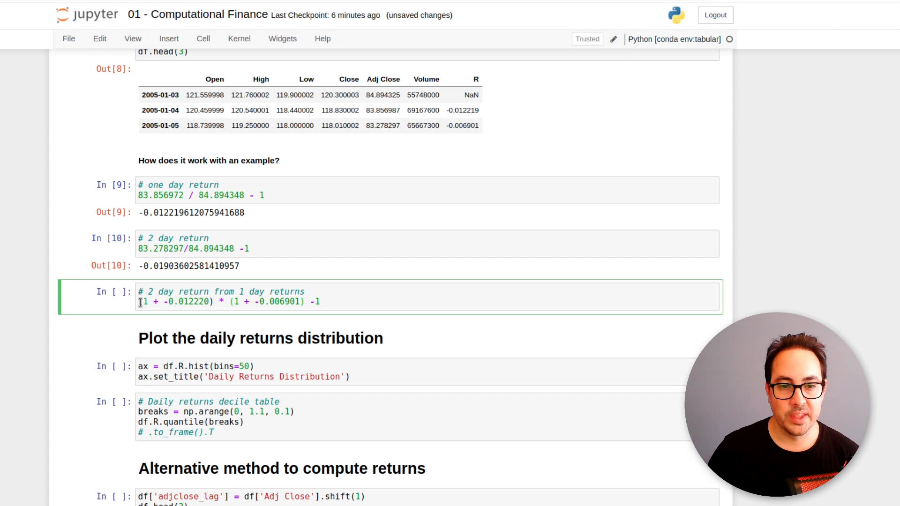
# Step: Add the comment '(1 + r1) * (1 + r2) = 2 day' explaining the compounded two-day return
pyautogui.moveTo(138, 301); pyautogui.dragTo(214, 301)
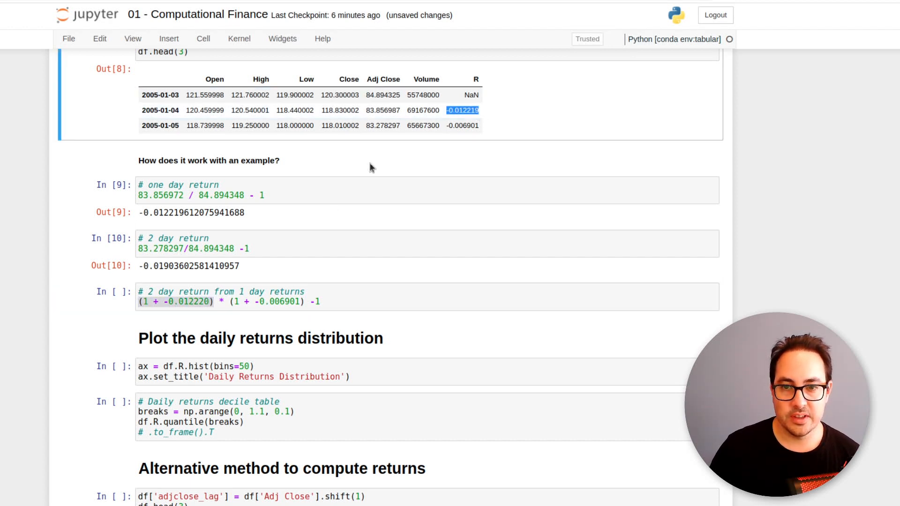
pyautogui.click(176, 302)
pyautogui.write('#')
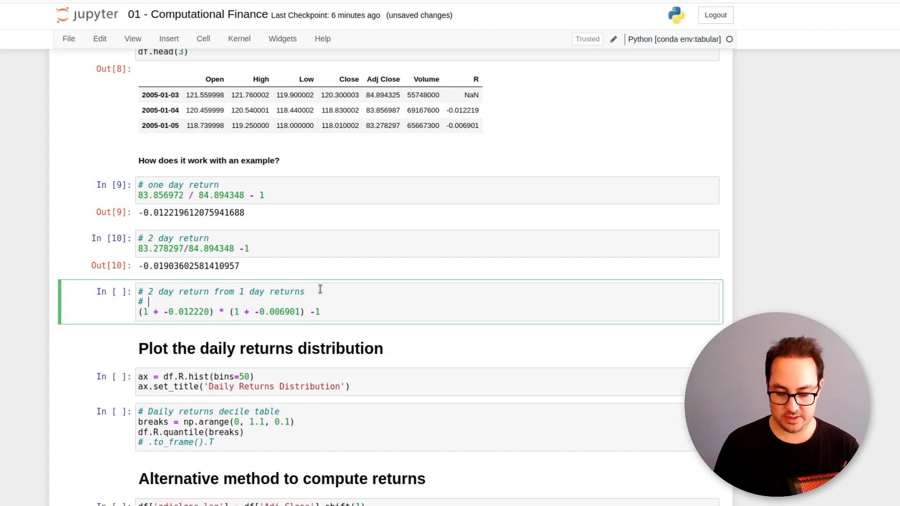
pyautogui.write('(1 + r)')
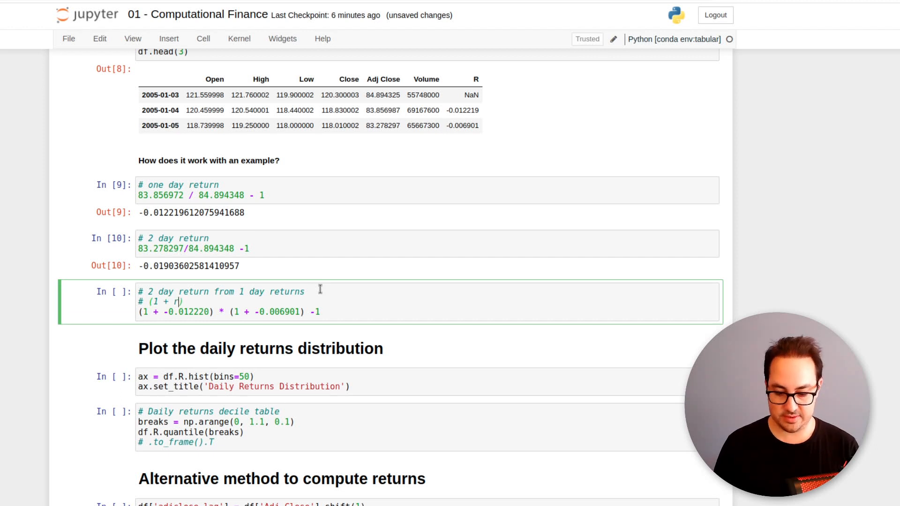
pyautogui.write('1) *')
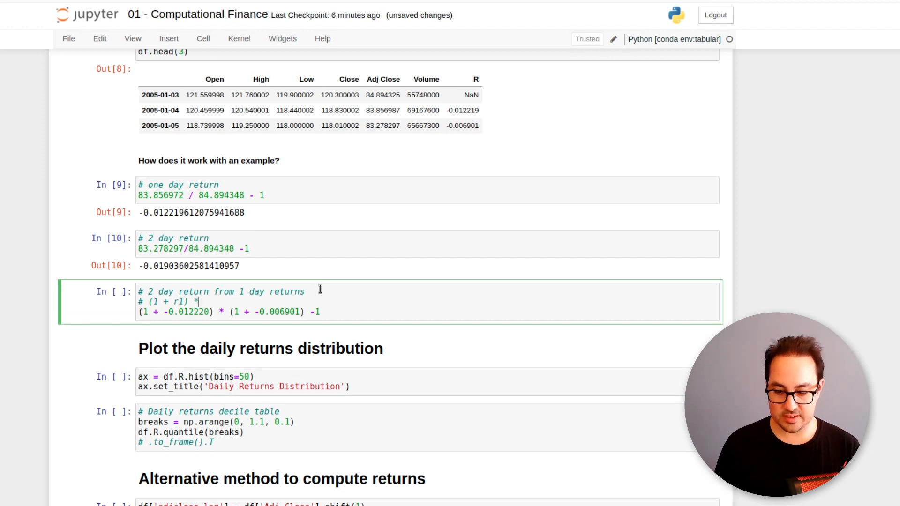
pyautogui.write('(1 + 2)')
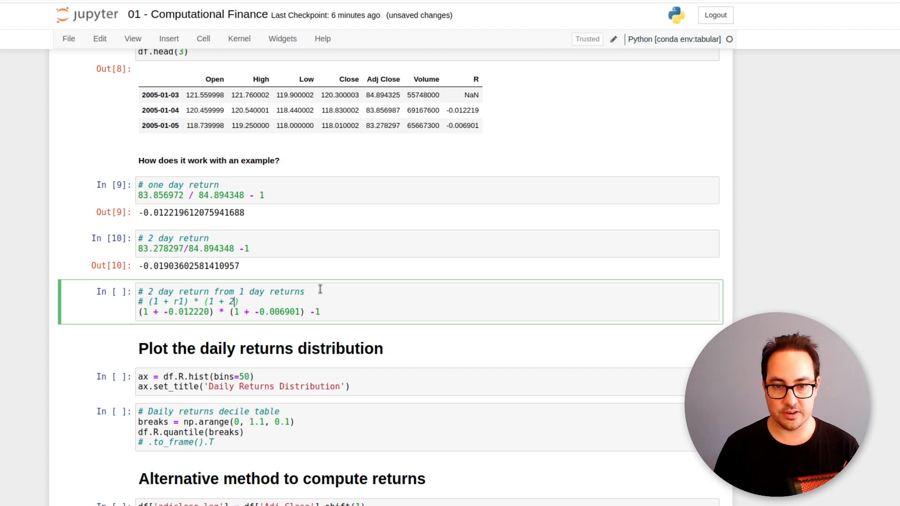
pyautogui.write('r')
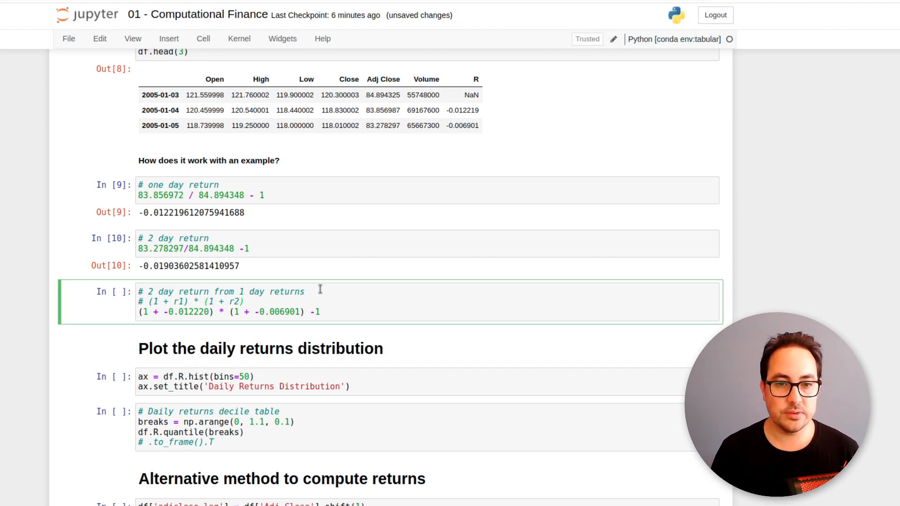
pyautogui.write('= 2 day return')
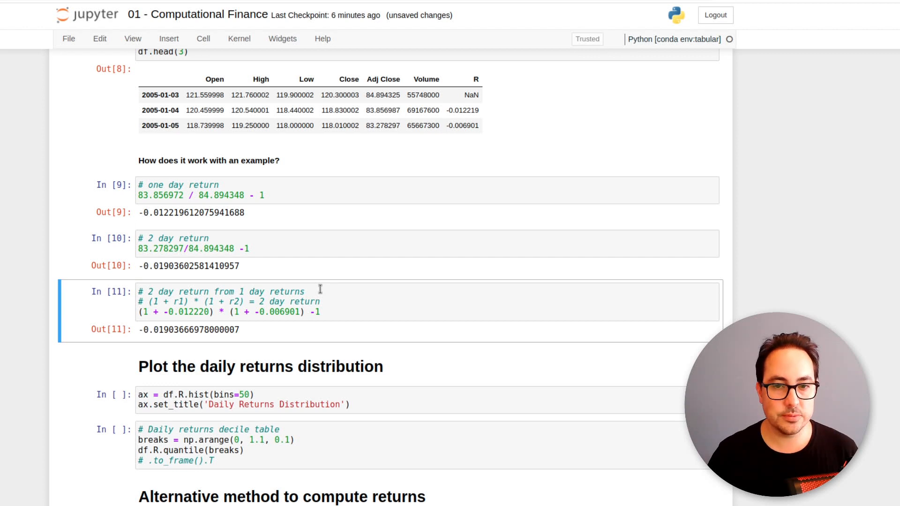
pyautogui.moveTo(334, 312)
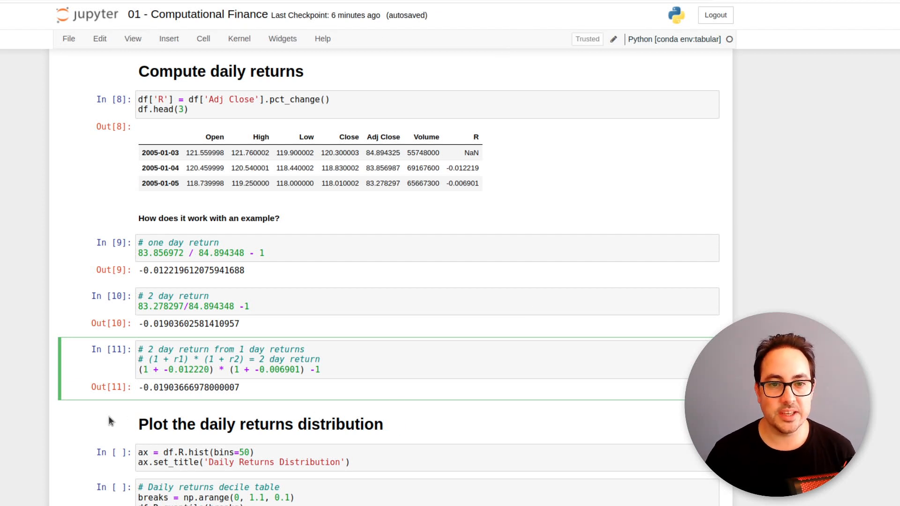
pyautogui.moveTo(71, 412)
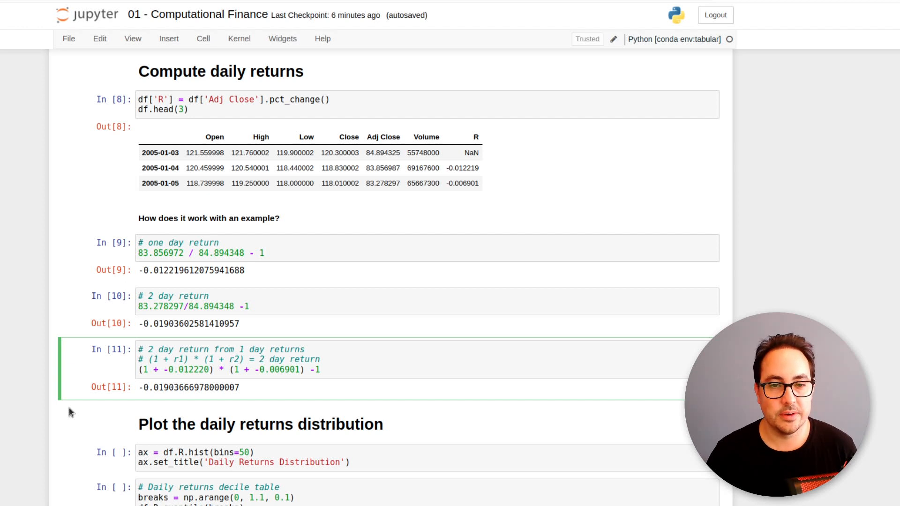
pyautogui.moveTo(397, 280)
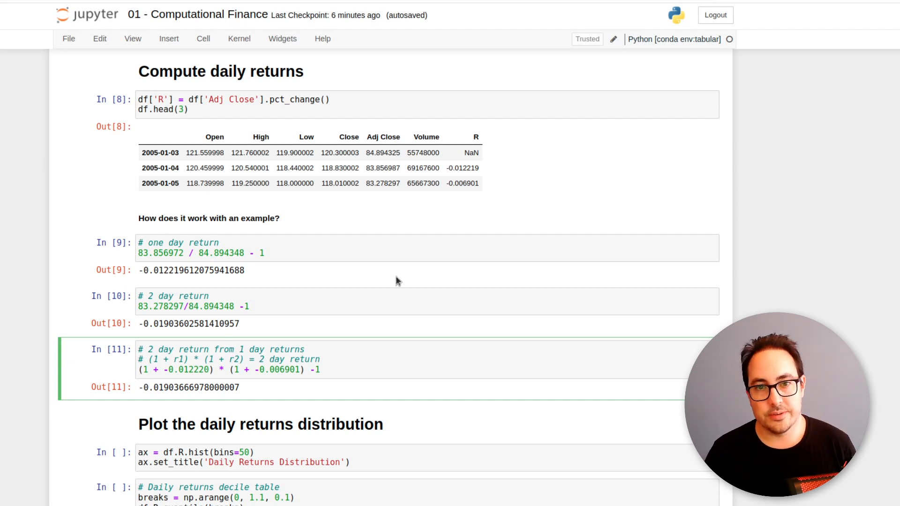
pyautogui.moveTo(280, 424)
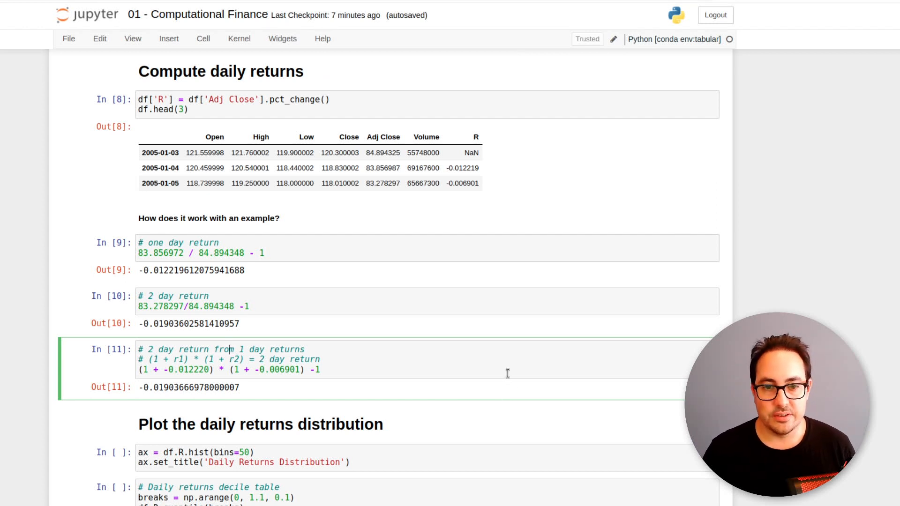
pyautogui.moveTo(215, 71)
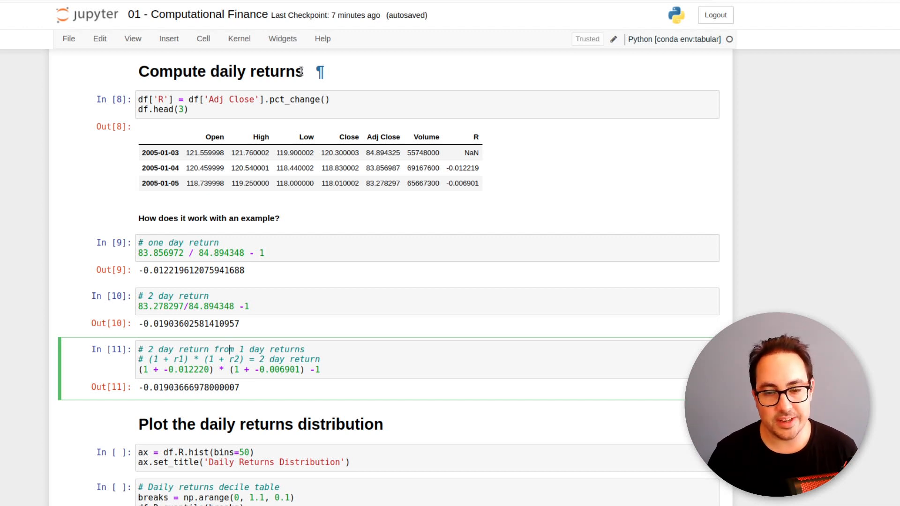
pyautogui.moveTo(304, 72)
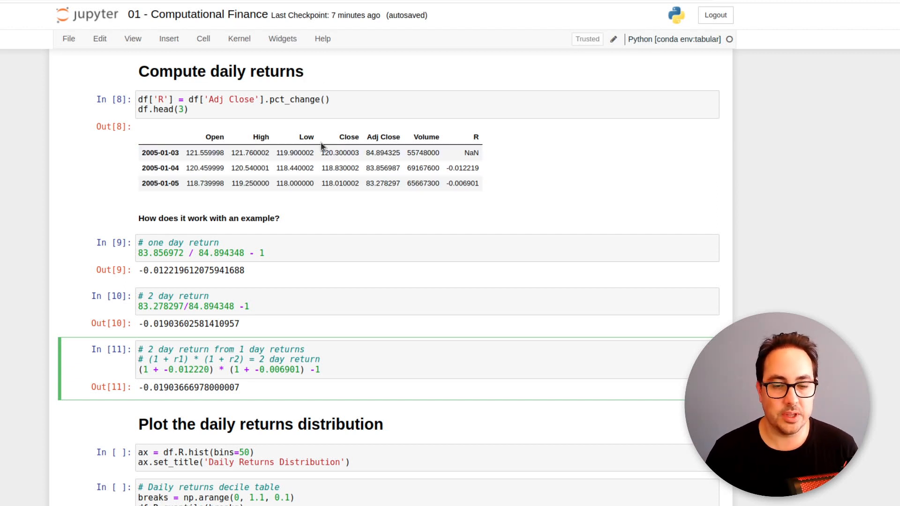
# Step: Run the 'Daily Returns Distribution' histogram of daily returns
pyautogui.scroll(-3)
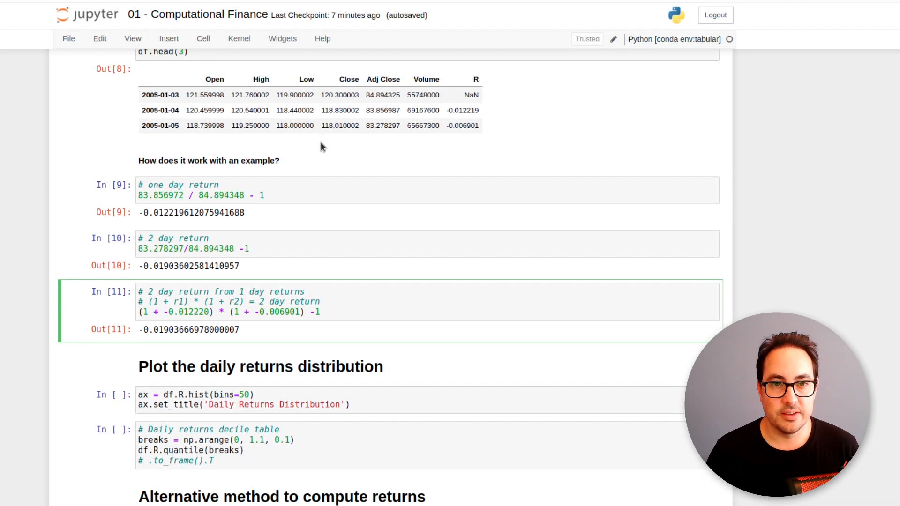
pyautogui.scroll(-3)
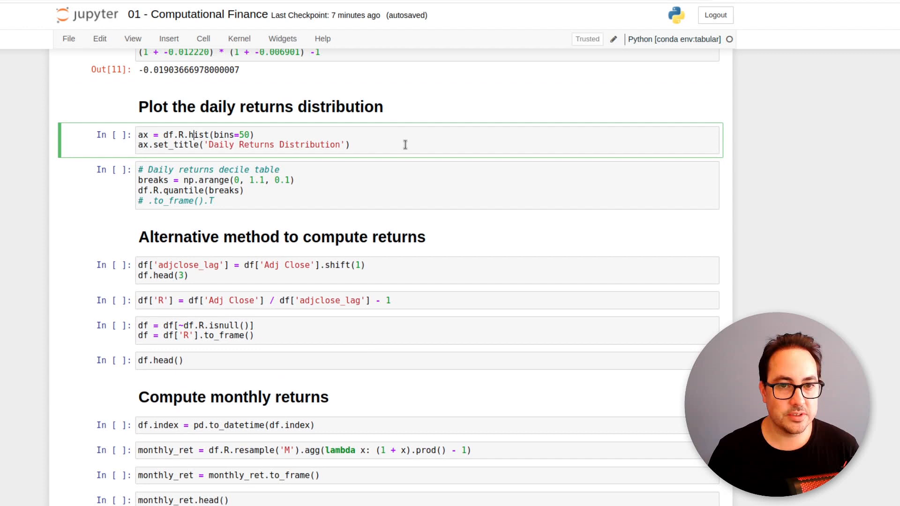
pyautogui.press('Shift+Enter')
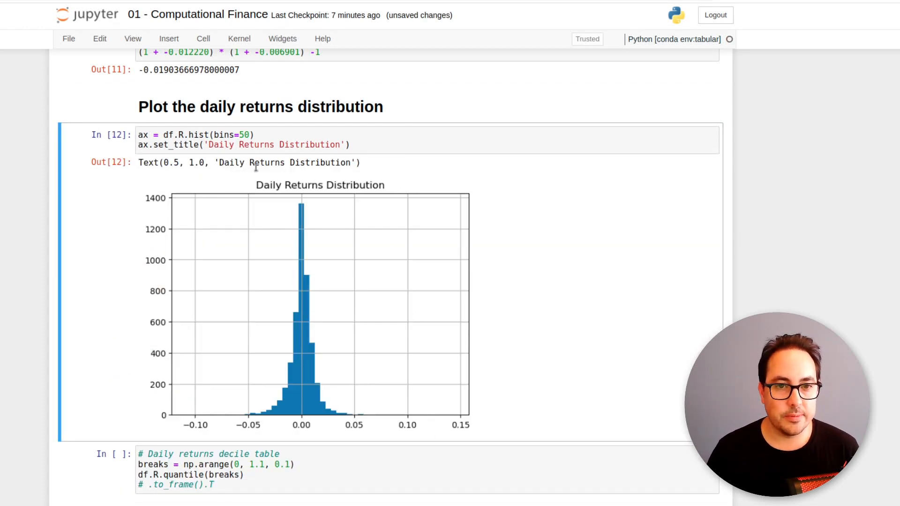
pyautogui.moveTo(322, 205)
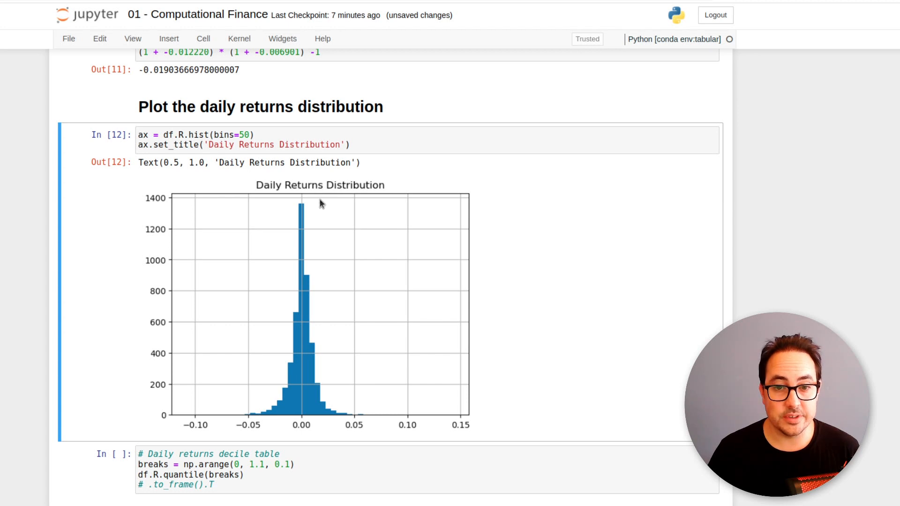
pyautogui.moveTo(304, 423)
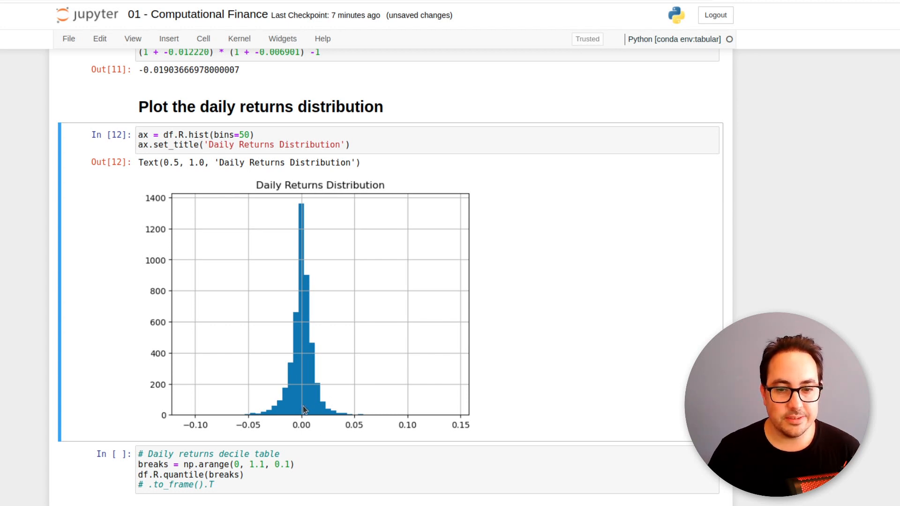
pyautogui.moveTo(288, 240)
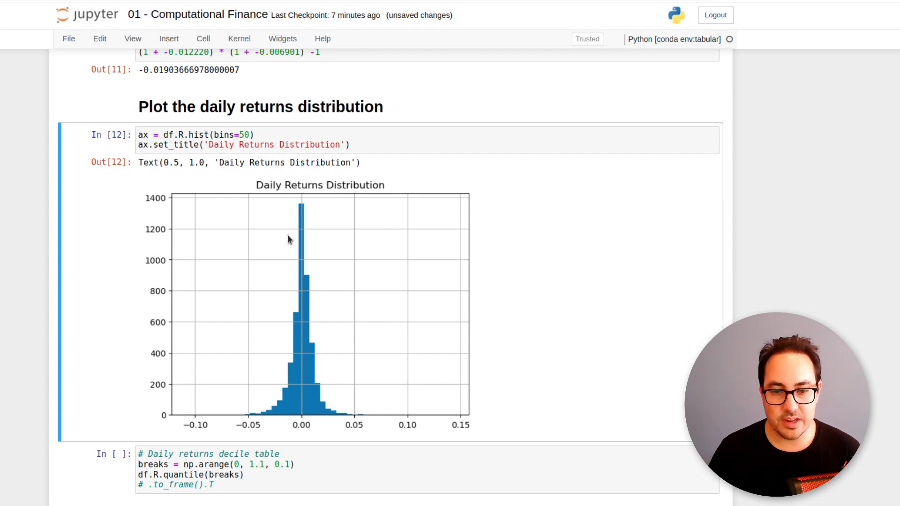
pyautogui.moveTo(297, 328)
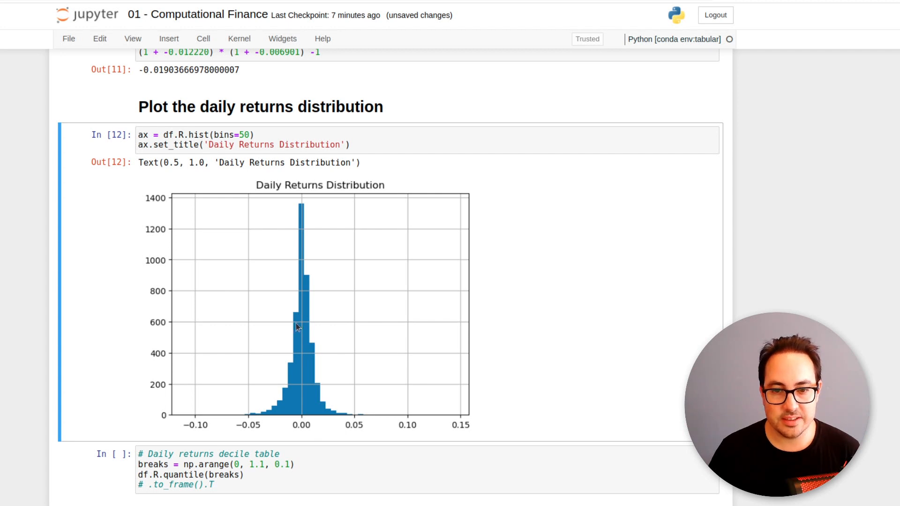
pyautogui.moveTo(272, 423)
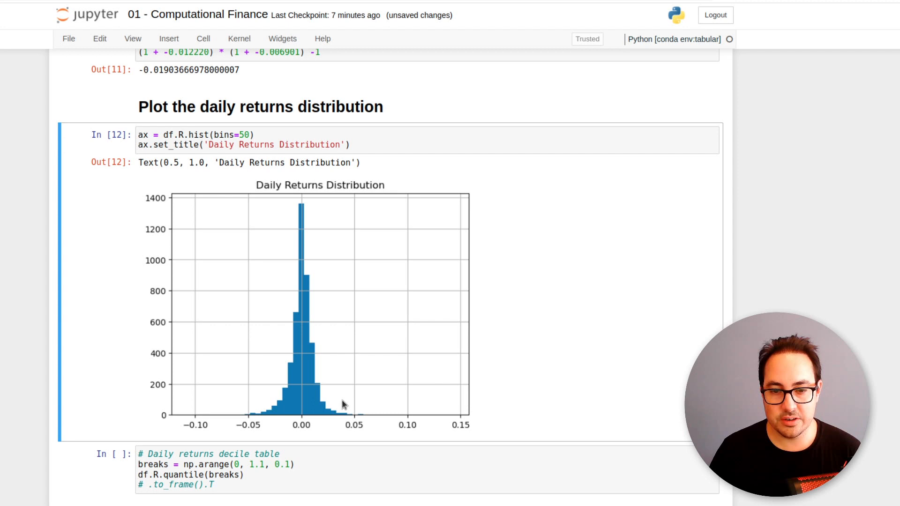
pyautogui.moveTo(268, 431)
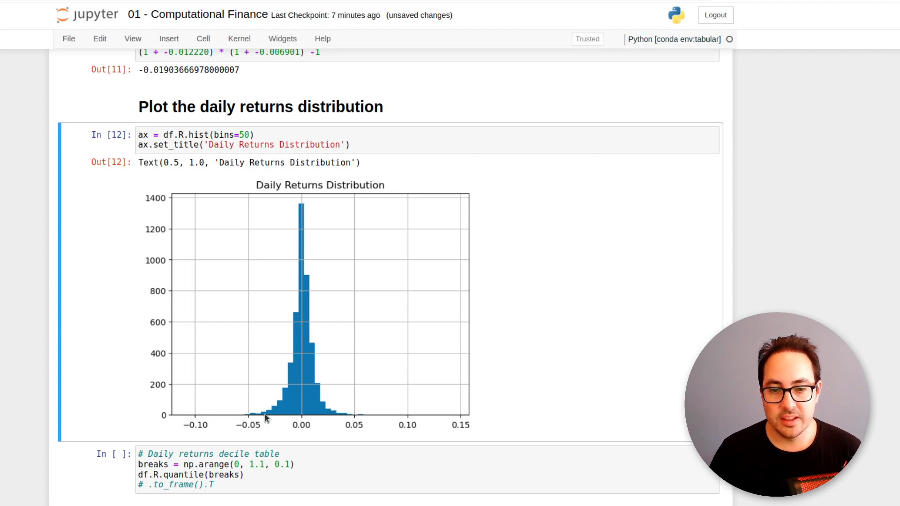
pyautogui.moveTo(247, 416)
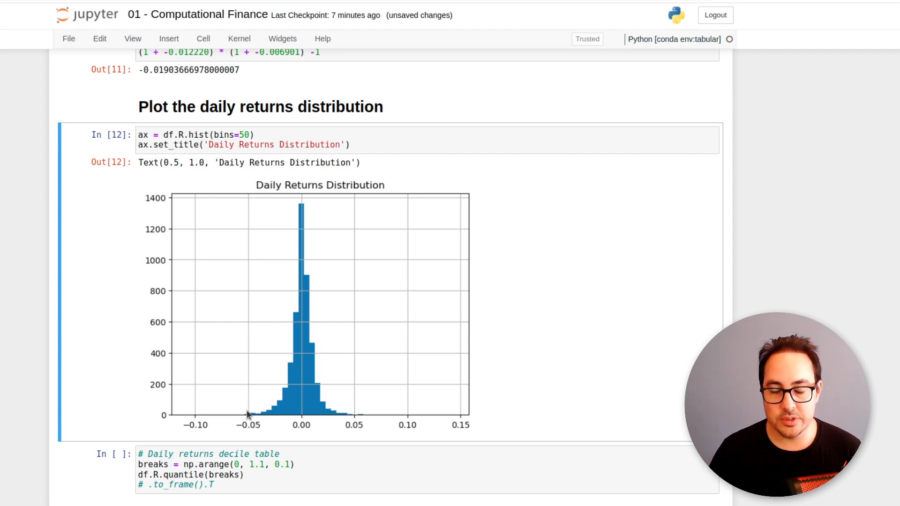
pyautogui.moveTo(256, 420)
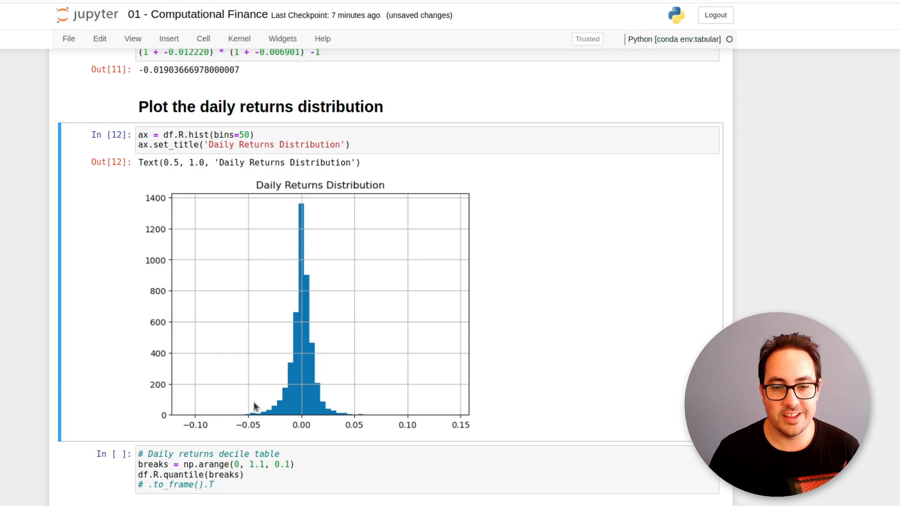
pyautogui.moveTo(363, 419)
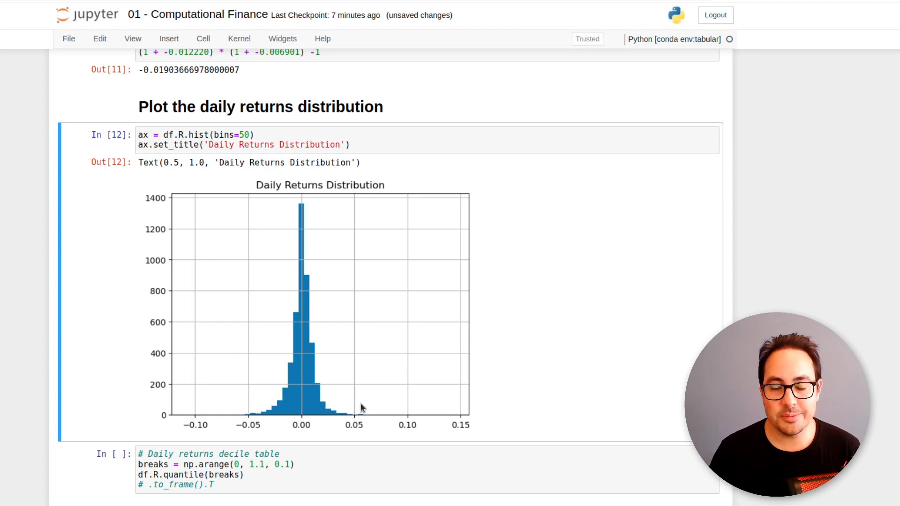
pyautogui.moveTo(277, 207)
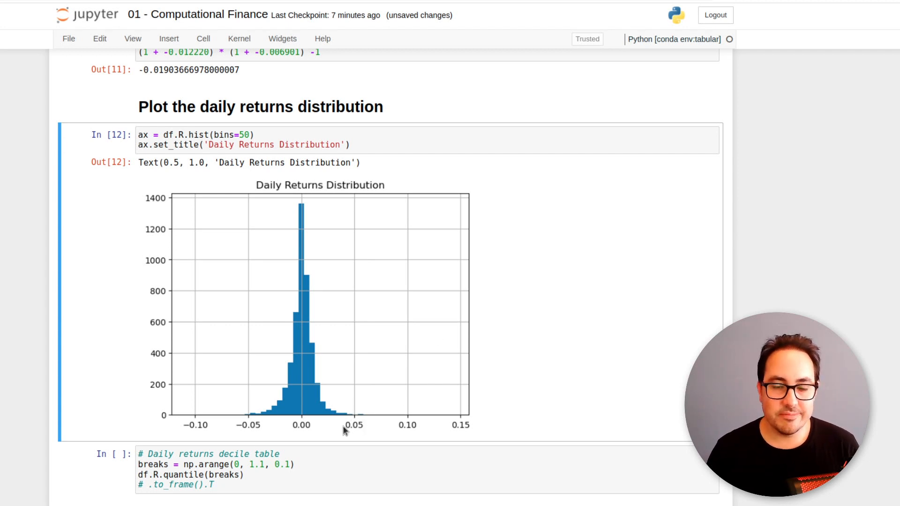
# Step: Show the decile table and mark a lower decile and the median daily return 0.000673
pyautogui.scroll(-3)
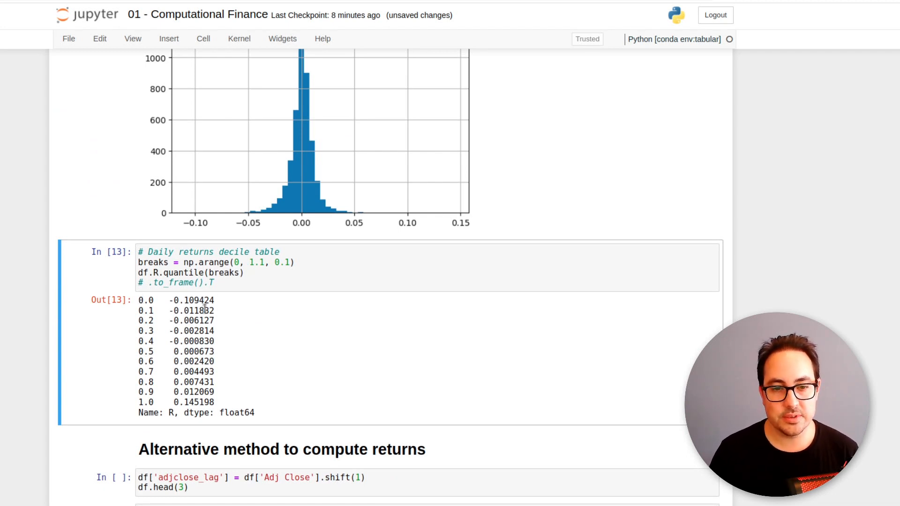
pyautogui.doubleClick(191, 300)
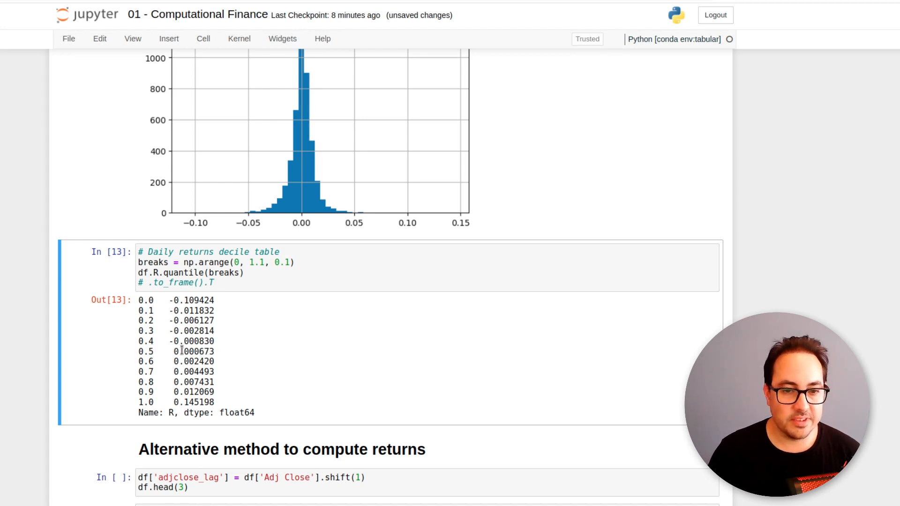
pyautogui.doubleClick(187, 351)
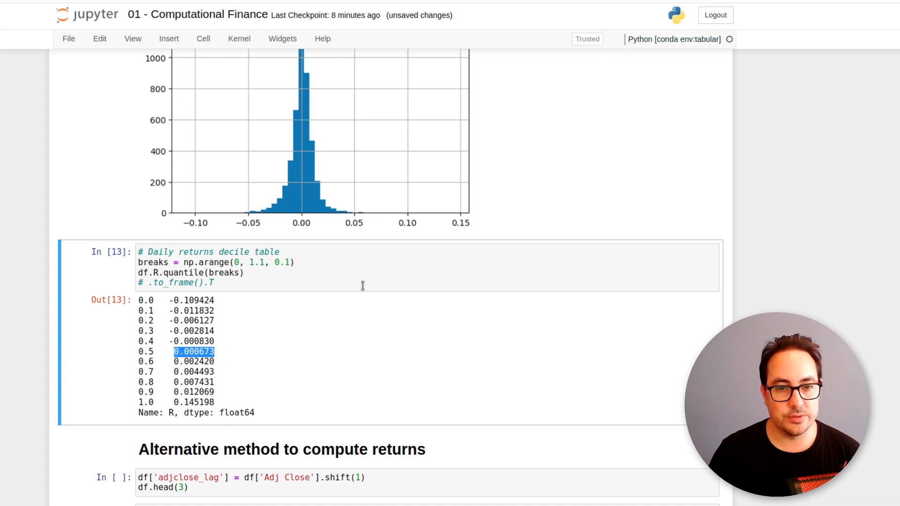
# Step: Compute the lagged Adj Close column, recompute R and keep only non-empty R values
pyautogui.scroll(-3)
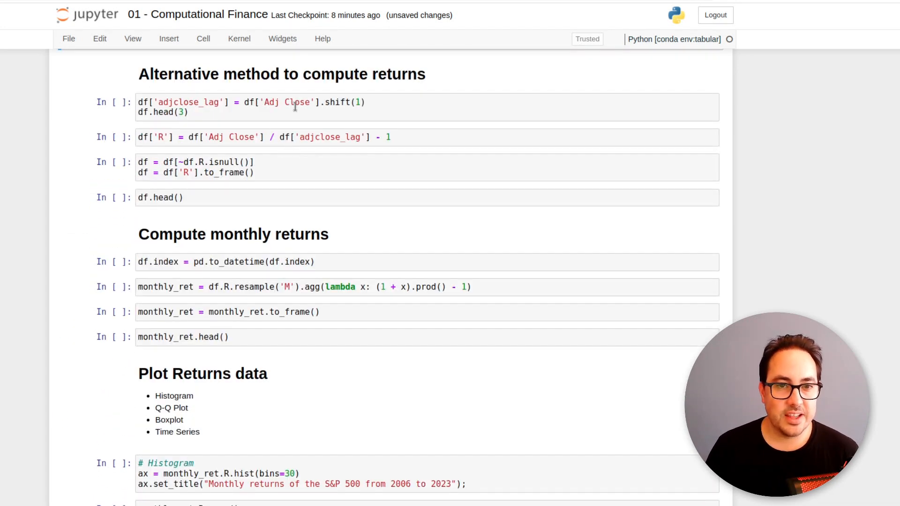
pyautogui.click(209, 114)
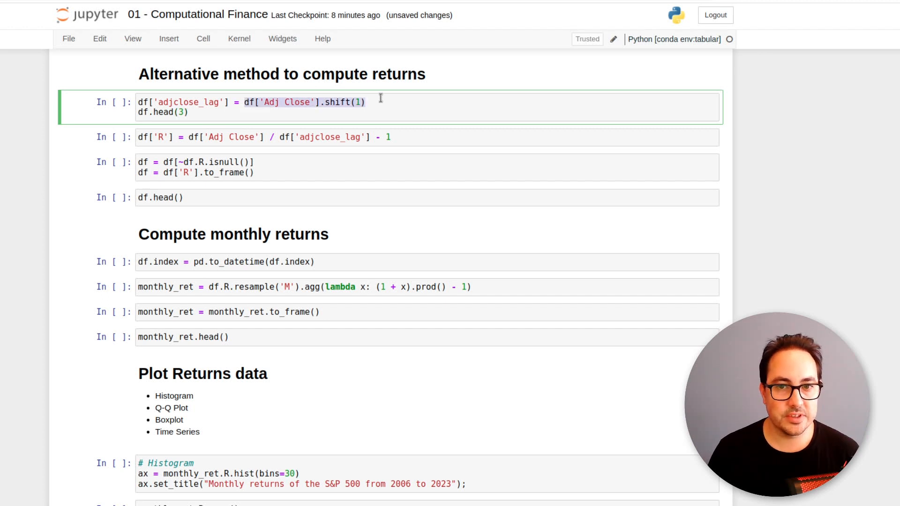
pyautogui.moveTo(394, 104)
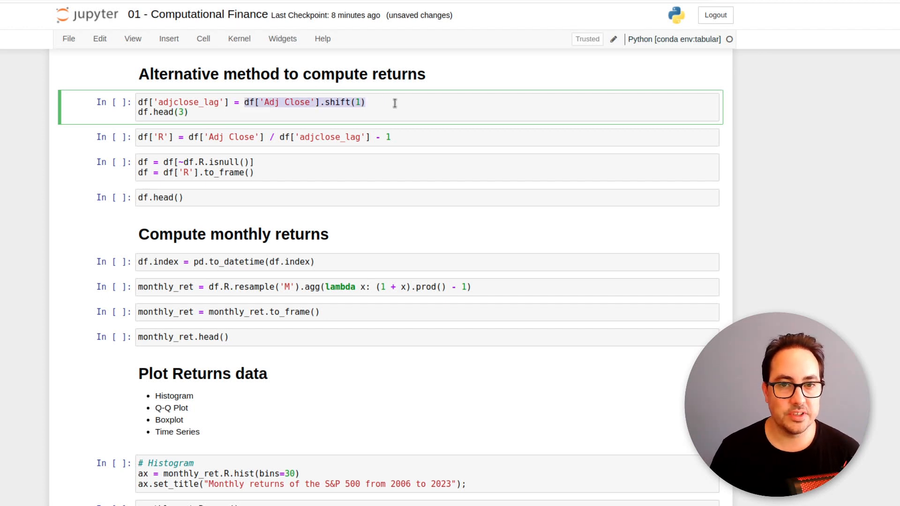
pyautogui.press('Shift+Enter')
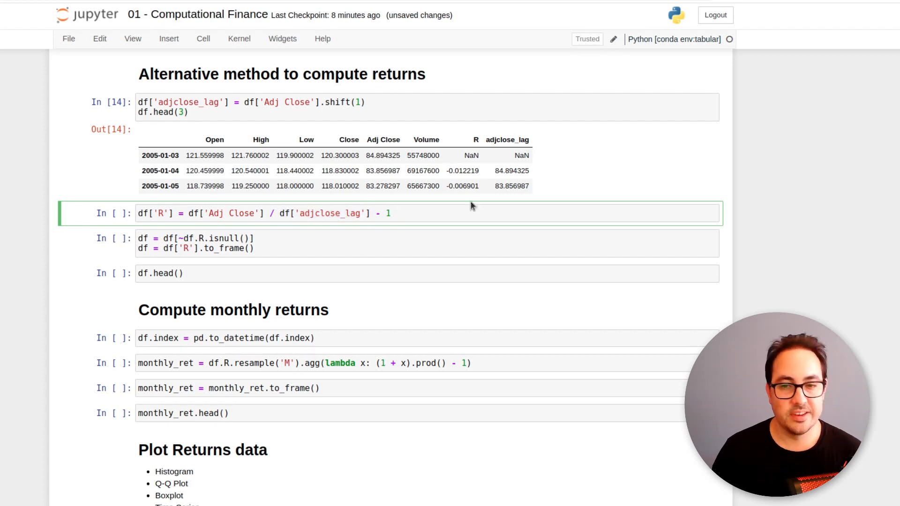
pyautogui.moveTo(395, 130)
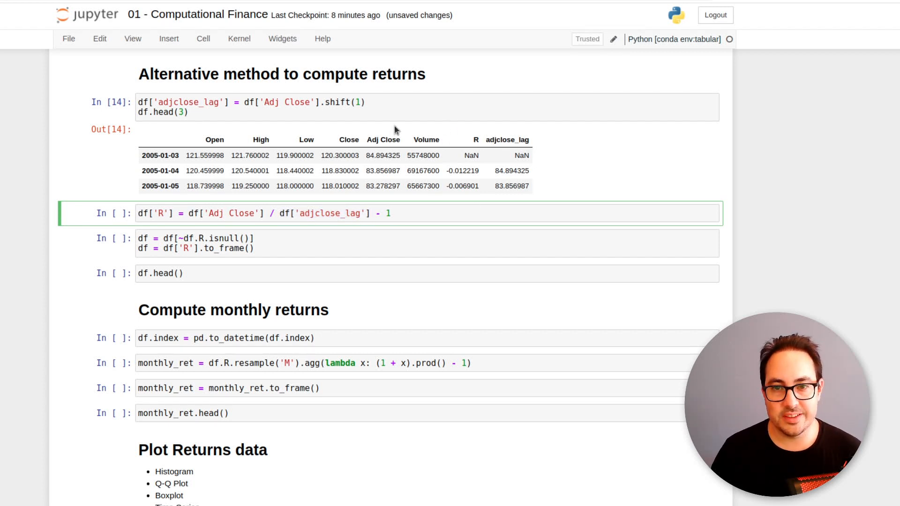
pyautogui.moveTo(518, 133)
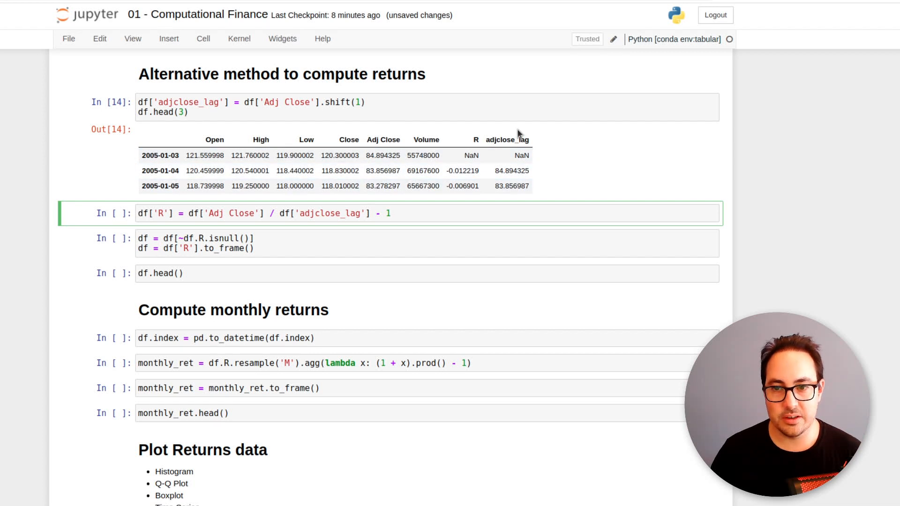
pyautogui.press('Shift+Enter')
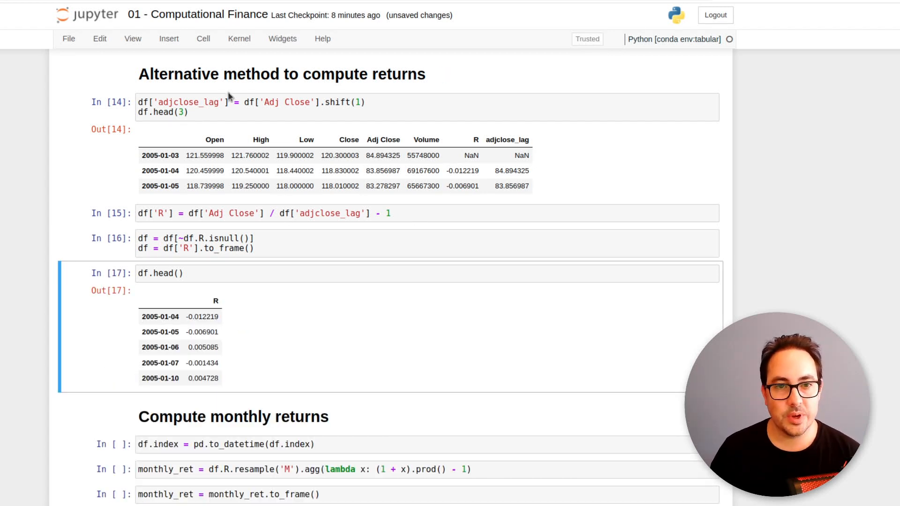
pyautogui.moveTo(168, 405)
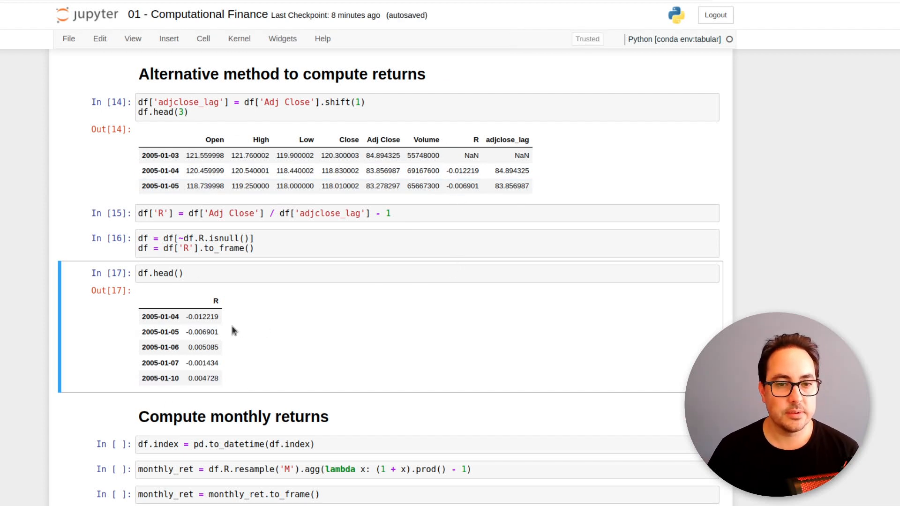
pyautogui.moveTo(268, 313)
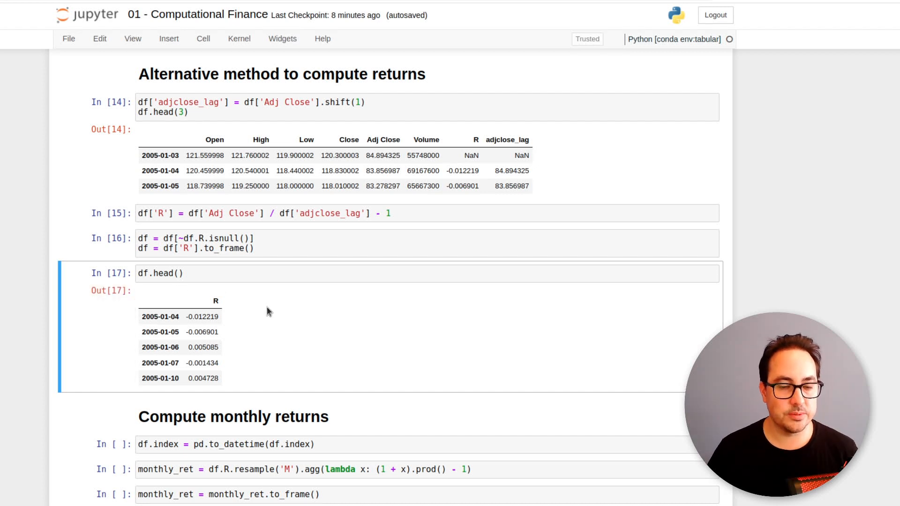
# Step: Run df.index = pd.to_datetime(df.index) under 'Compute monthly returns'
pyautogui.scroll(-3)
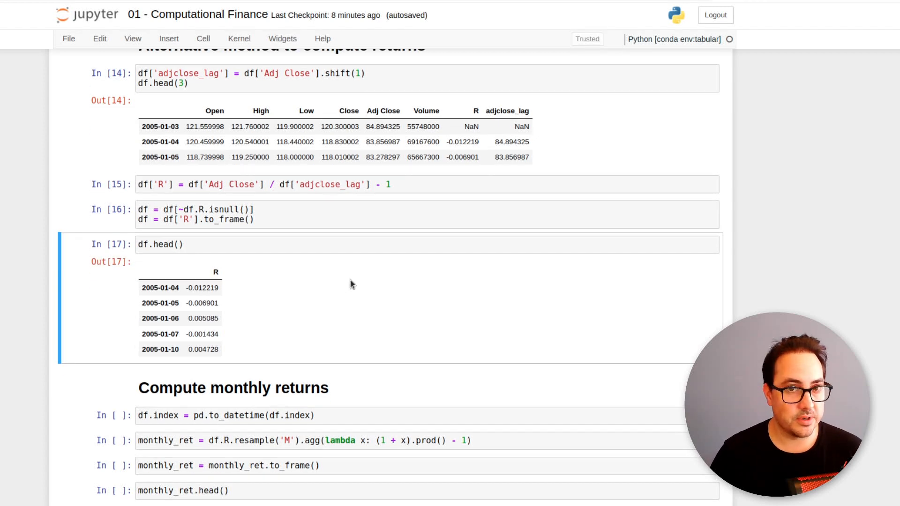
pyautogui.scroll(-3)
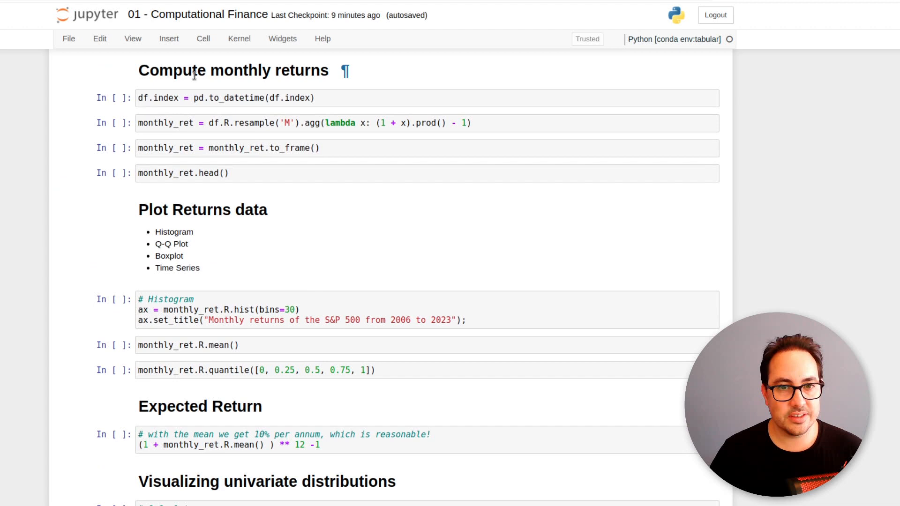
pyautogui.moveTo(370, 86)
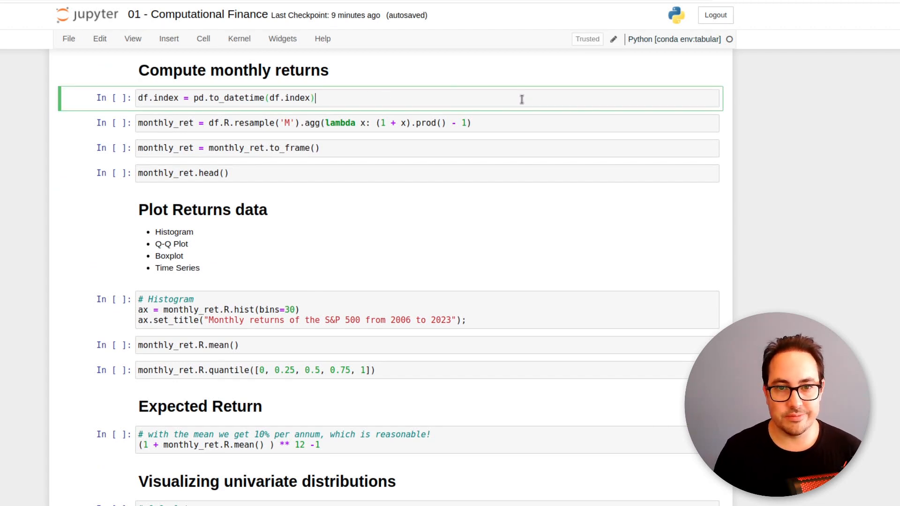
pyautogui.press('Shift+Enter')
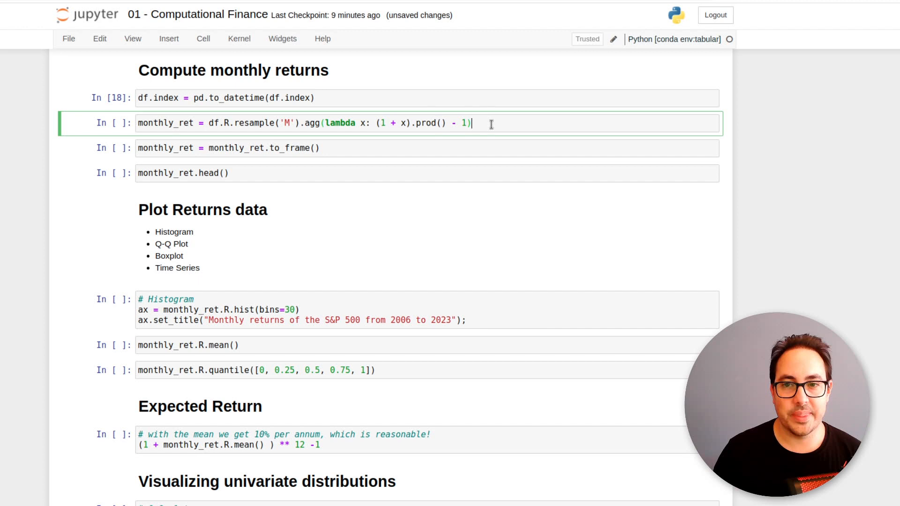
pyautogui.moveTo(433, 137)
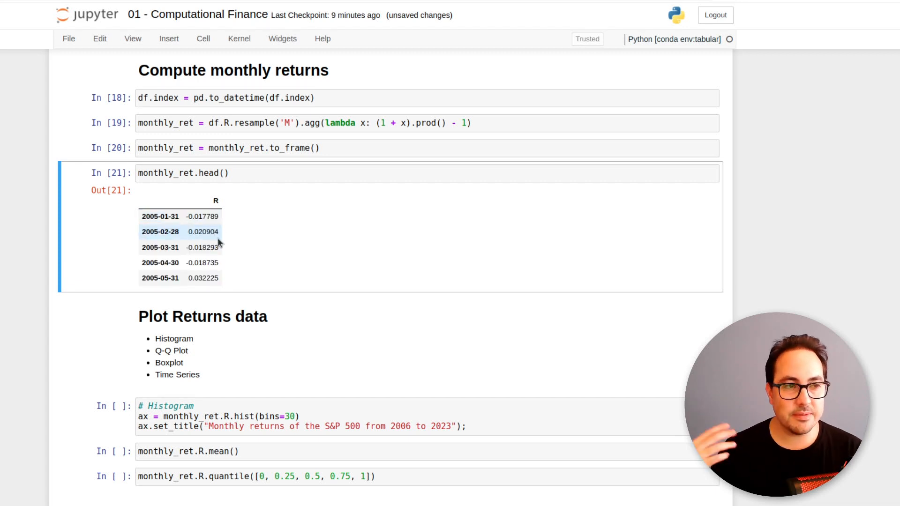
pyautogui.moveTo(192, 256)
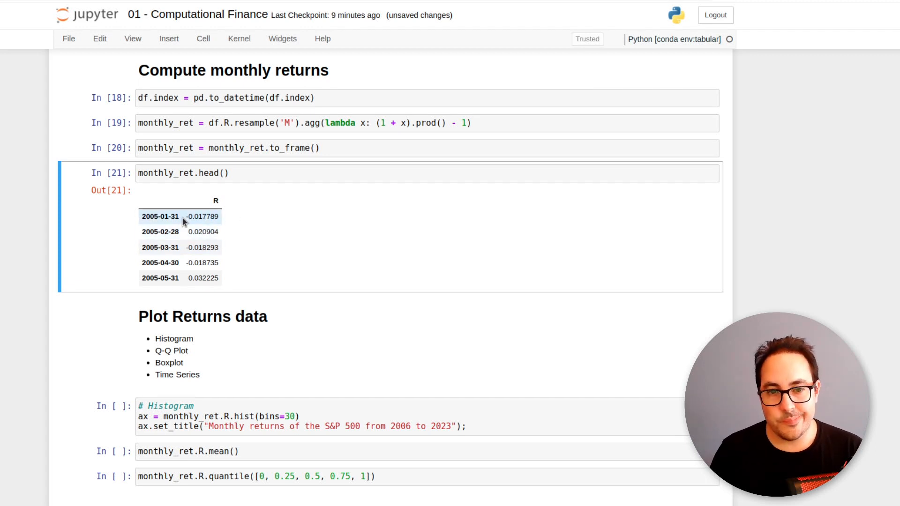
pyautogui.moveTo(145, 218)
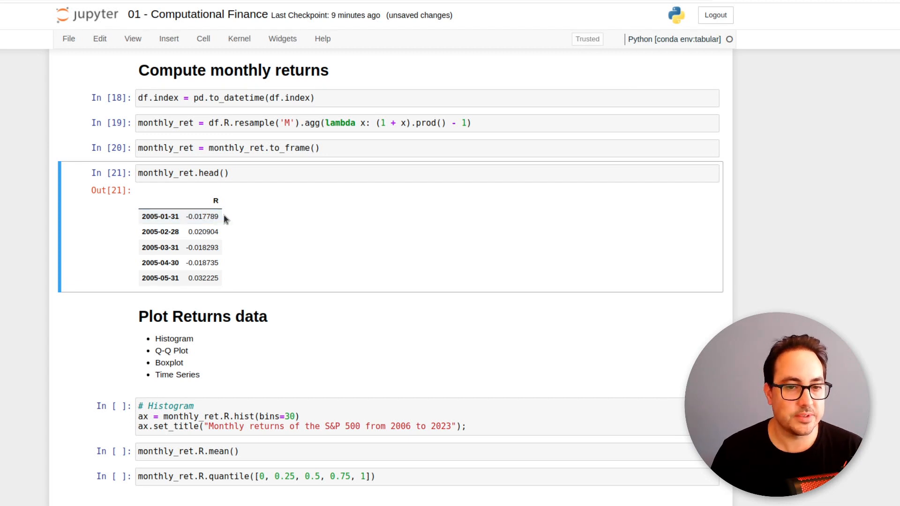
# Step: Highlight the February 2005 value in the monthly returns table
pyautogui.doubleClick(203, 232)
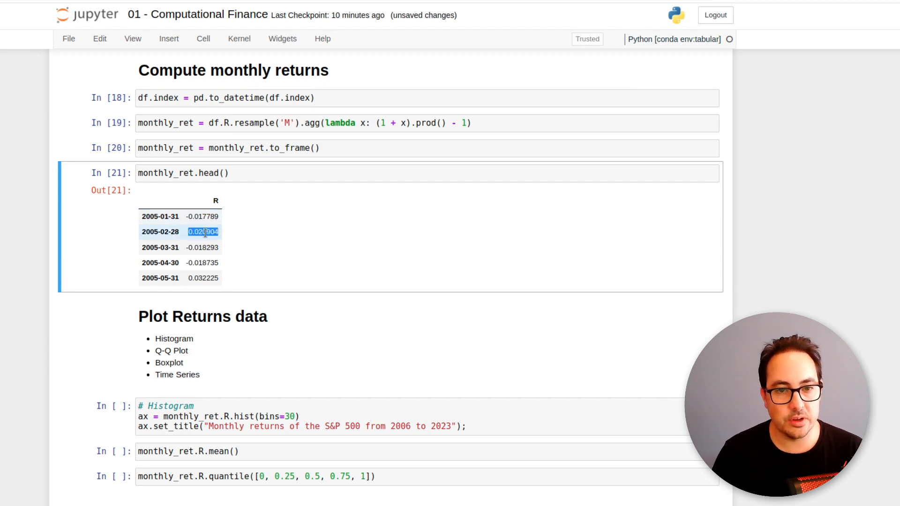
pyautogui.scroll(-3)
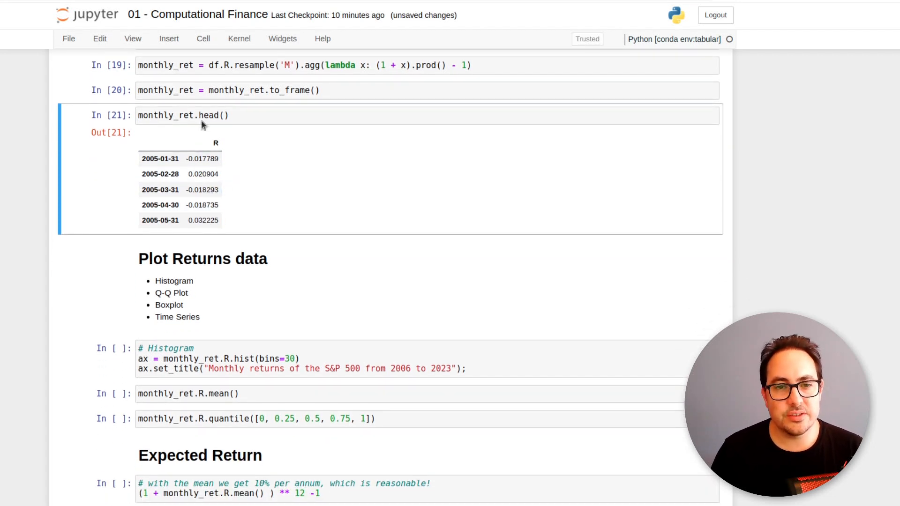
pyautogui.moveTo(177, 144)
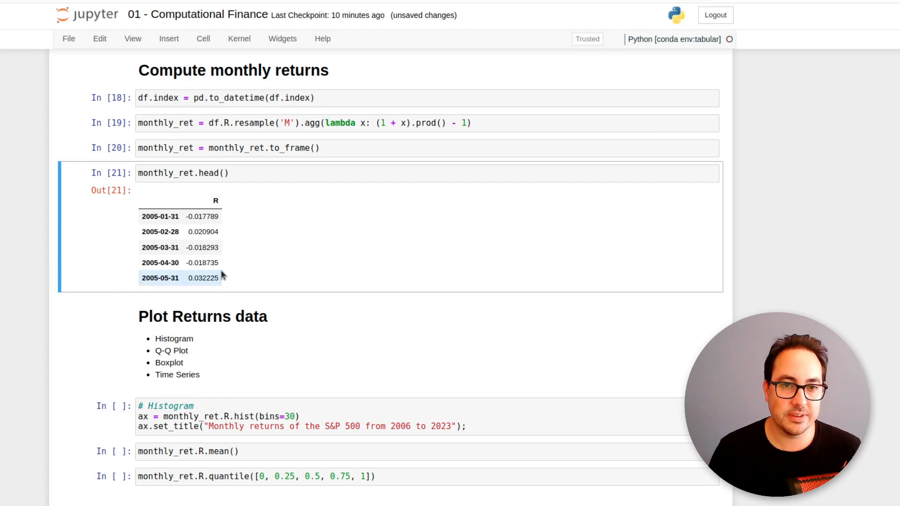
# Step: Show the 30-bin monthly returns histogram and select the monthly_ret.R.mean() cell
pyautogui.scroll(-3)
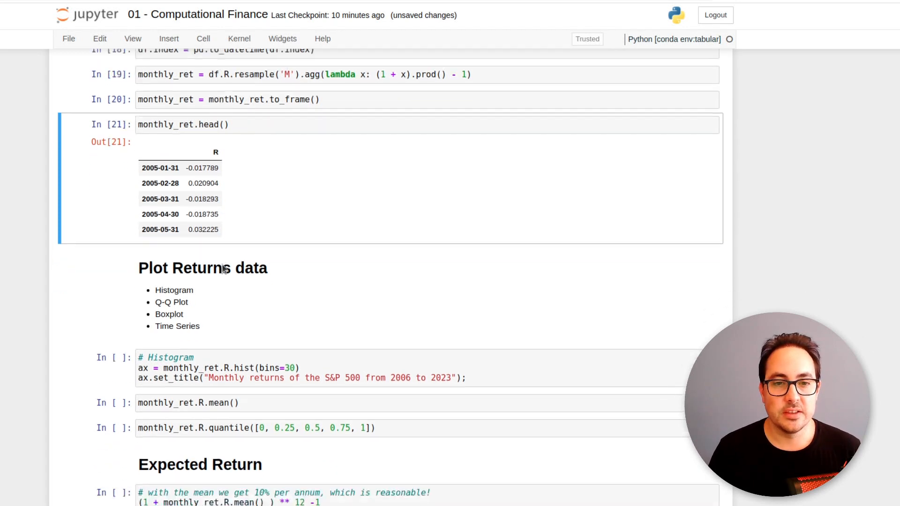
pyautogui.scroll(-3)
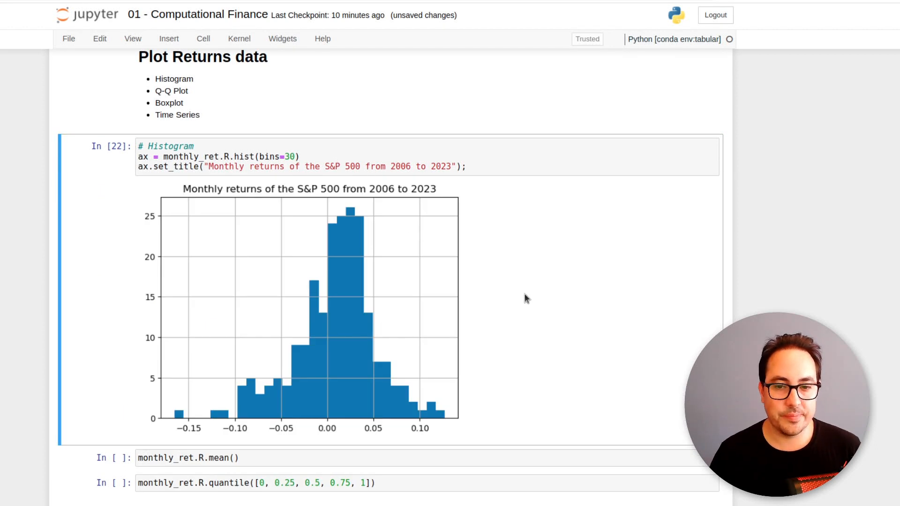
pyautogui.moveTo(322, 197)
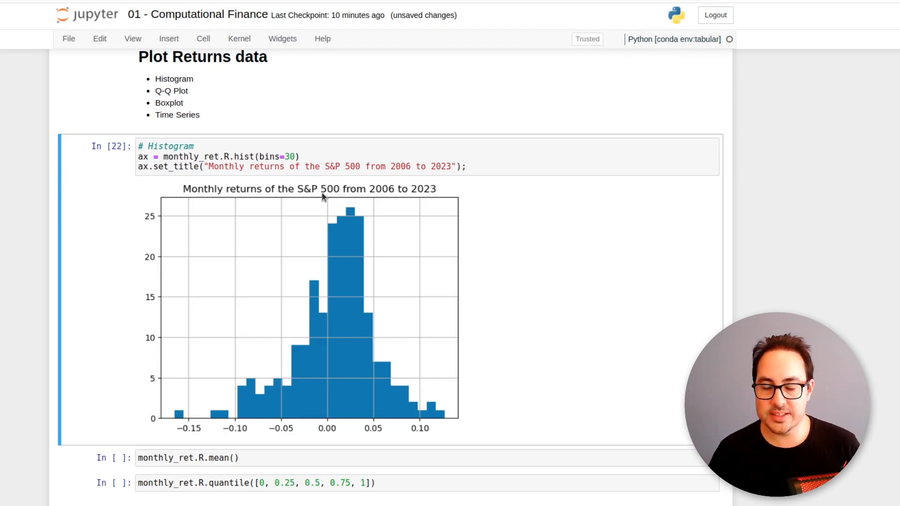
pyautogui.moveTo(395, 226)
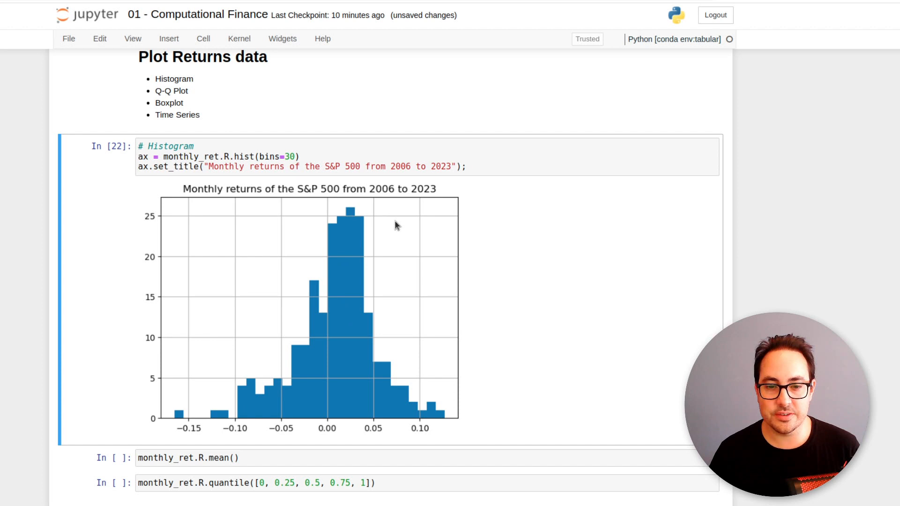
pyautogui.moveTo(345, 427)
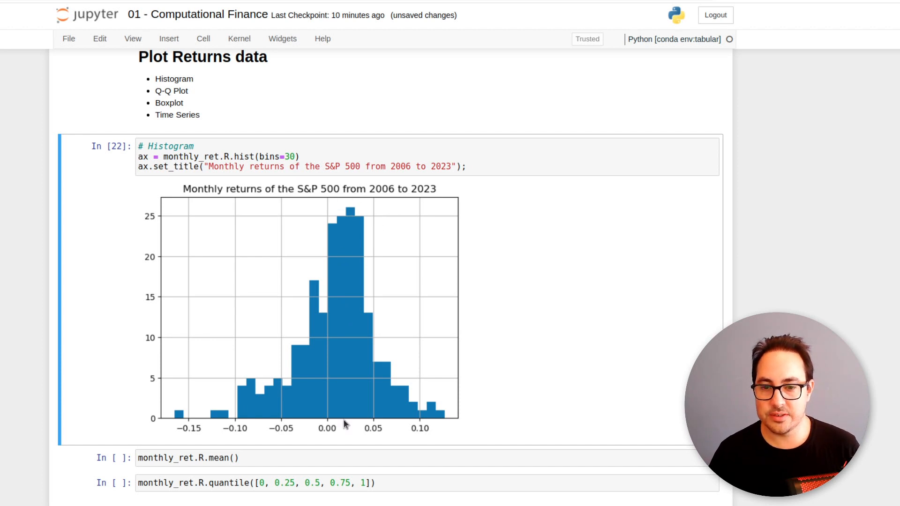
pyautogui.moveTo(406, 199)
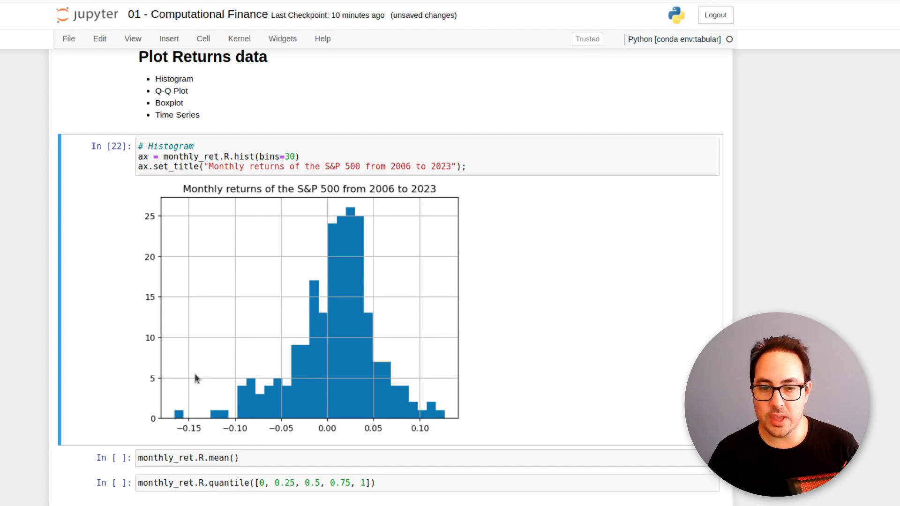
pyautogui.moveTo(154, 418)
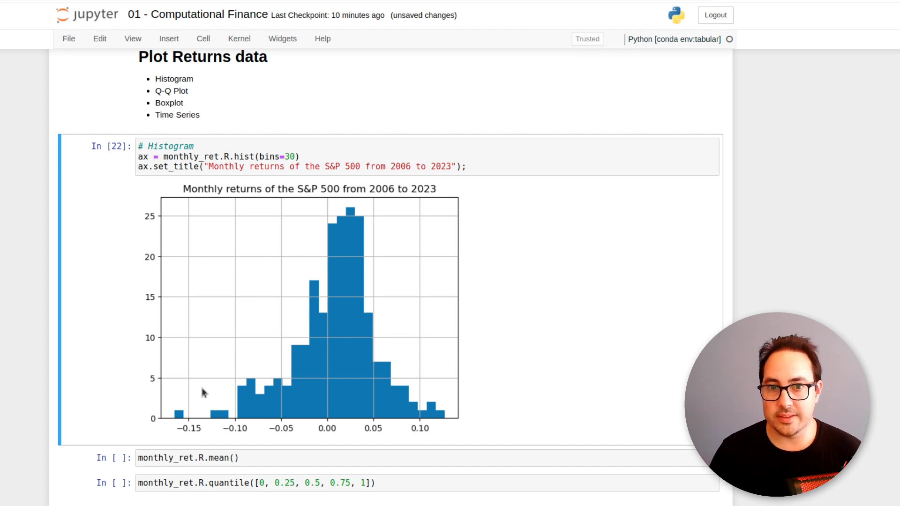
pyautogui.moveTo(184, 441)
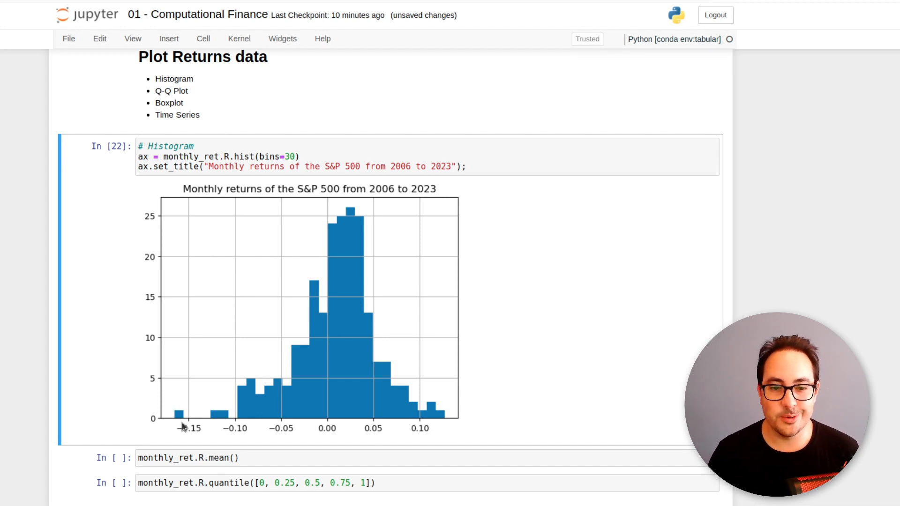
pyautogui.moveTo(190, 448)
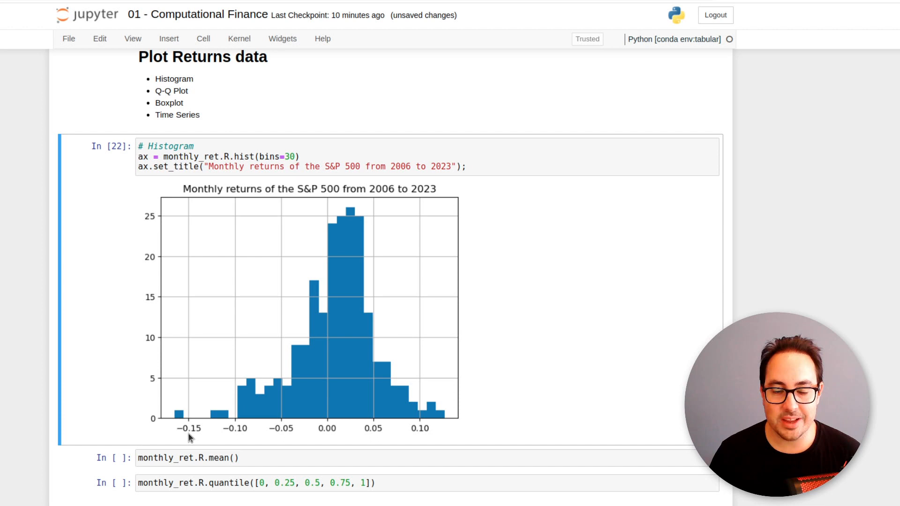
pyautogui.moveTo(205, 411)
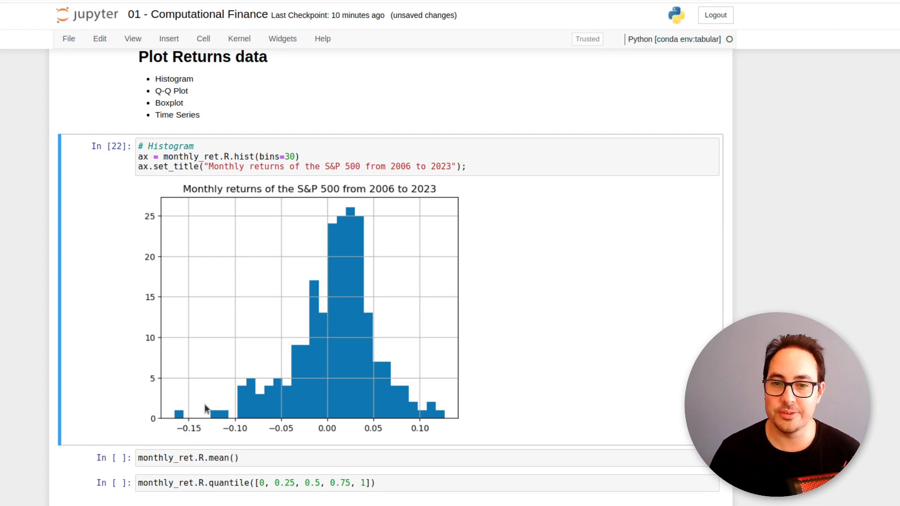
pyautogui.scroll(-3)
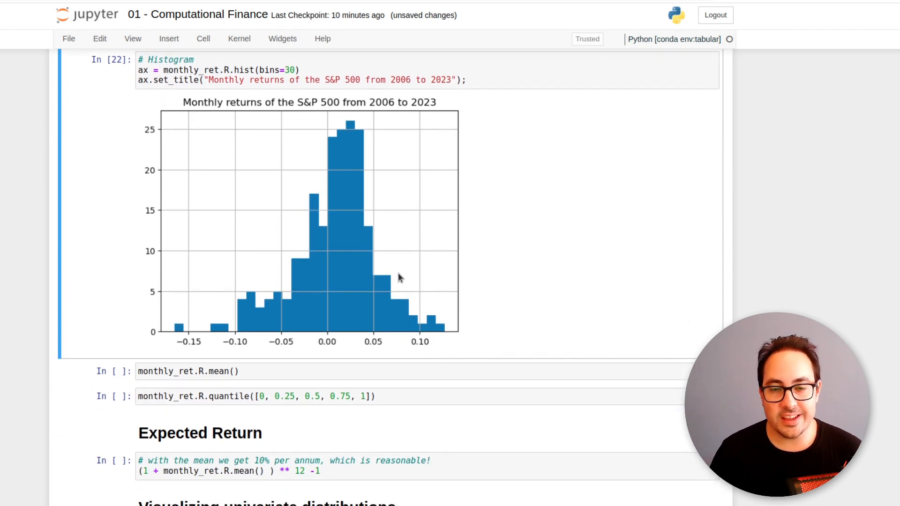
pyautogui.moveTo(506, 365)
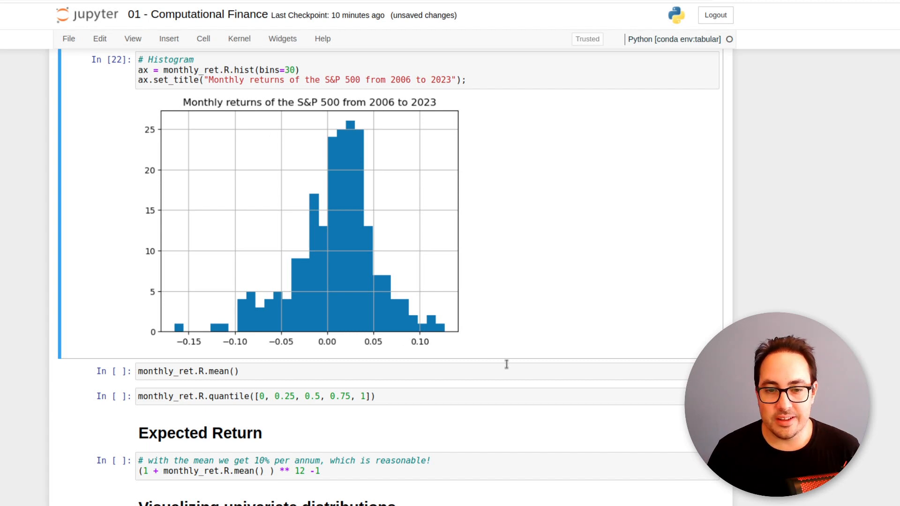
pyautogui.click(204, 372)
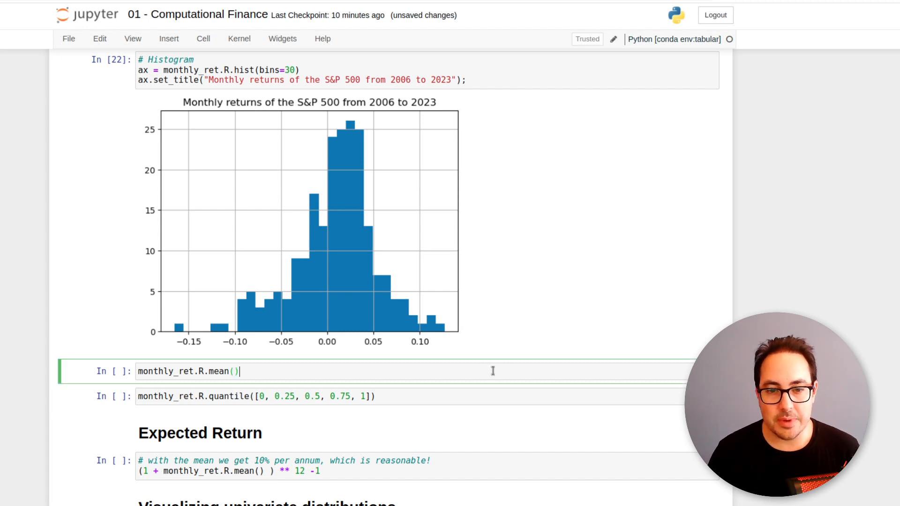
pyautogui.moveTo(489, 366)
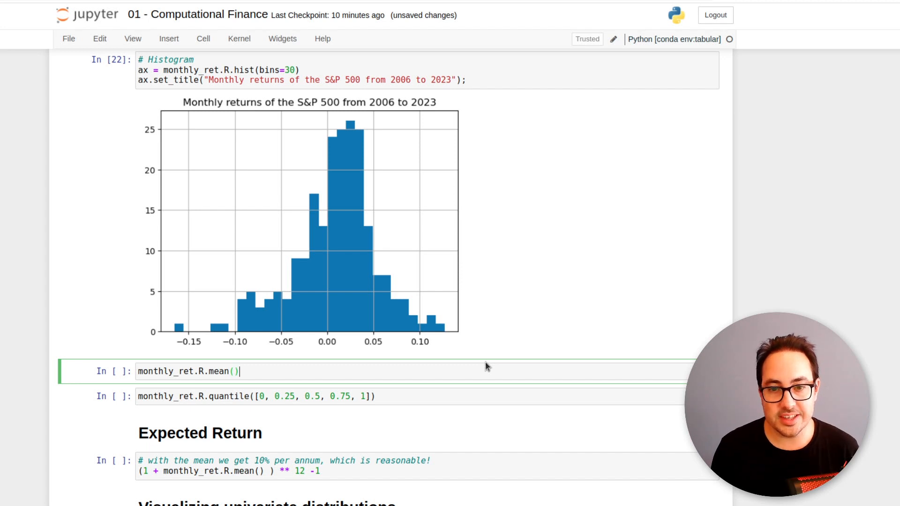
# Step: Compute the average monthly return of about 0.0082
pyautogui.press('Shift+Enter')
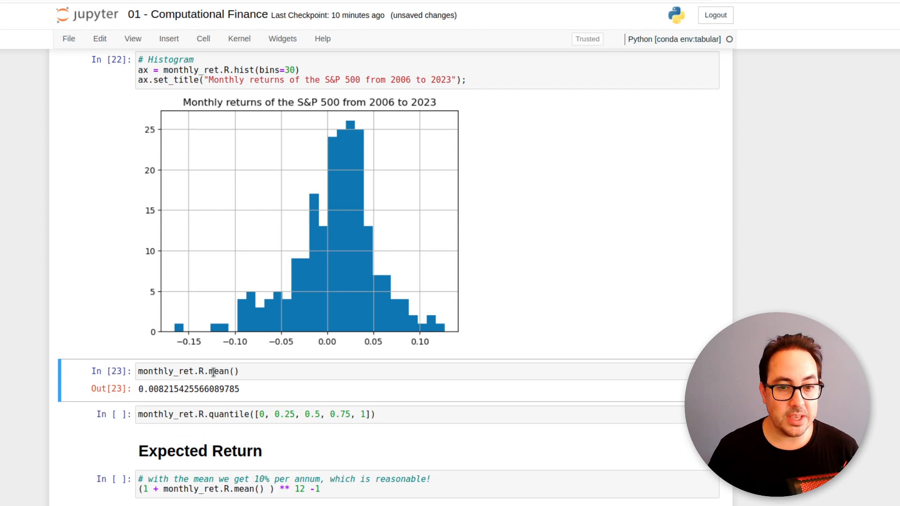
pyautogui.moveTo(150, 400)
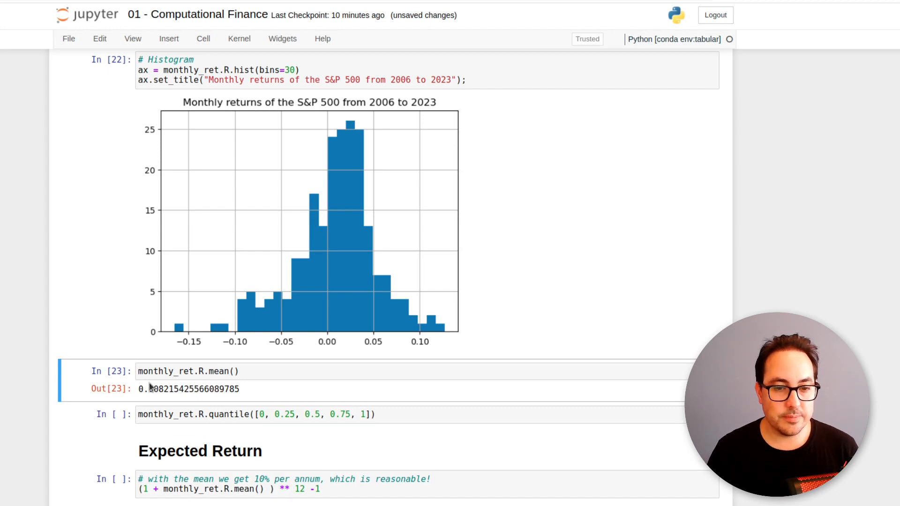
pyautogui.moveTo(248, 390)
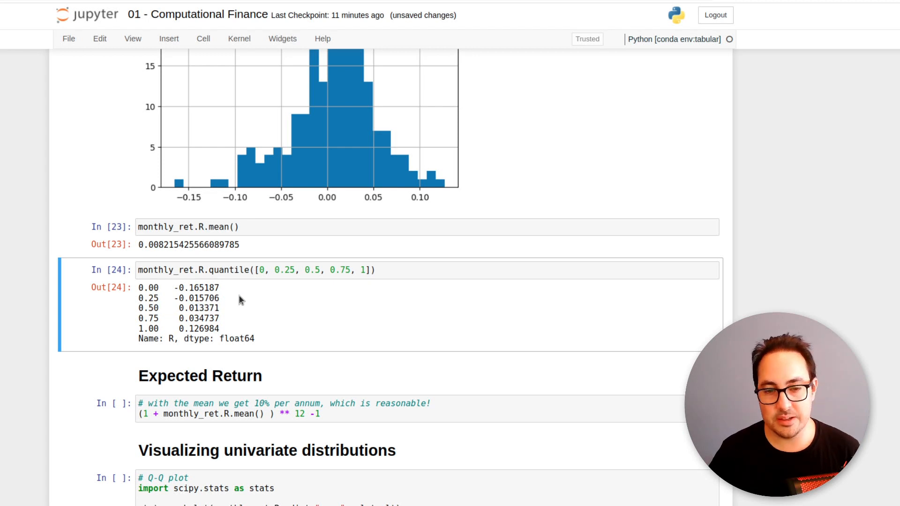
pyautogui.scroll(-3)
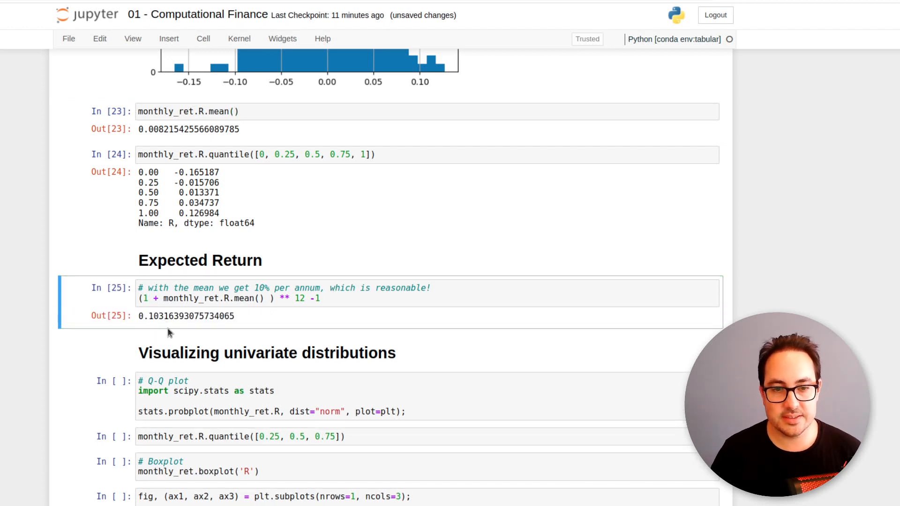
pyautogui.moveTo(259, 315)
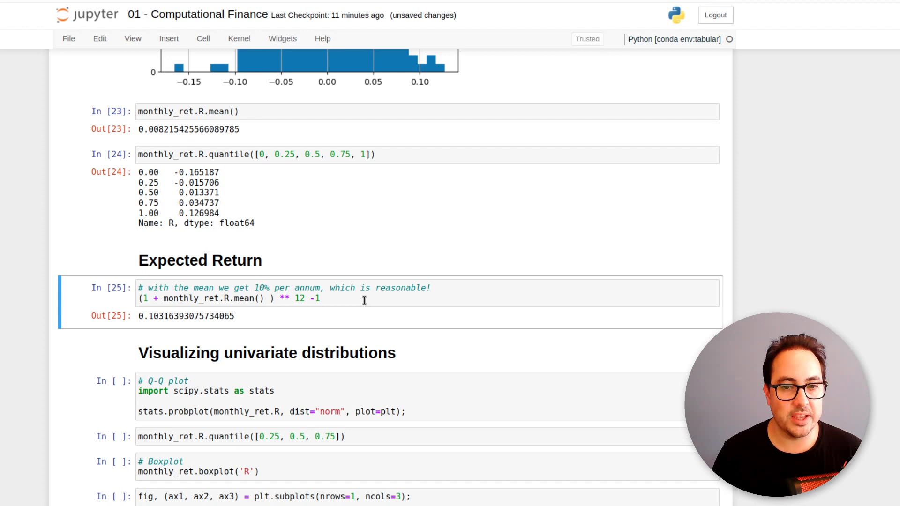
# Step: Scroll past the annualised expected return (~0.103) to the univariate distribution section
pyautogui.scroll(-3)
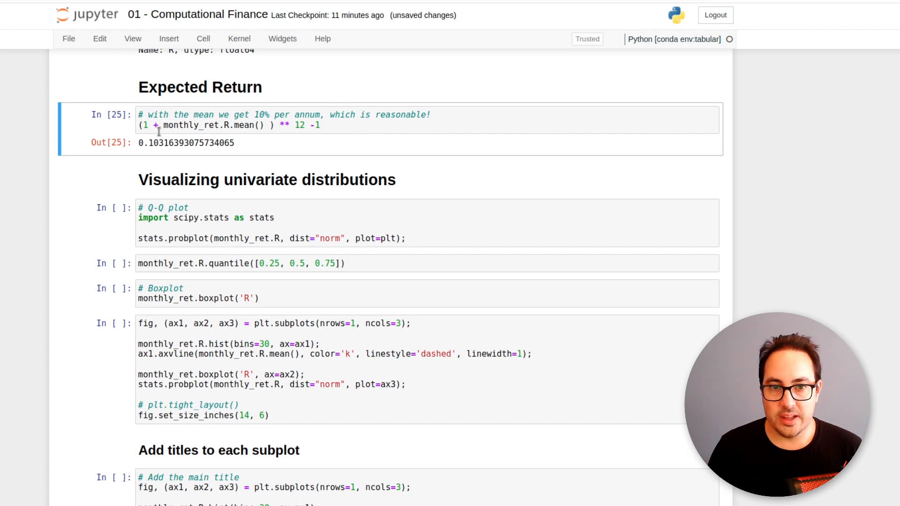
pyautogui.moveTo(445, 223)
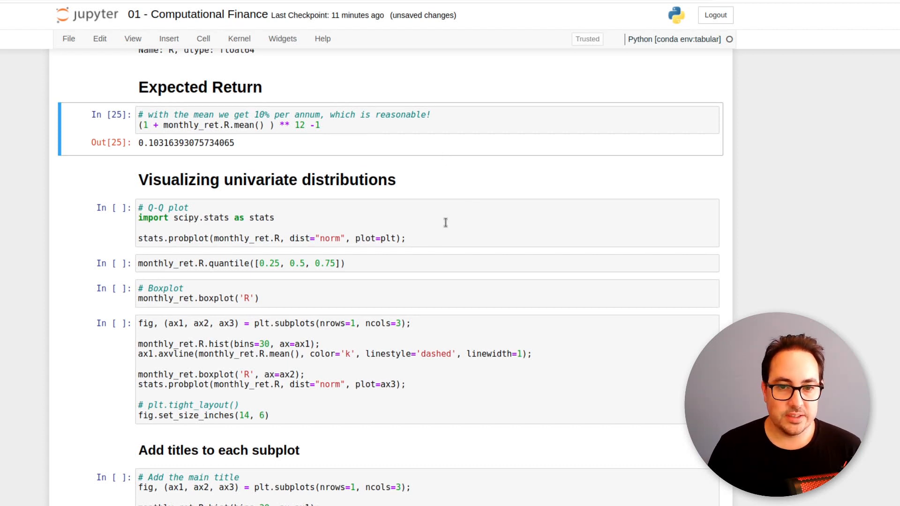
pyautogui.moveTo(454, 214)
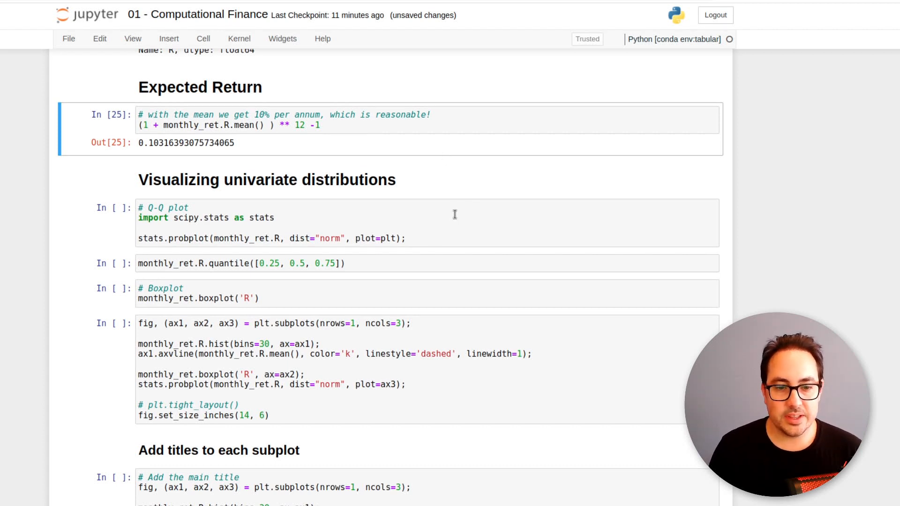
pyautogui.moveTo(458, 208)
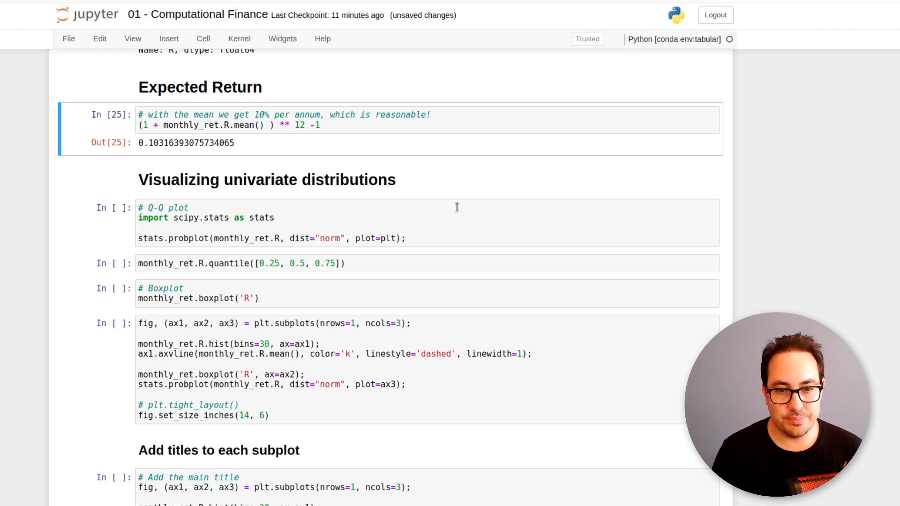
pyautogui.moveTo(483, 228)
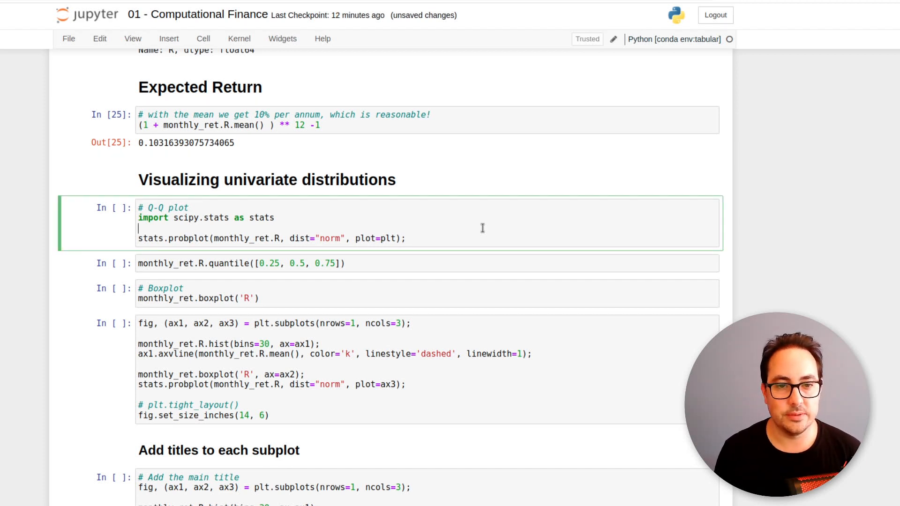
# Step: Run stats.probplot to display the normal probability plot of monthly returns
pyautogui.press('Shift+Enter')
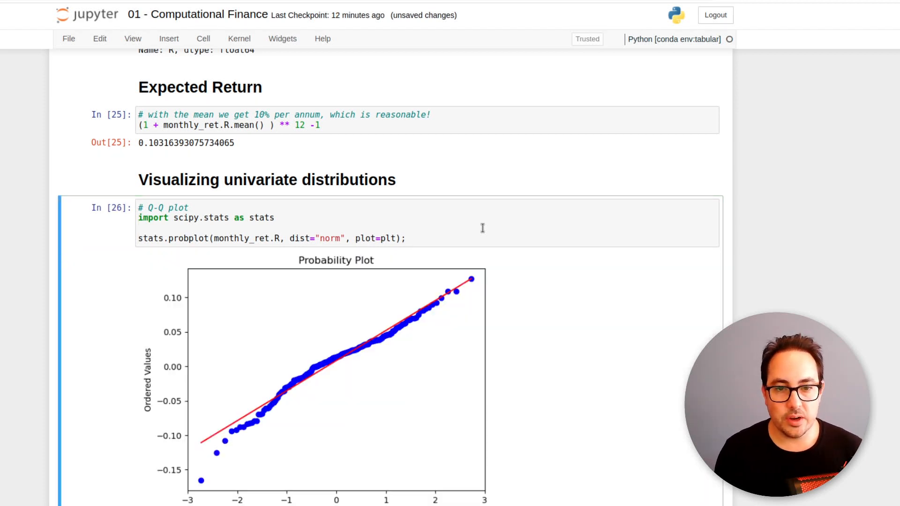
pyautogui.scroll(-3)
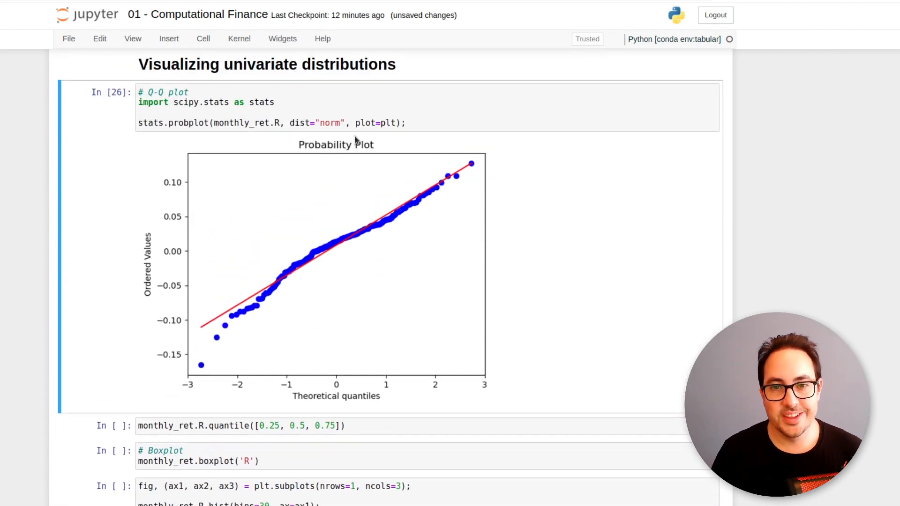
pyautogui.moveTo(220, 338)
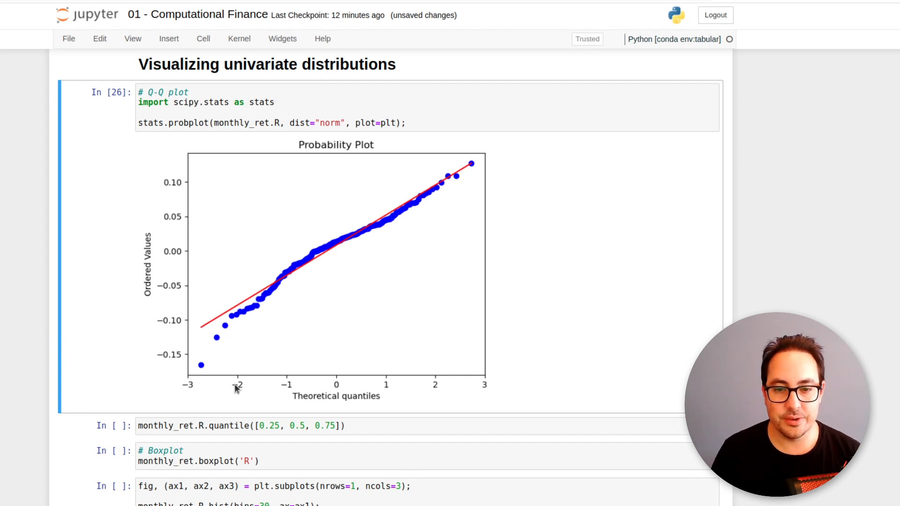
pyautogui.moveTo(448, 407)
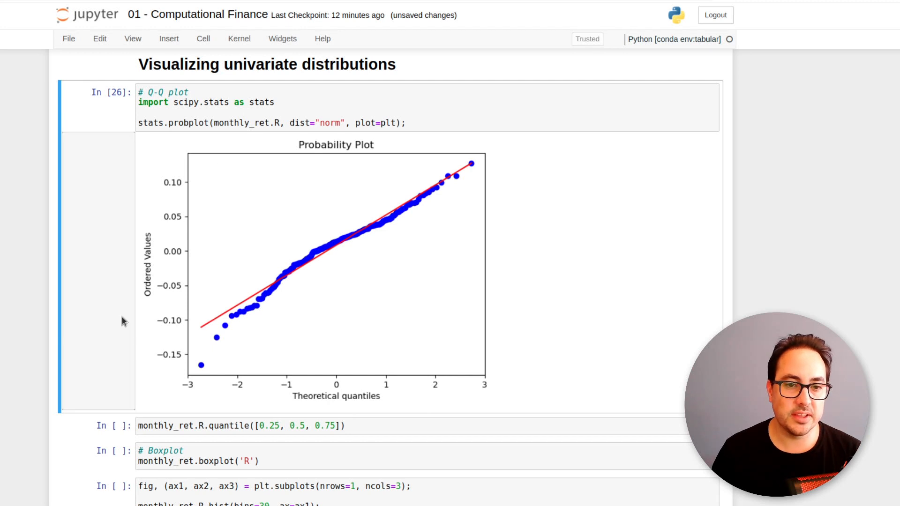
pyautogui.moveTo(186, 317)
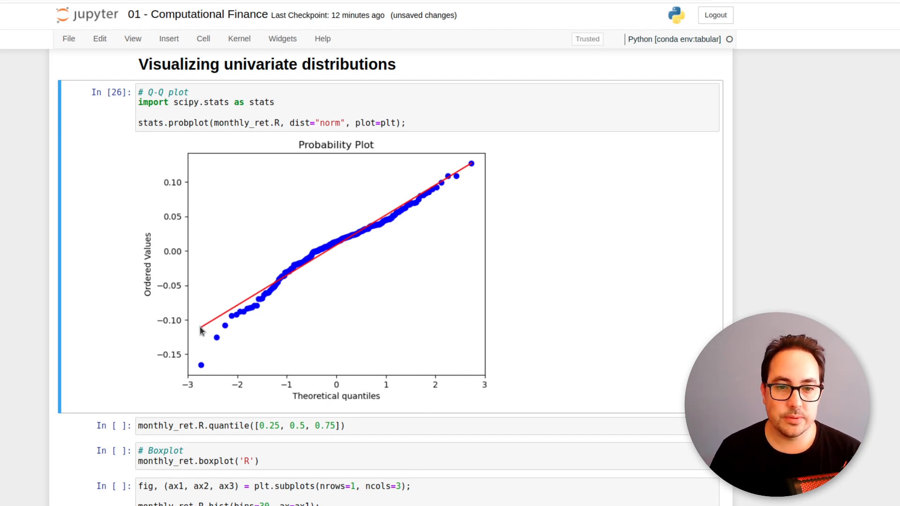
pyautogui.moveTo(474, 166)
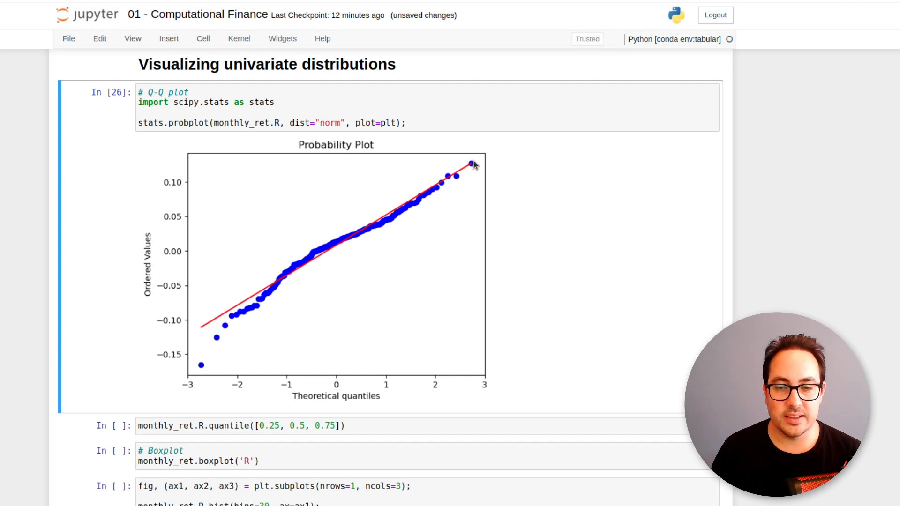
pyautogui.moveTo(209, 374)
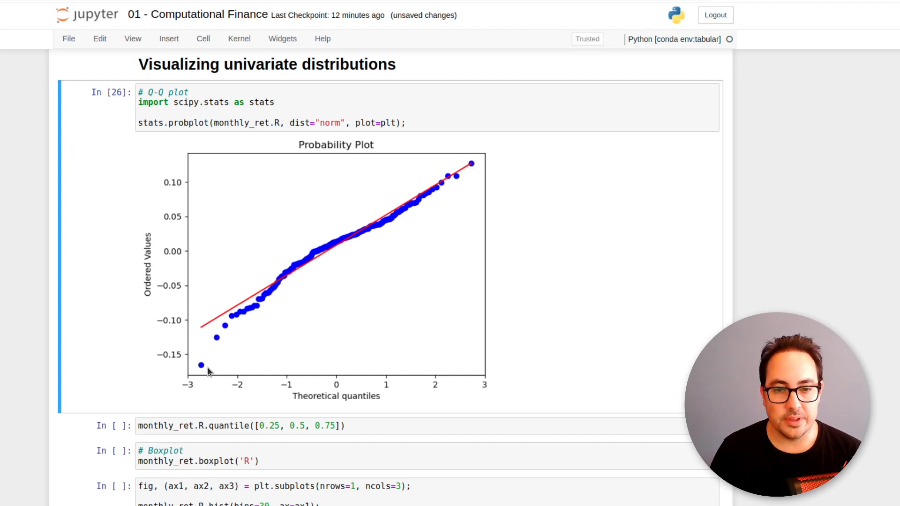
pyautogui.moveTo(275, 343)
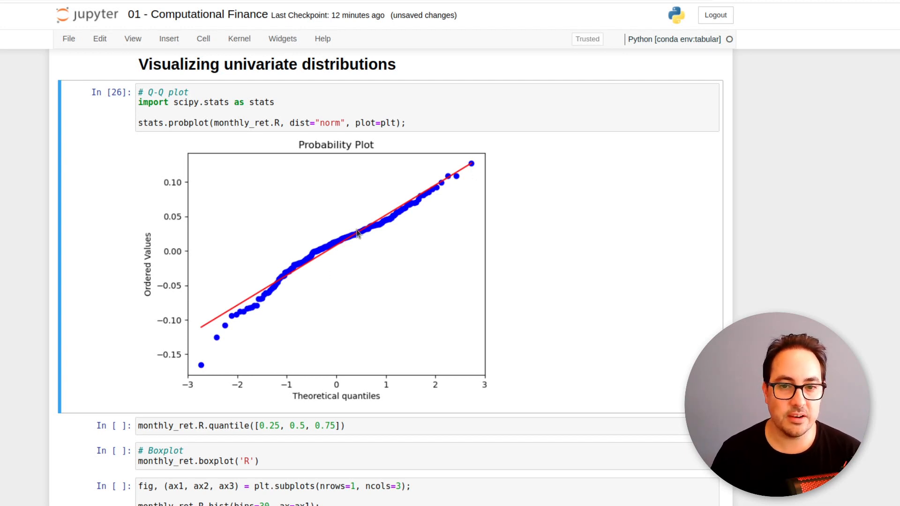
pyautogui.moveTo(279, 289)
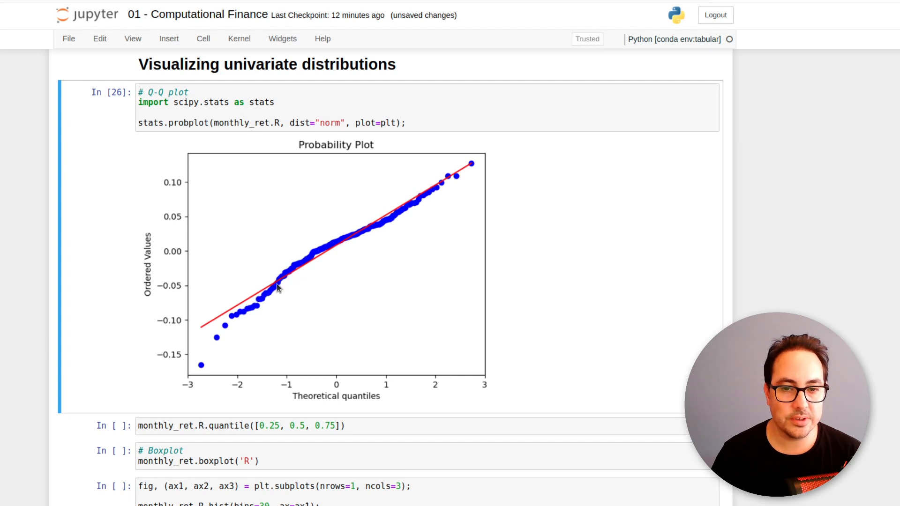
pyautogui.moveTo(201, 365)
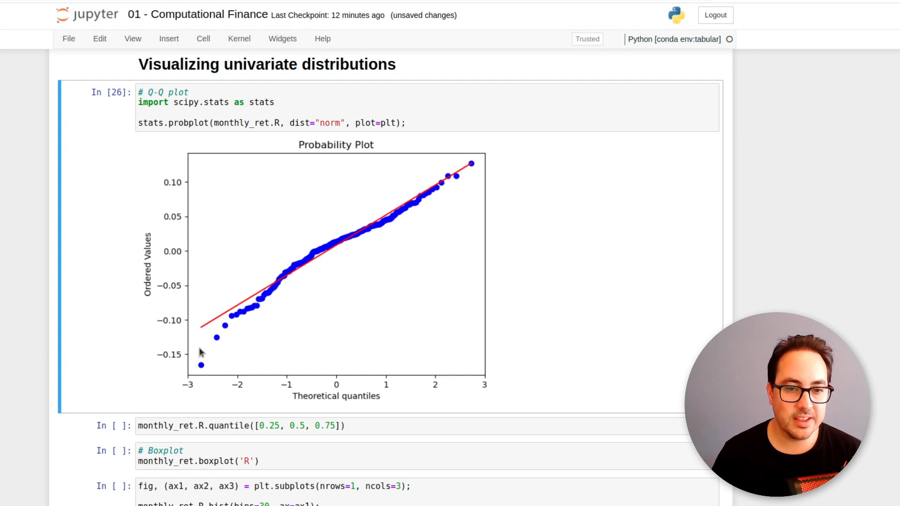
pyautogui.moveTo(276, 321)
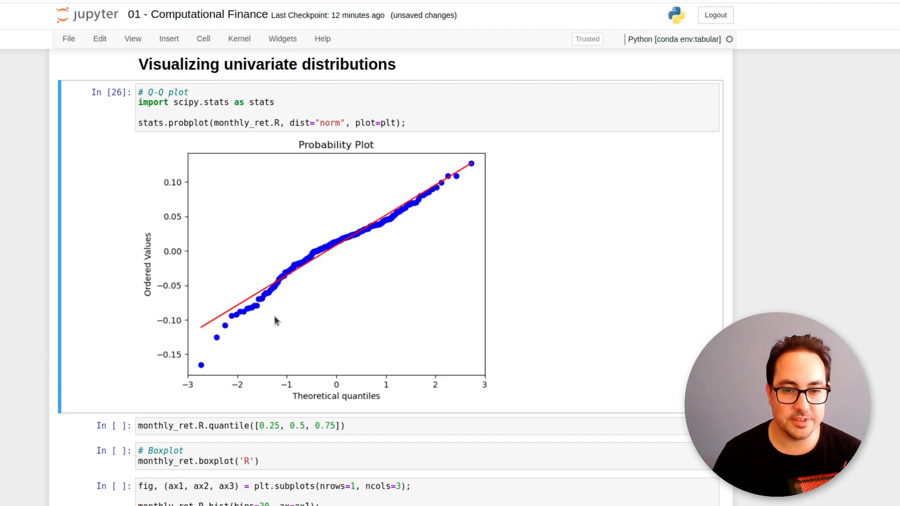
pyautogui.moveTo(233, 316)
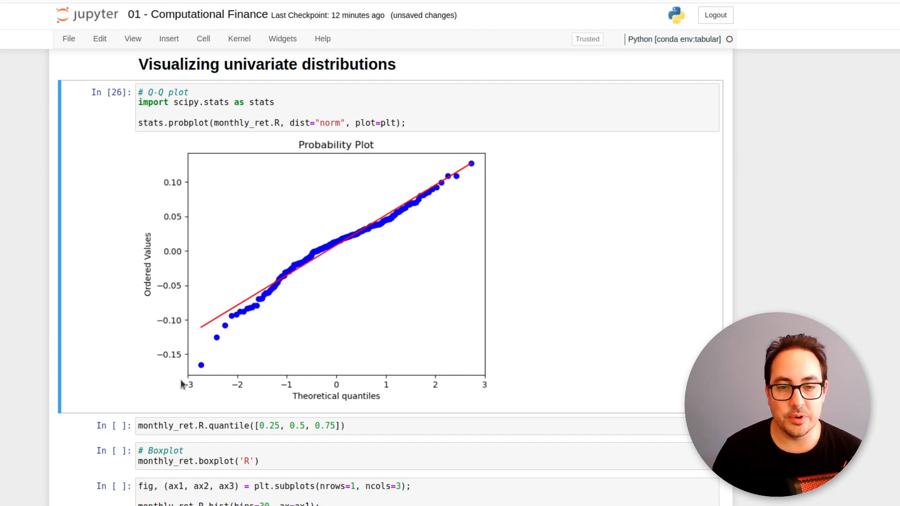
pyautogui.moveTo(223, 395)
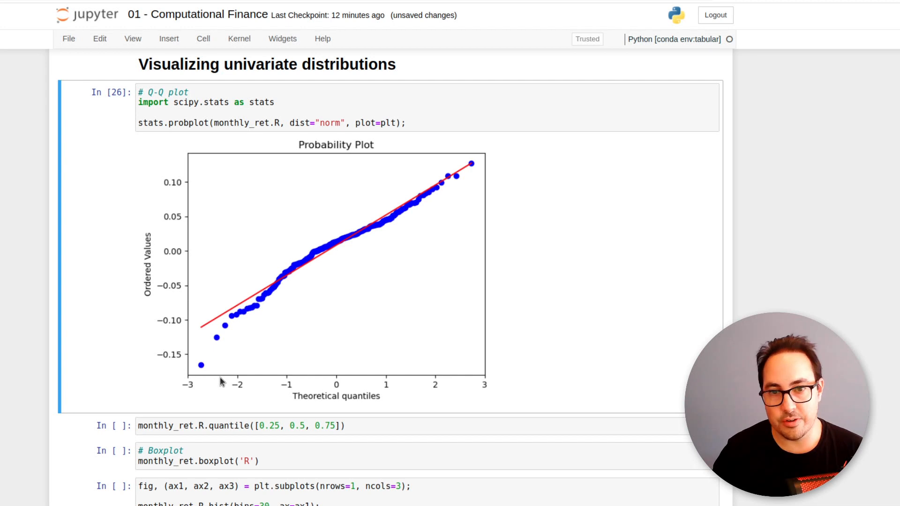
pyautogui.moveTo(183, 304)
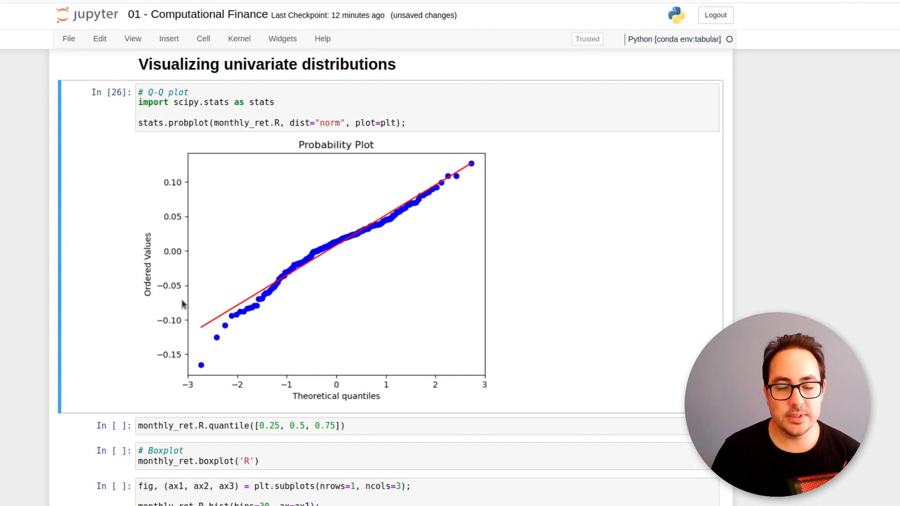
pyautogui.moveTo(192, 302)
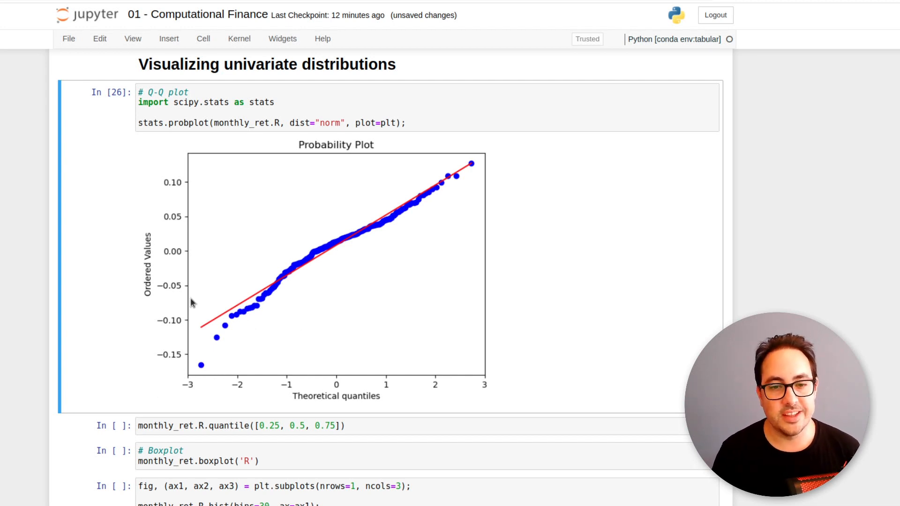
pyautogui.moveTo(180, 311)
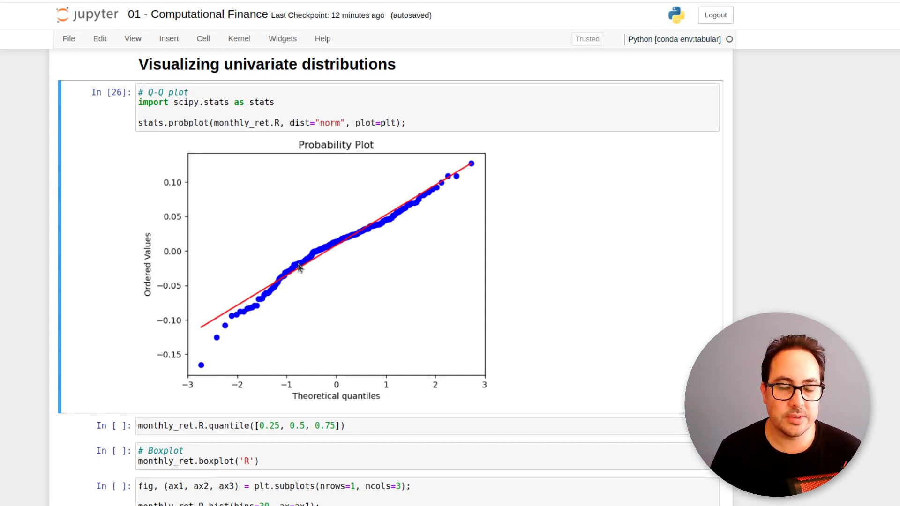
pyautogui.moveTo(514, 364)
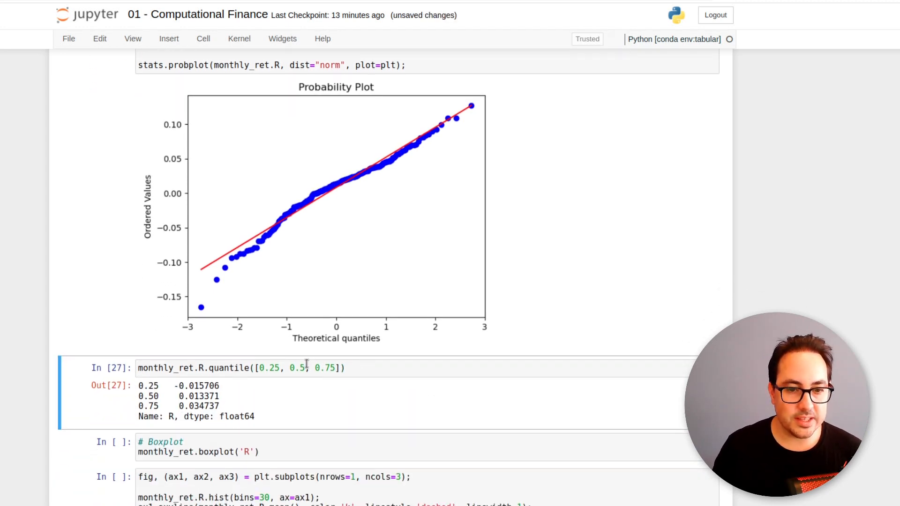
# Step: Inspect the printed quartiles (-0.0157, 0.0134, 0.0347) and move on to the boxplot code
pyautogui.scroll(-3)
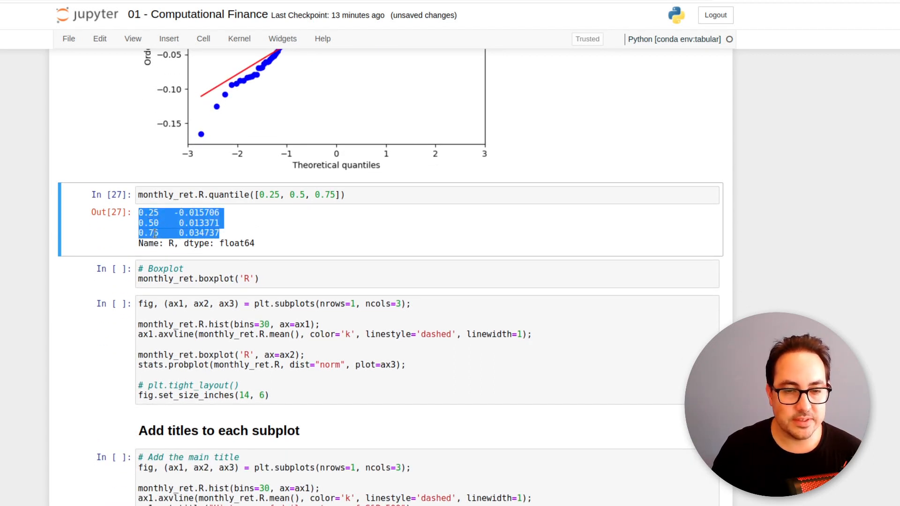
pyautogui.click(232, 239)
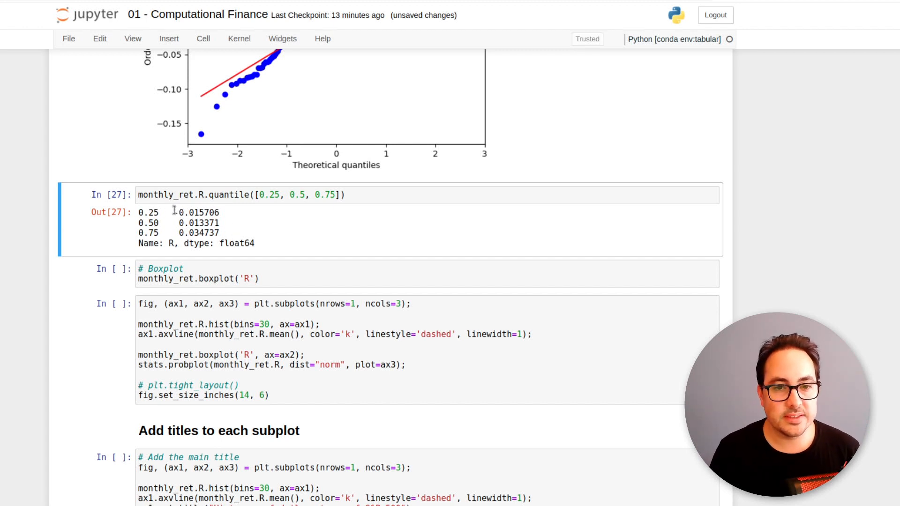
pyautogui.doubleClick(192, 212)
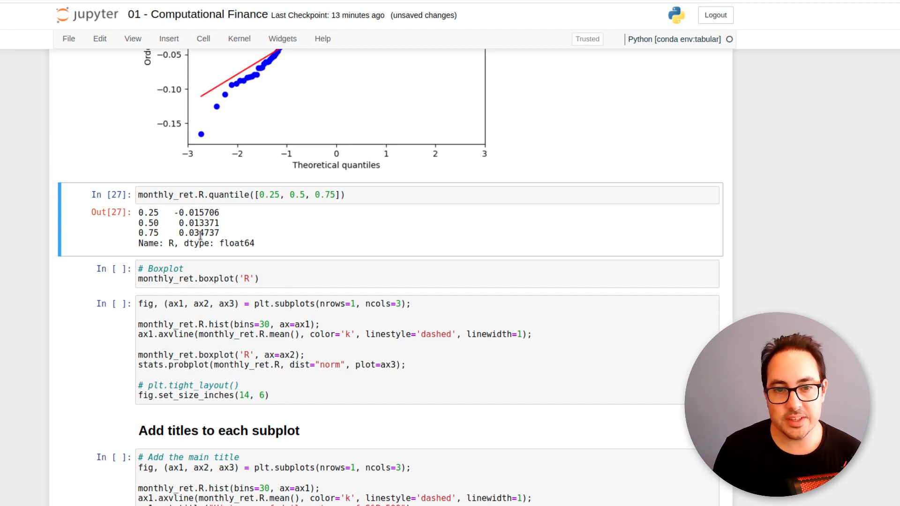
pyautogui.moveTo(229, 234)
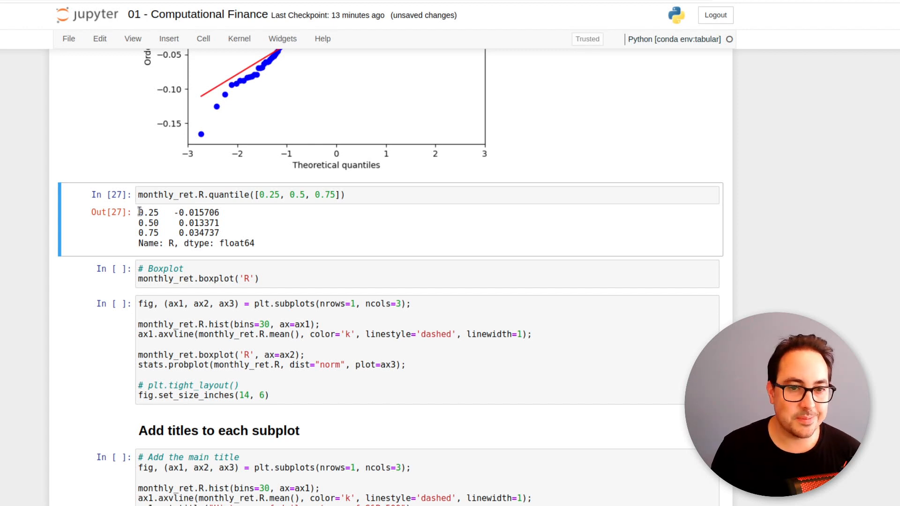
pyautogui.click(359, 276)
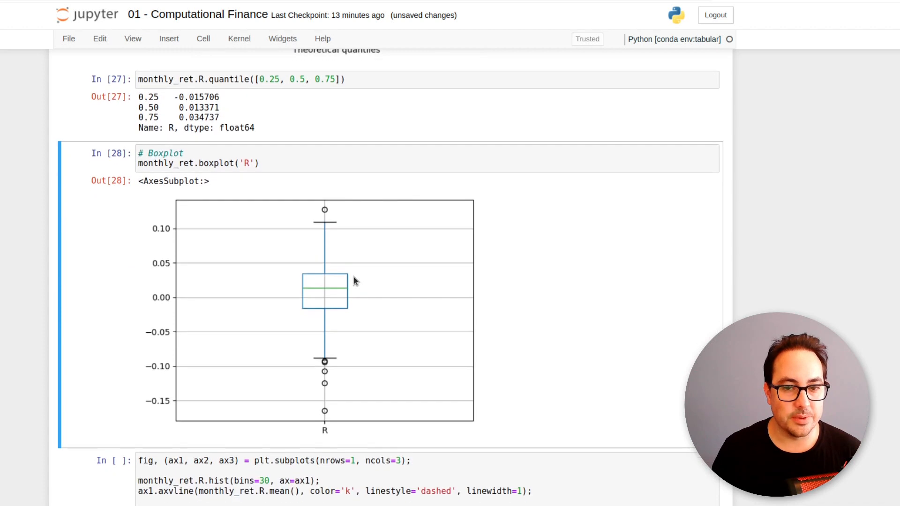
pyautogui.moveTo(330, 294)
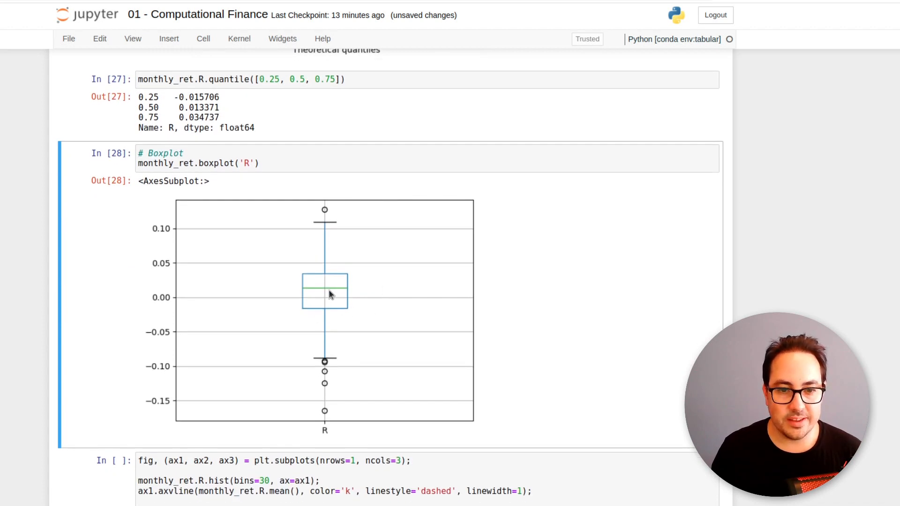
pyautogui.moveTo(227, 116)
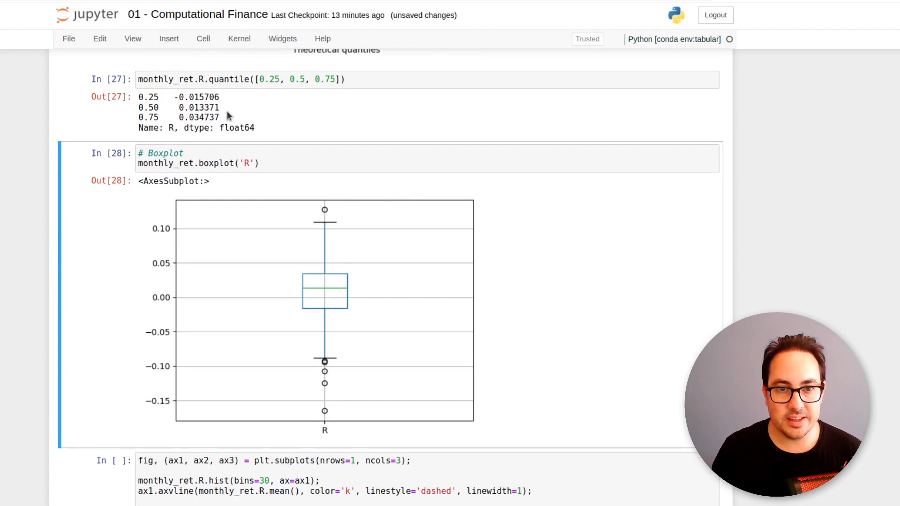
pyautogui.moveTo(322, 311)
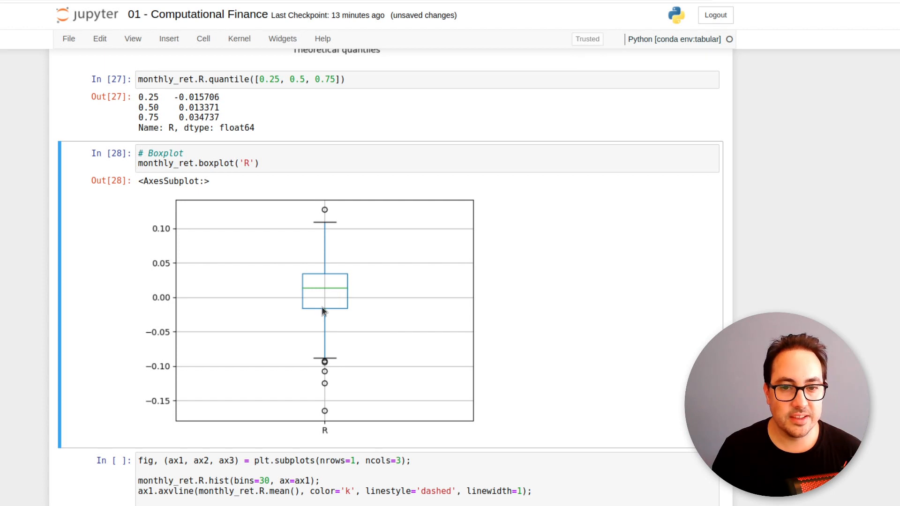
pyautogui.moveTo(299, 313)
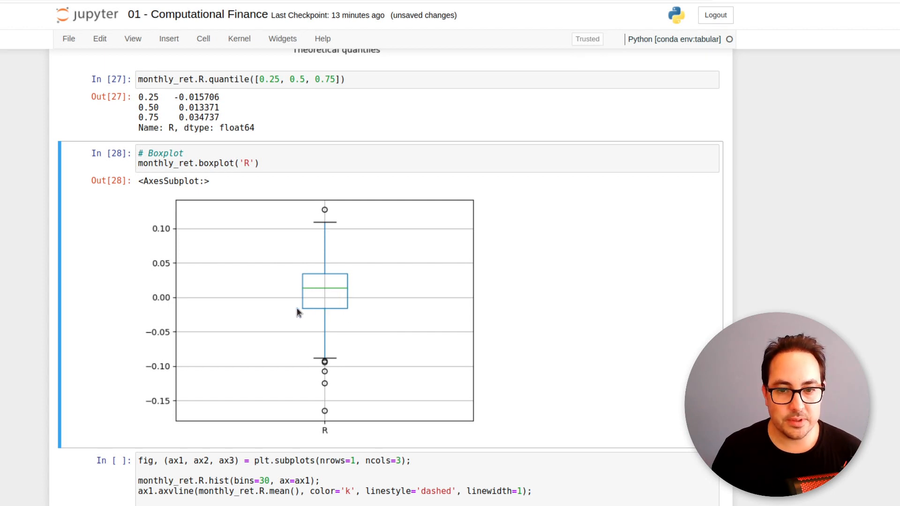
pyautogui.moveTo(304, 313)
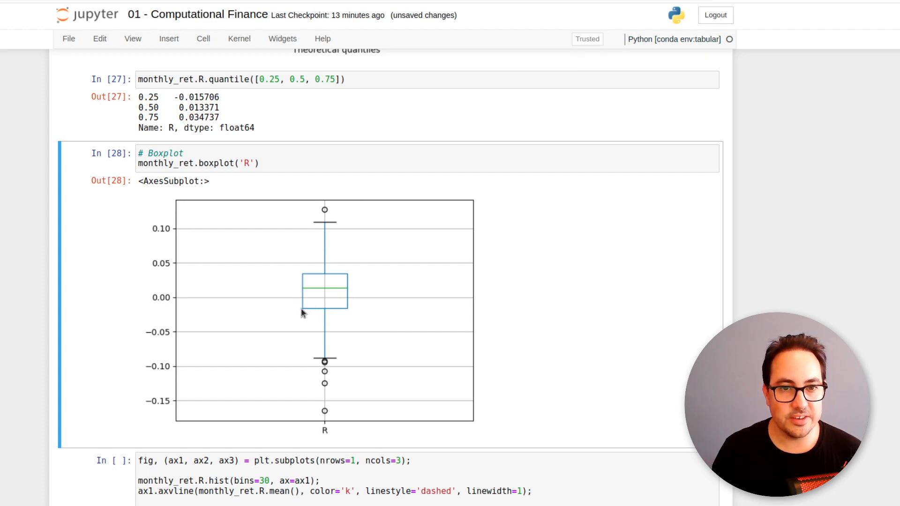
pyautogui.moveTo(306, 315)
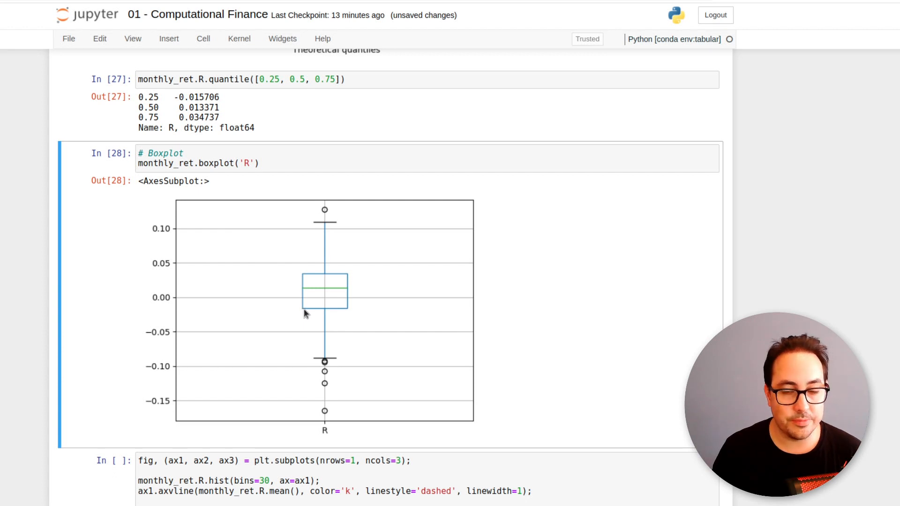
pyautogui.moveTo(321, 291)
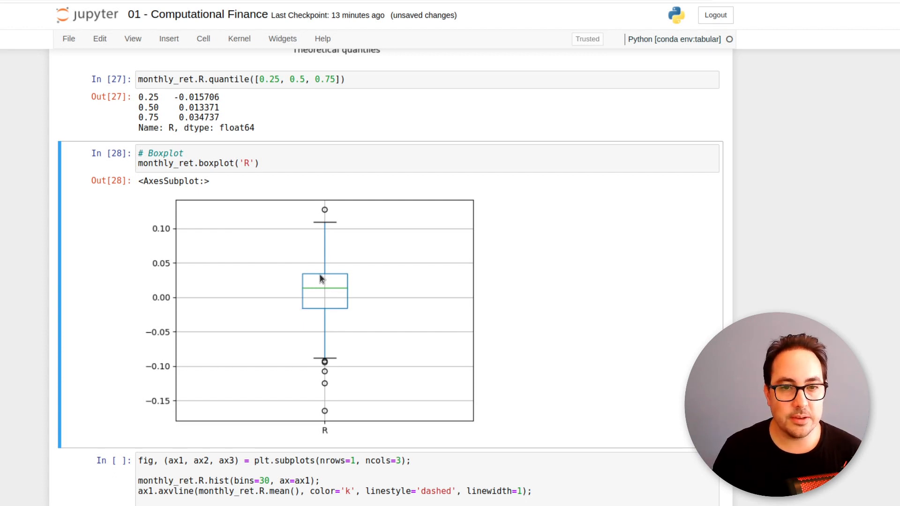
pyautogui.moveTo(221, 117)
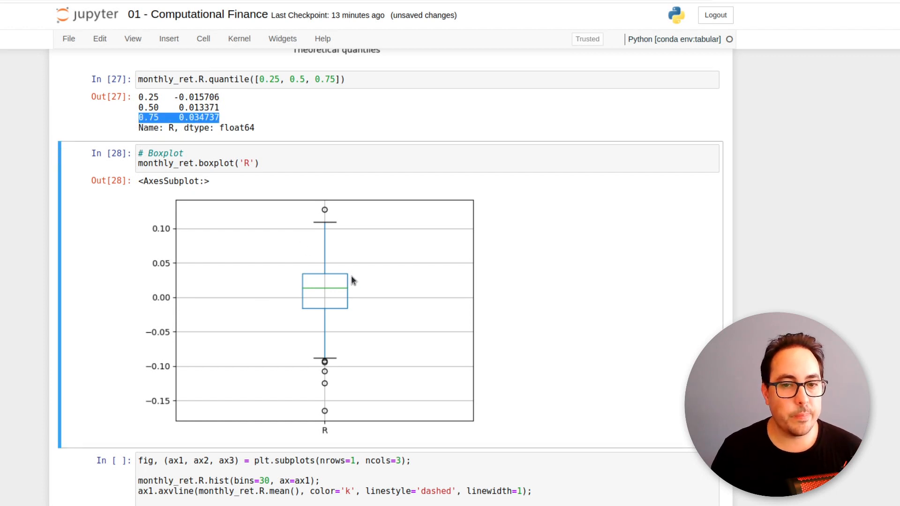
pyautogui.moveTo(340, 249)
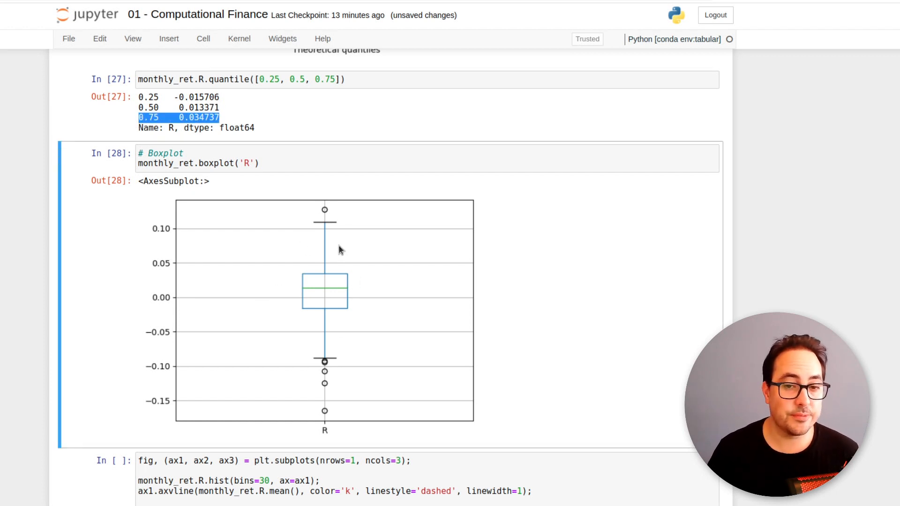
pyautogui.moveTo(353, 267)
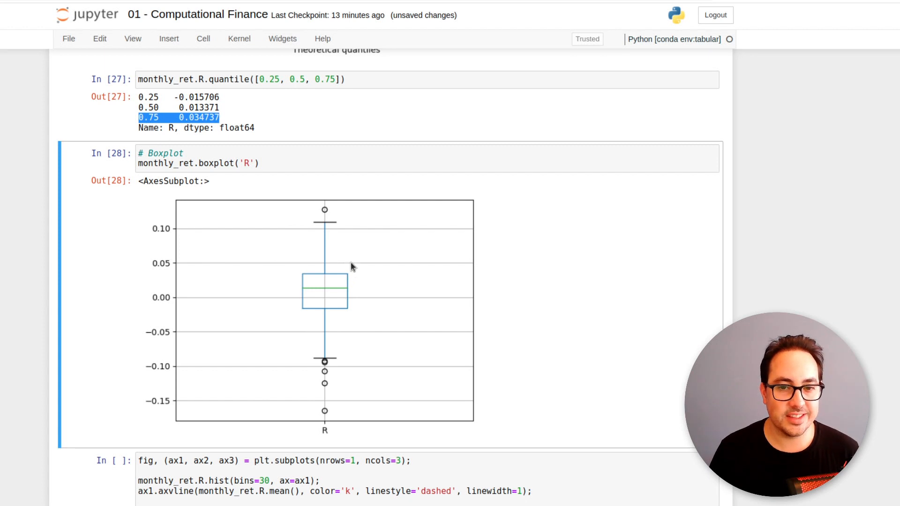
pyautogui.moveTo(322, 257)
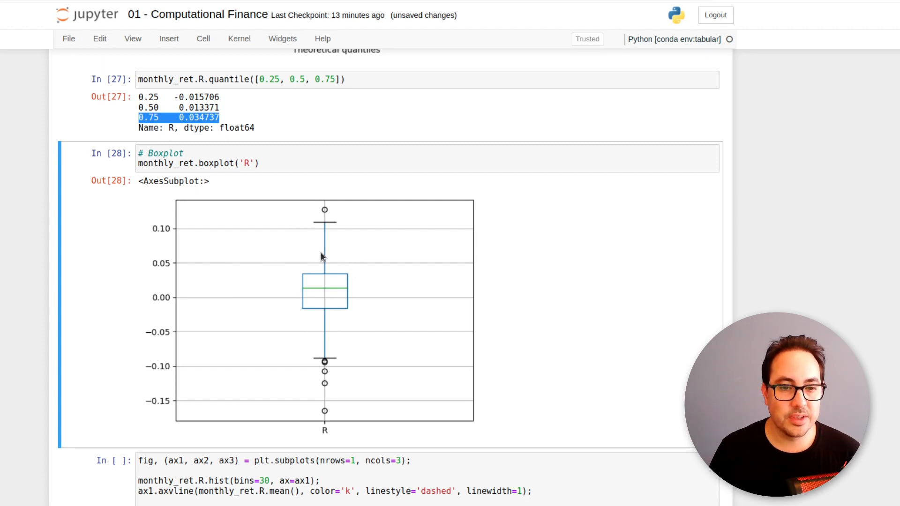
pyautogui.moveTo(301, 435)
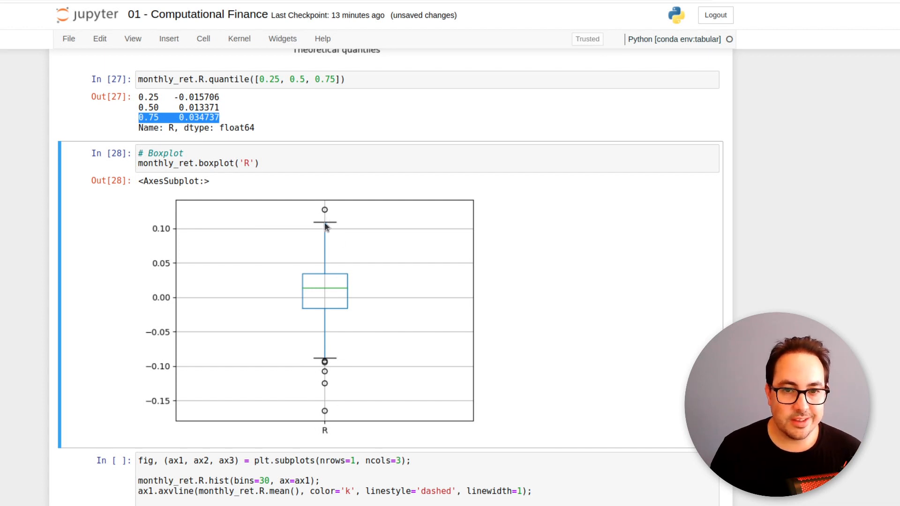
pyautogui.moveTo(330, 197)
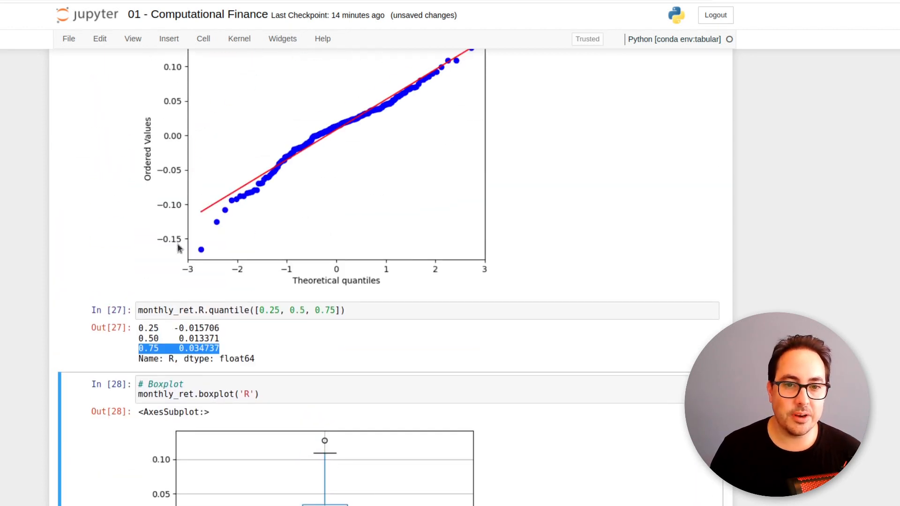
pyautogui.moveTo(183, 228)
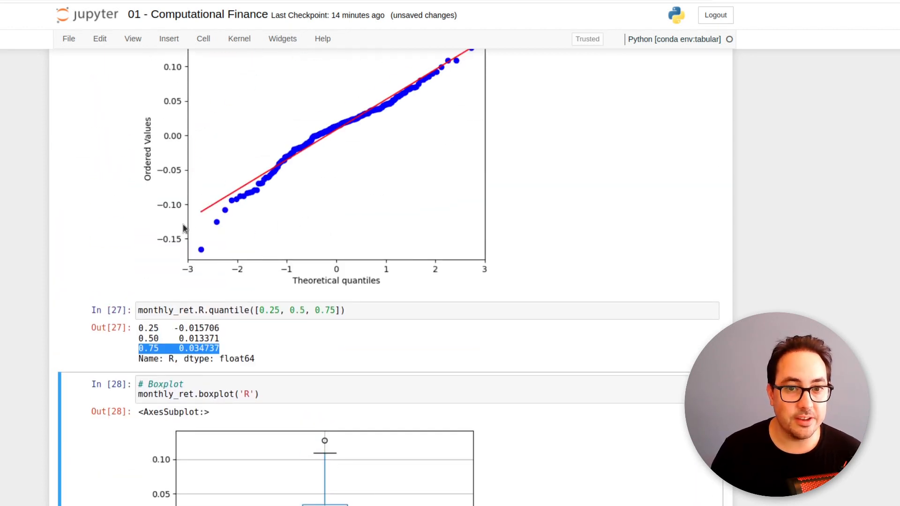
pyautogui.scroll(-3)
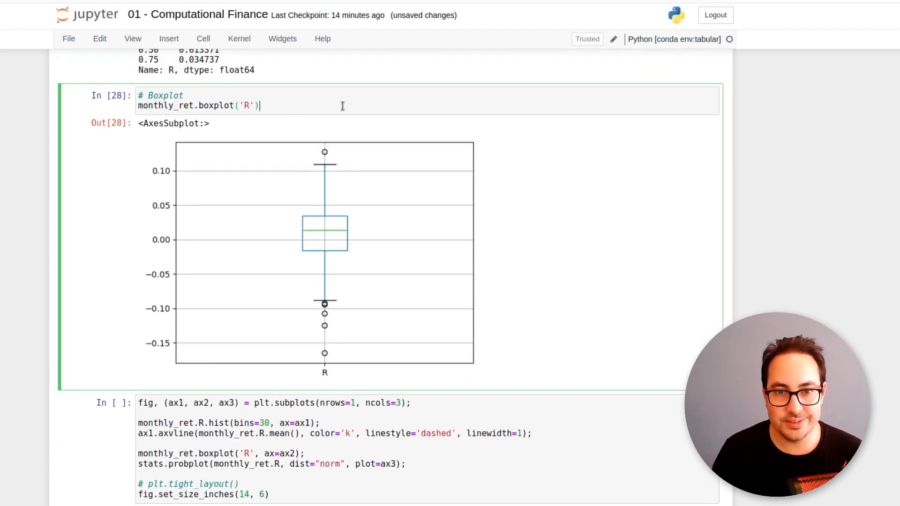
pyautogui.moveTo(291, 174)
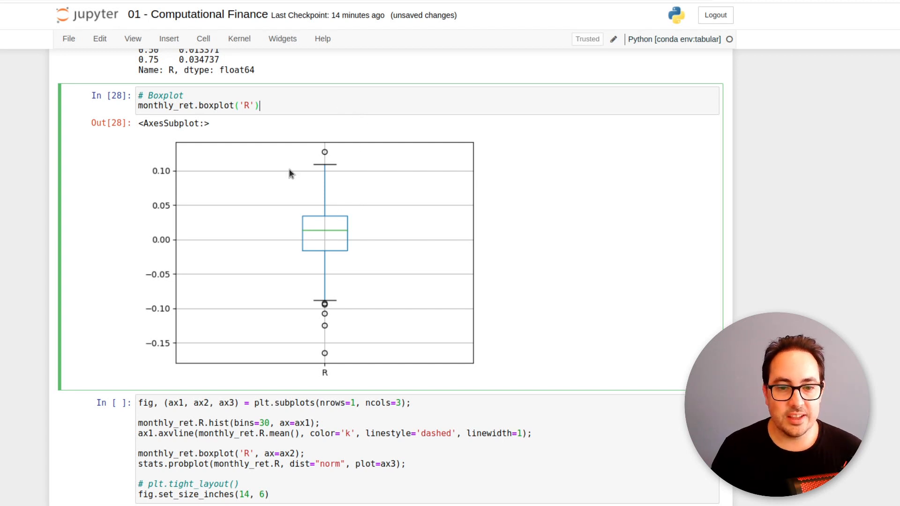
pyautogui.moveTo(335, 252)
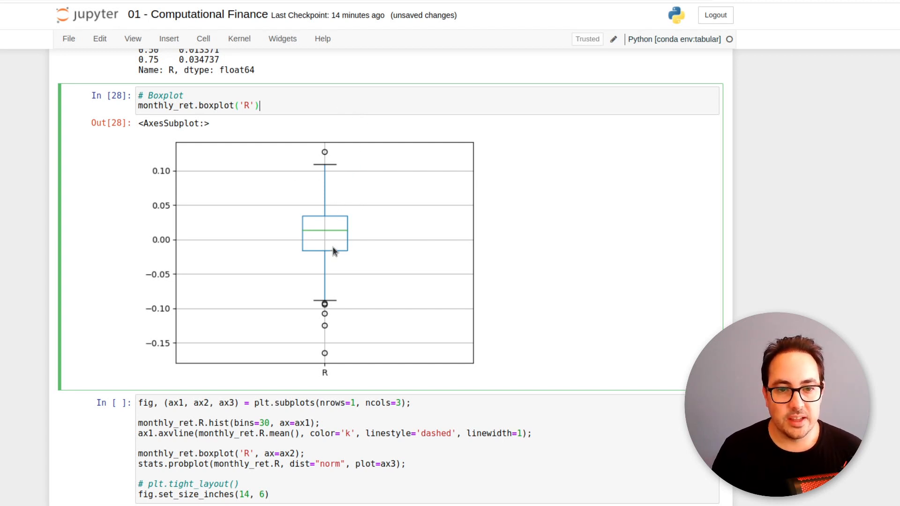
pyautogui.moveTo(335, 149)
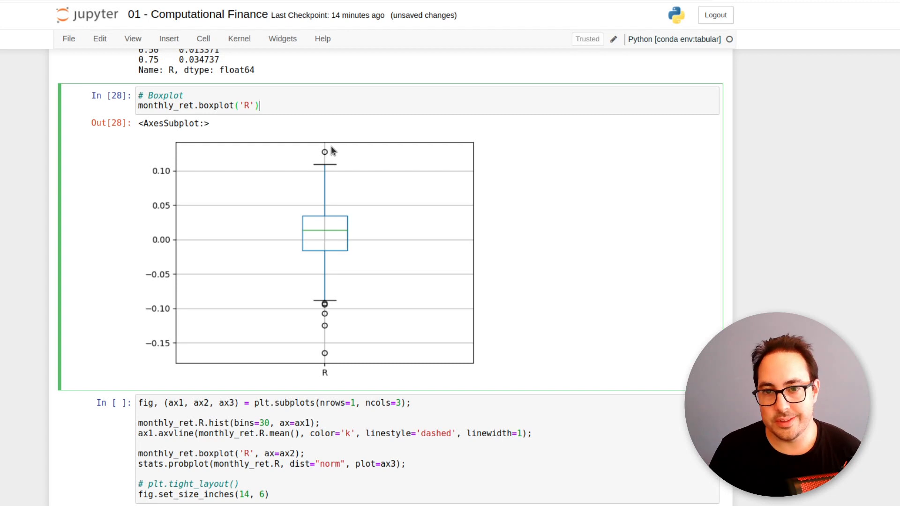
pyautogui.moveTo(339, 137)
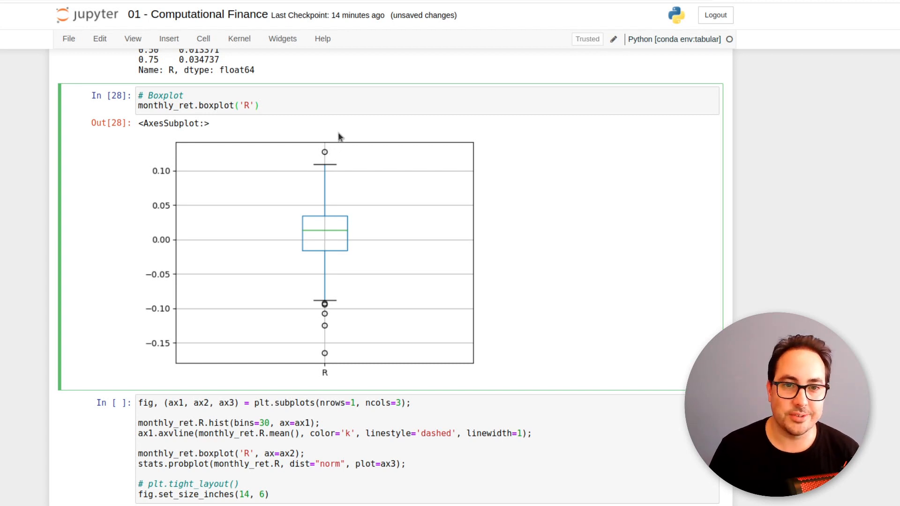
pyautogui.moveTo(331, 332)
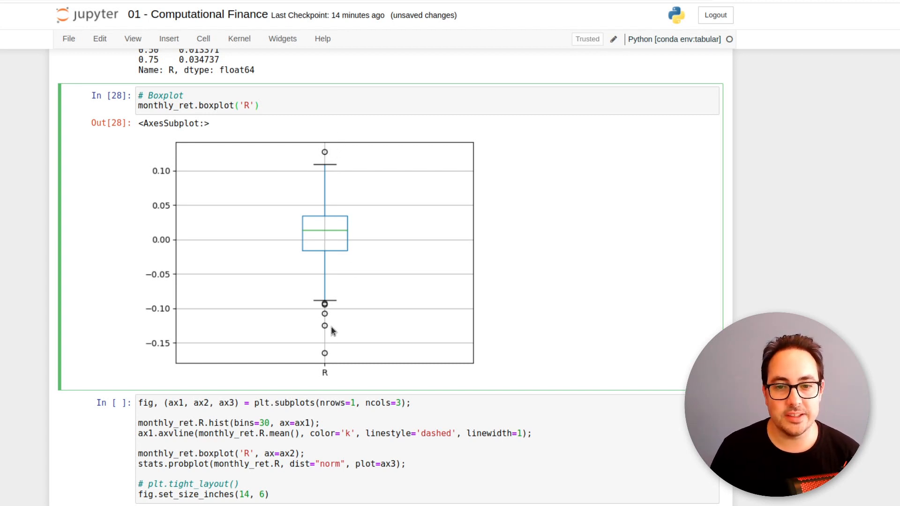
pyautogui.moveTo(298, 385)
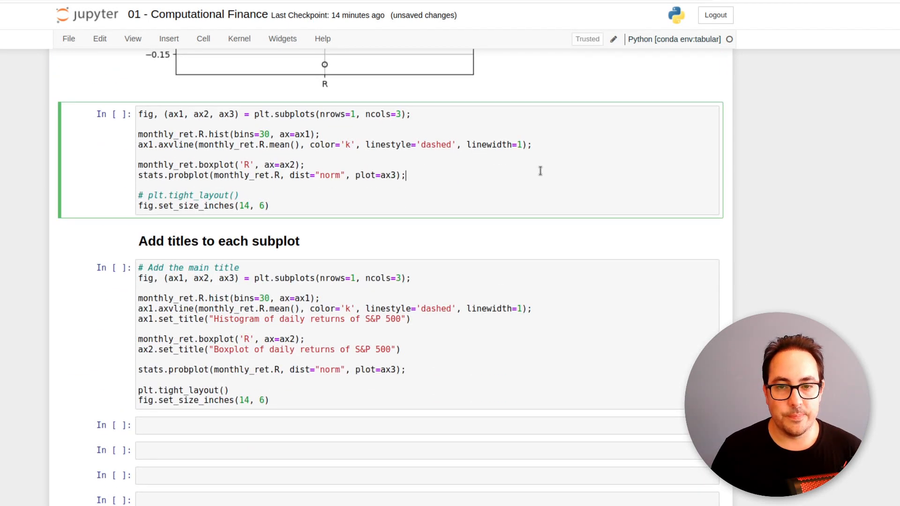
# Step: Run plt.subplots to draw histogram, boxplot and probplot in three columns, then begin editing it
pyautogui.press('Shift+Enter')
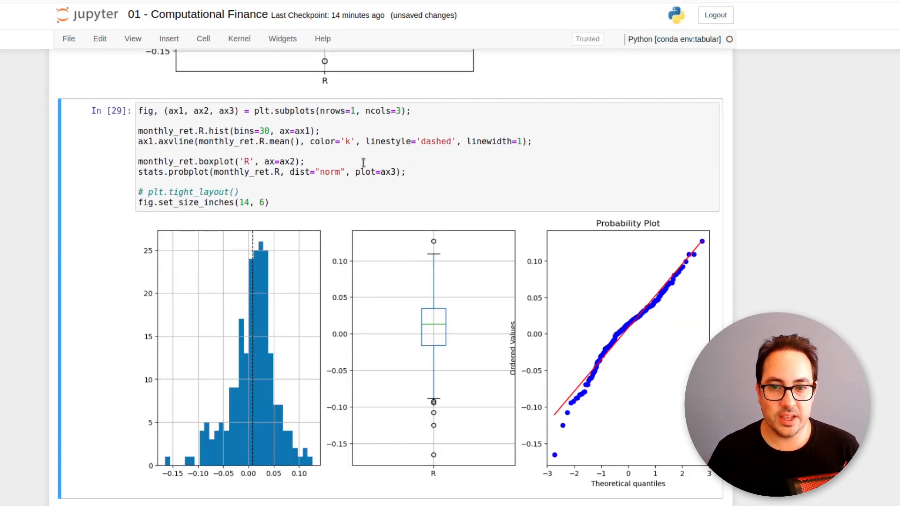
pyautogui.scroll(-3)
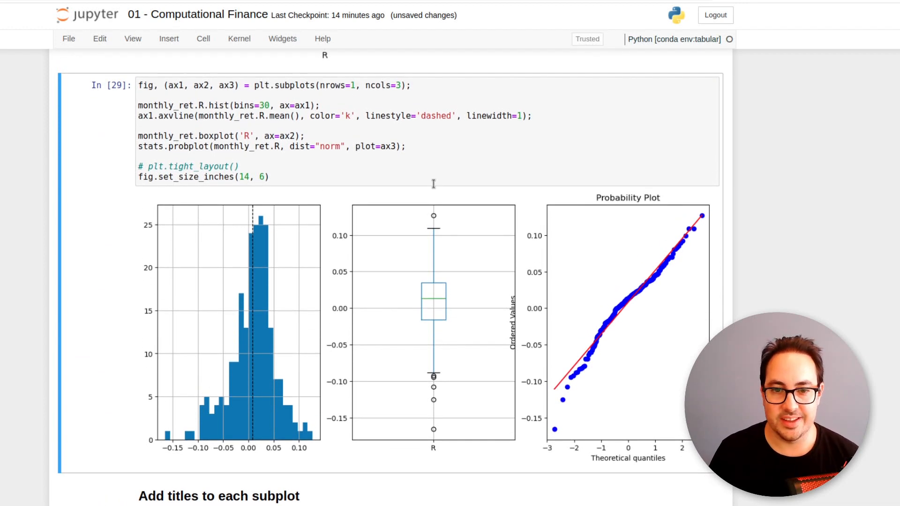
pyautogui.moveTo(238, 304)
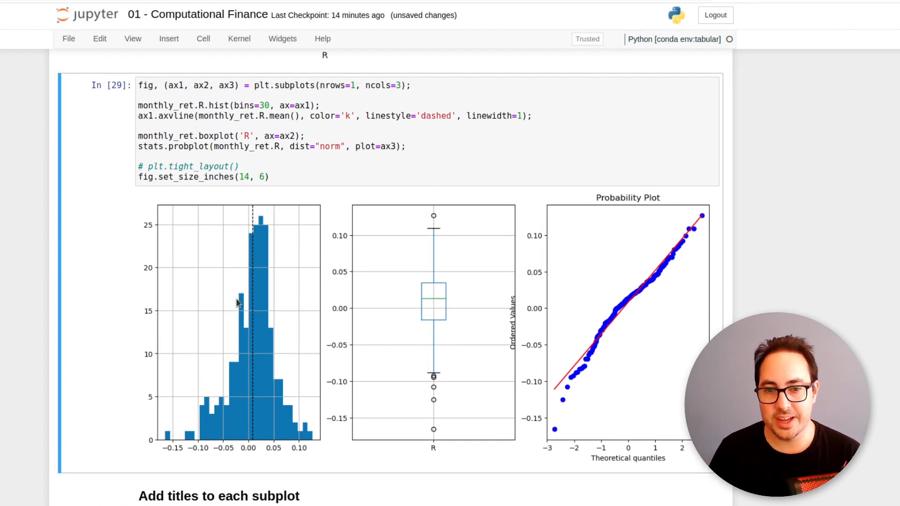
pyautogui.moveTo(254, 221)
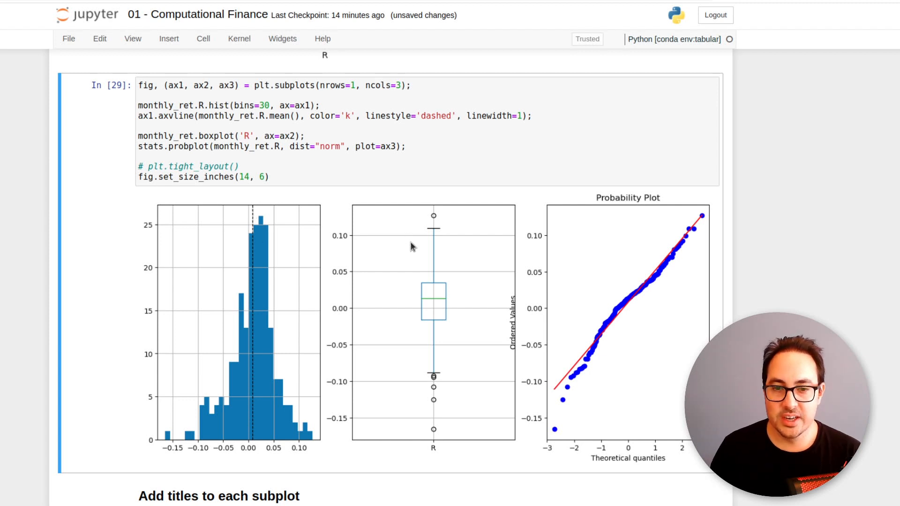
pyautogui.moveTo(655, 308)
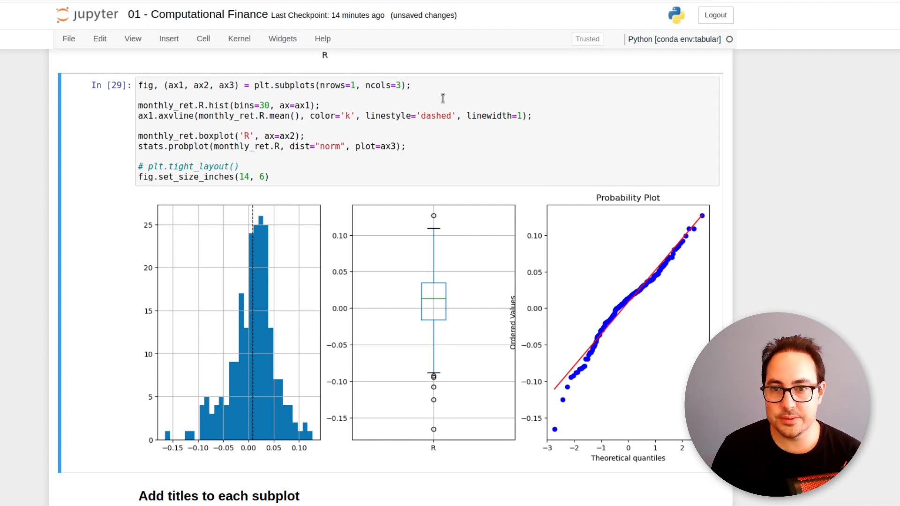
pyautogui.click(530, 111)
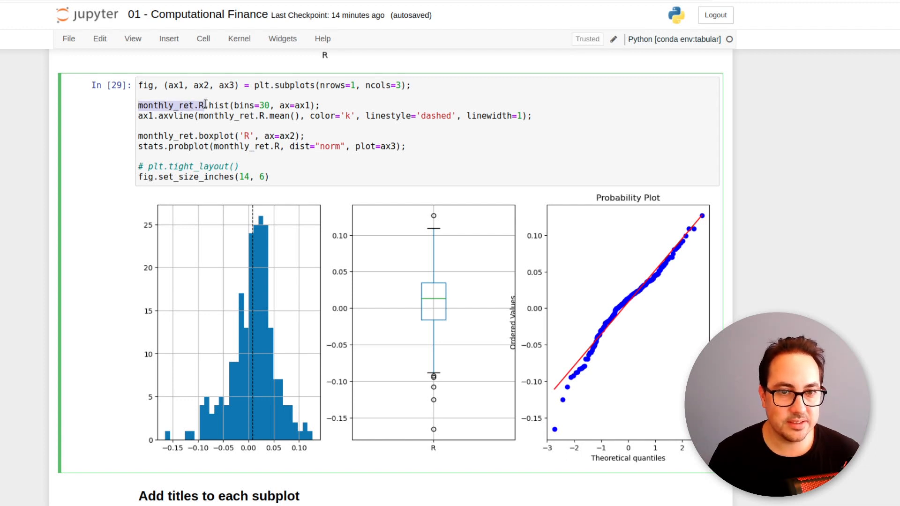
pyautogui.click(333, 105)
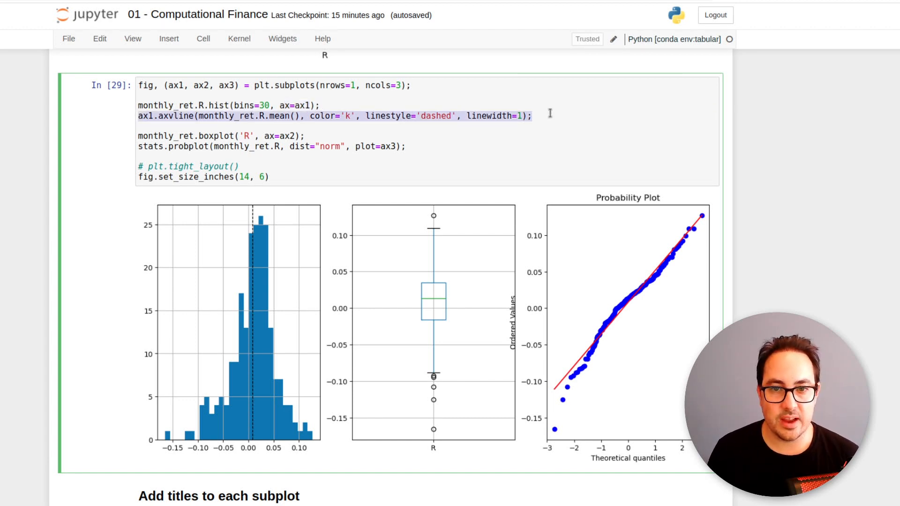
pyautogui.moveTo(253, 208)
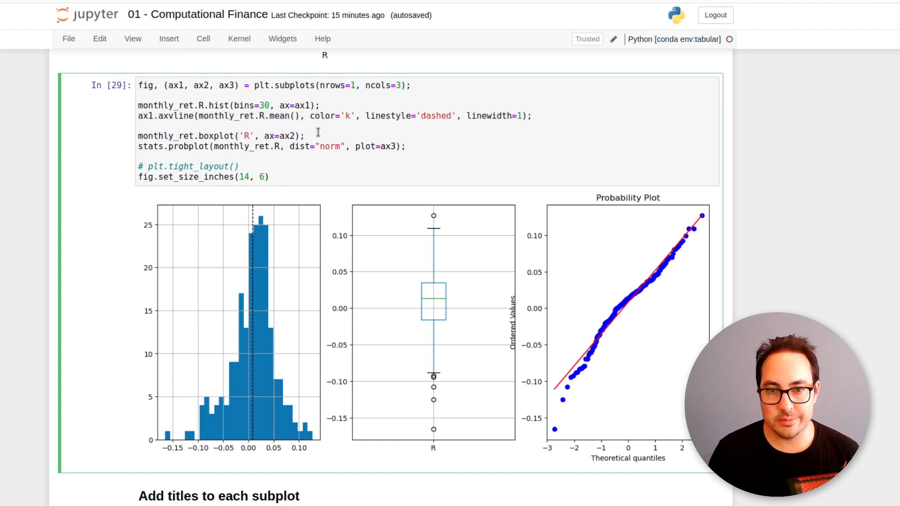
pyautogui.moveTo(385, 255)
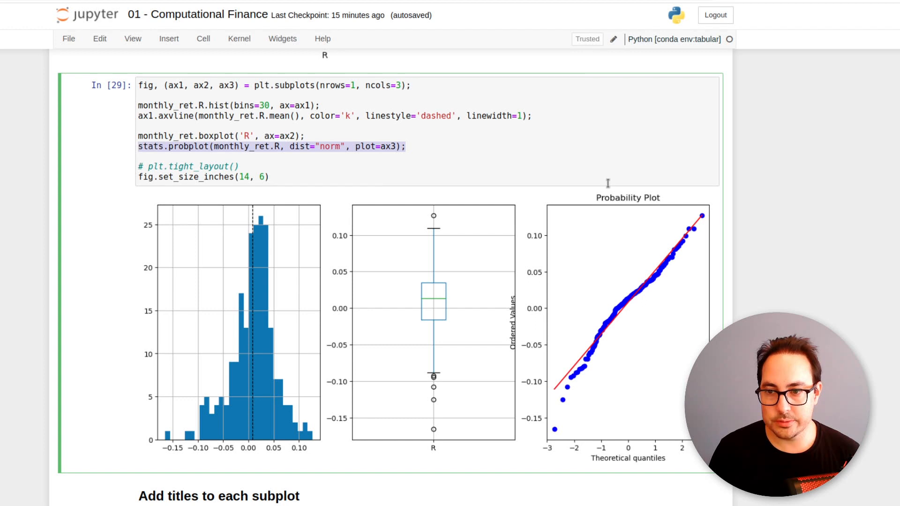
pyautogui.moveTo(640, 207)
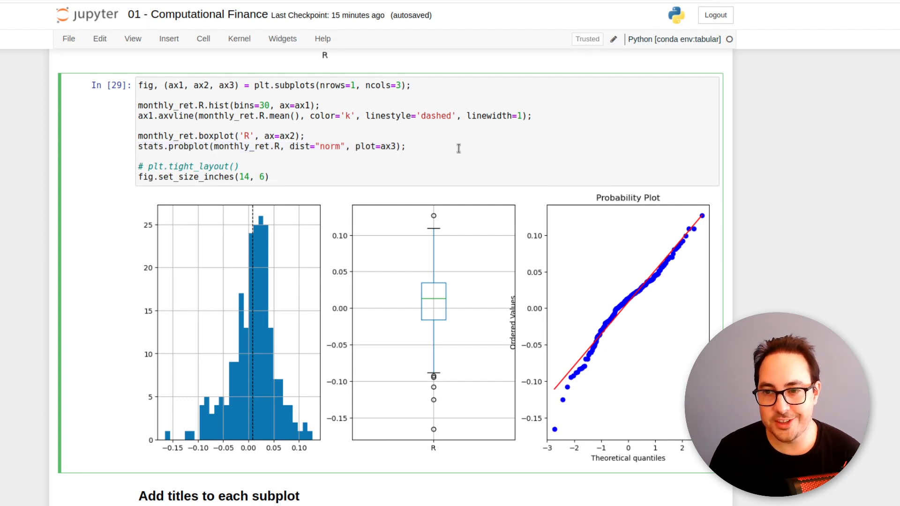
pyautogui.moveTo(654, 234)
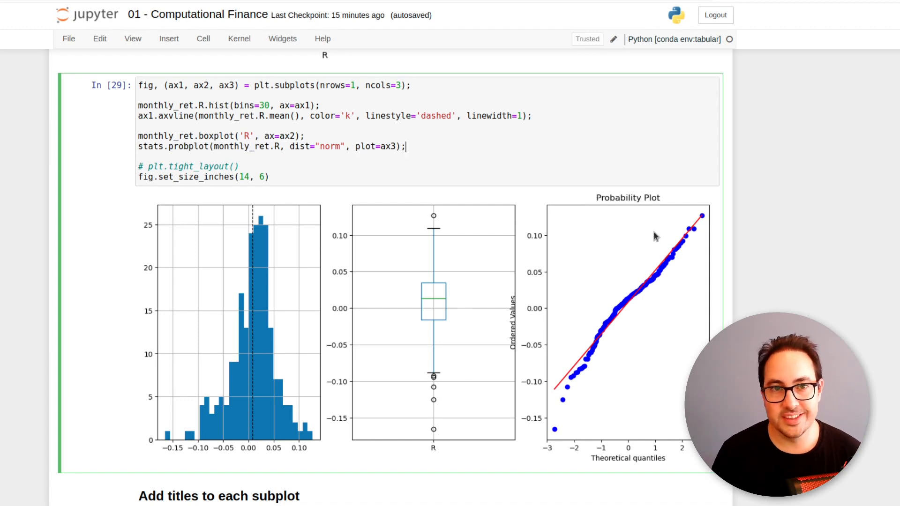
pyautogui.moveTo(627, 241)
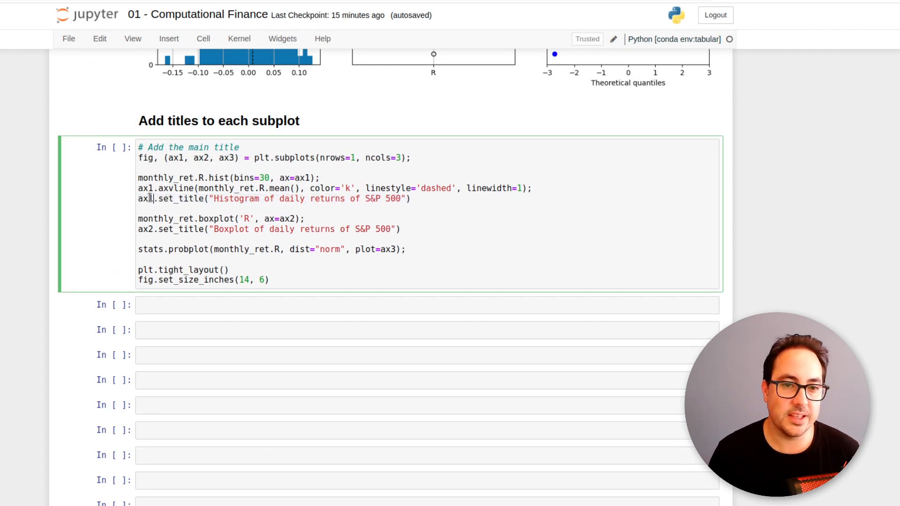
# Step: Select text in the titled-subplots cell and scroll to view the rerun figure with panel titles
pyautogui.moveTo(158, 199); pyautogui.dragTo(411, 198)
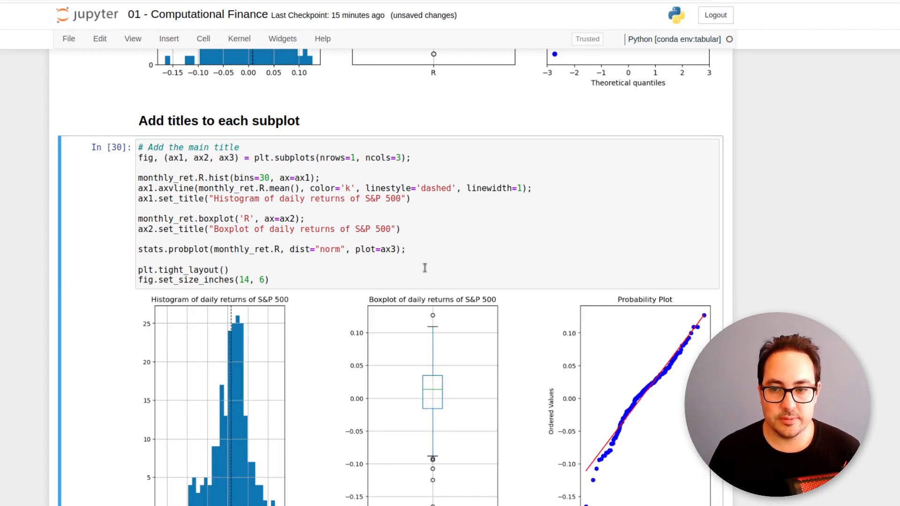
pyautogui.scroll(-3)
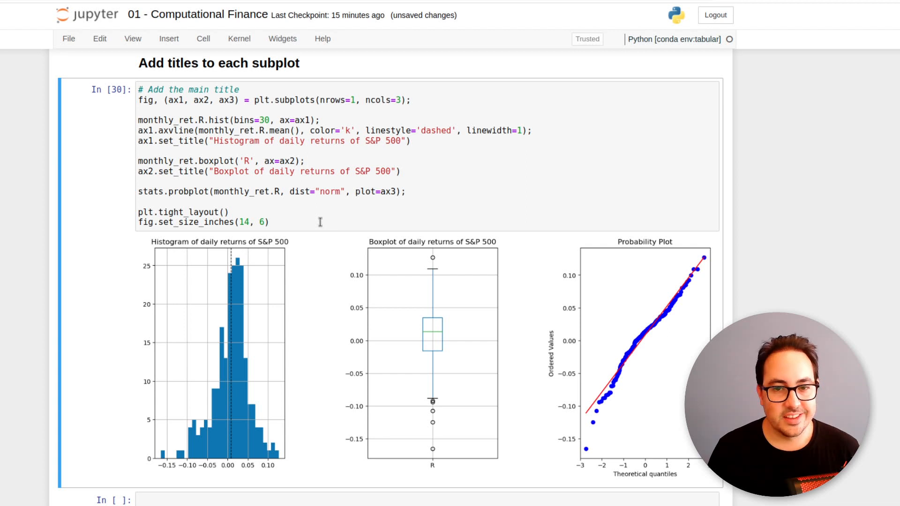
pyautogui.moveTo(299, 223)
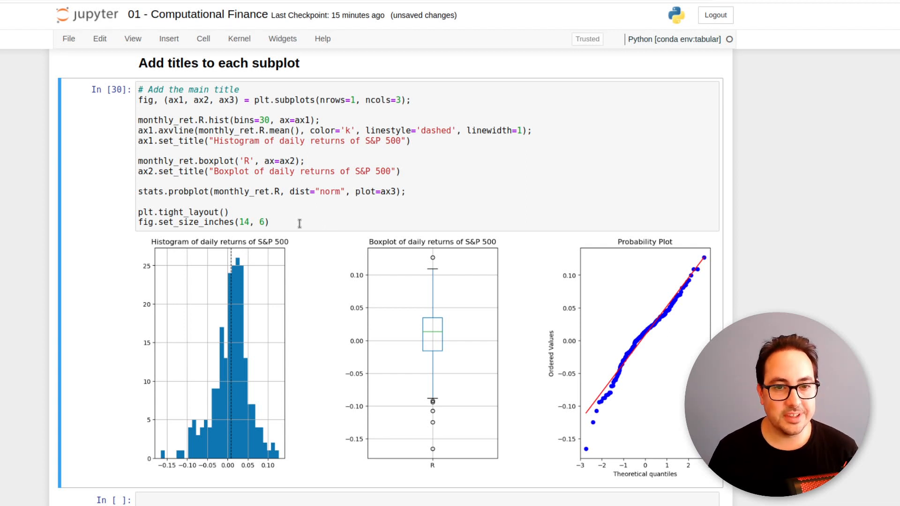